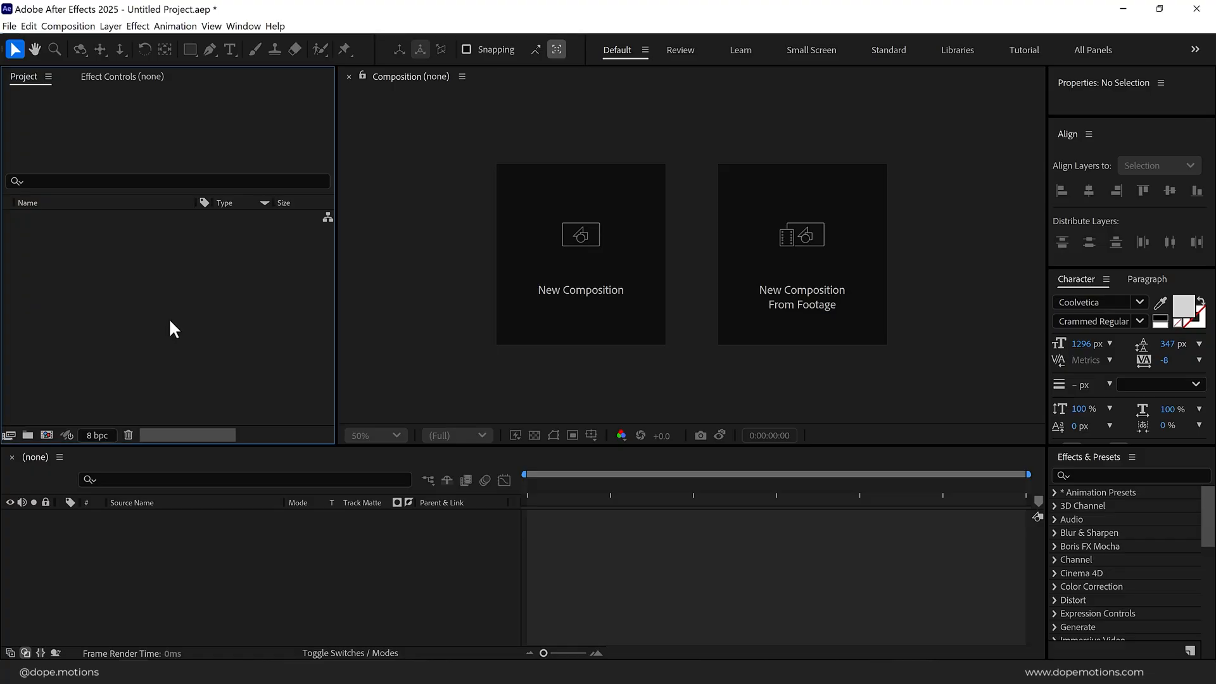
mouse_move(612, 308)
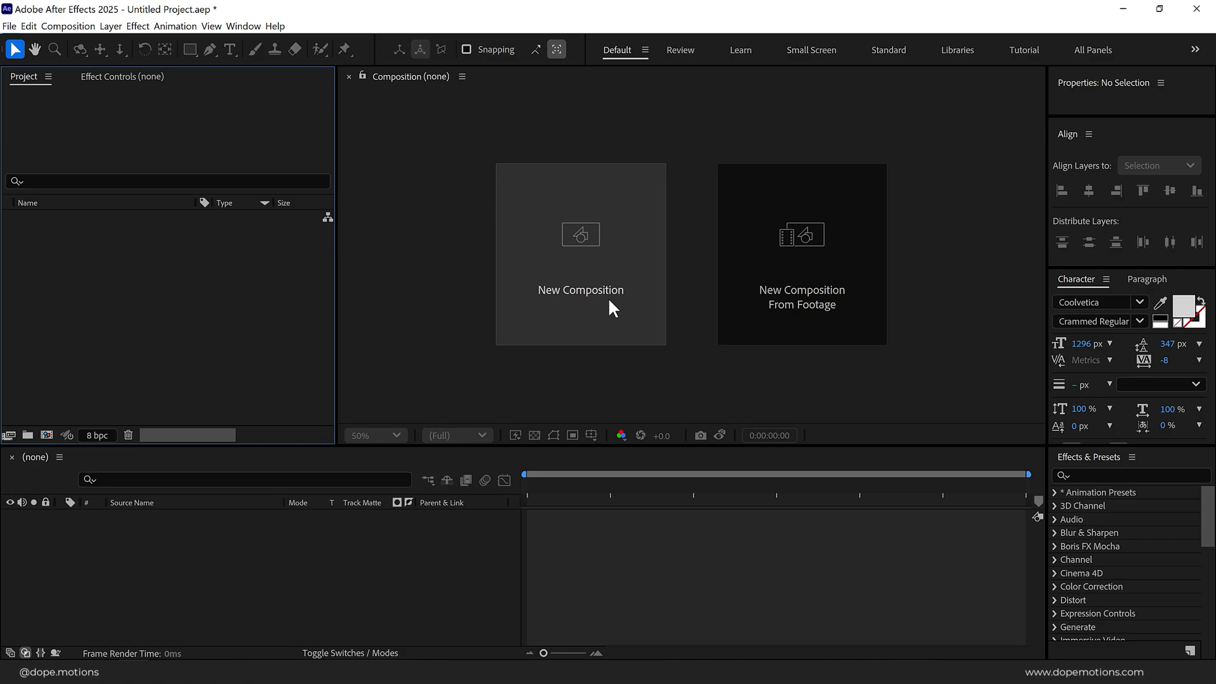
Create the 'Render' composition at 2560×1440, 30 fps, ten seconds long
left_click(581, 253)
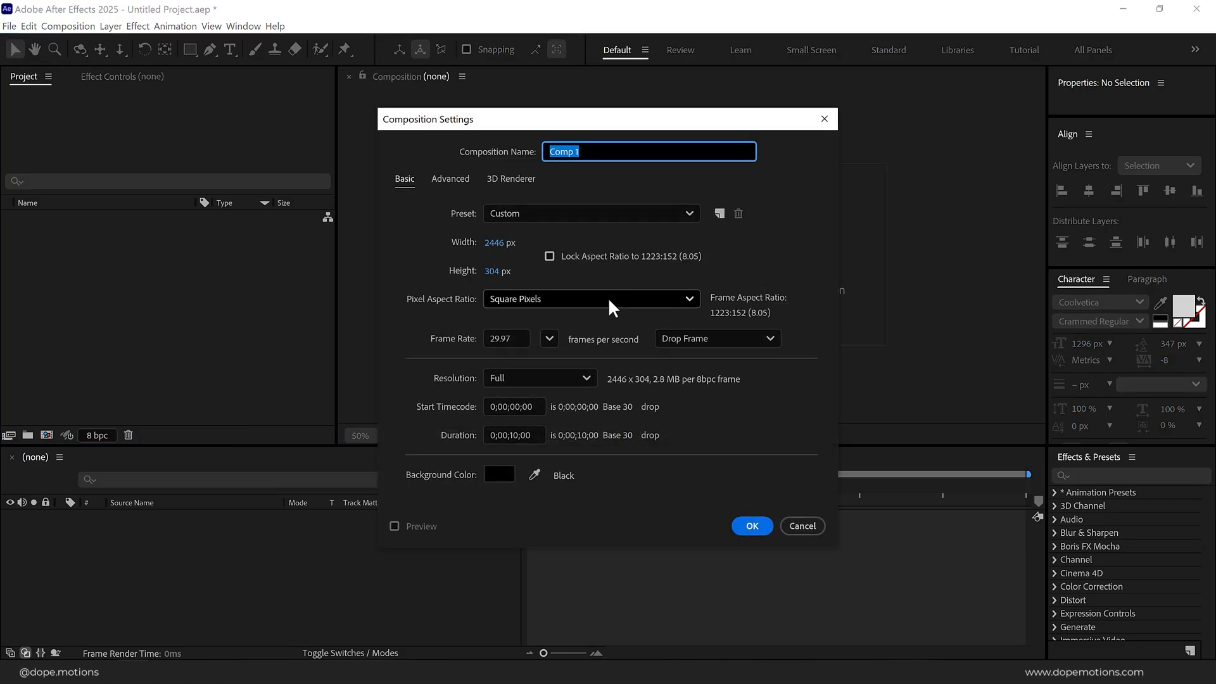
type("Render")
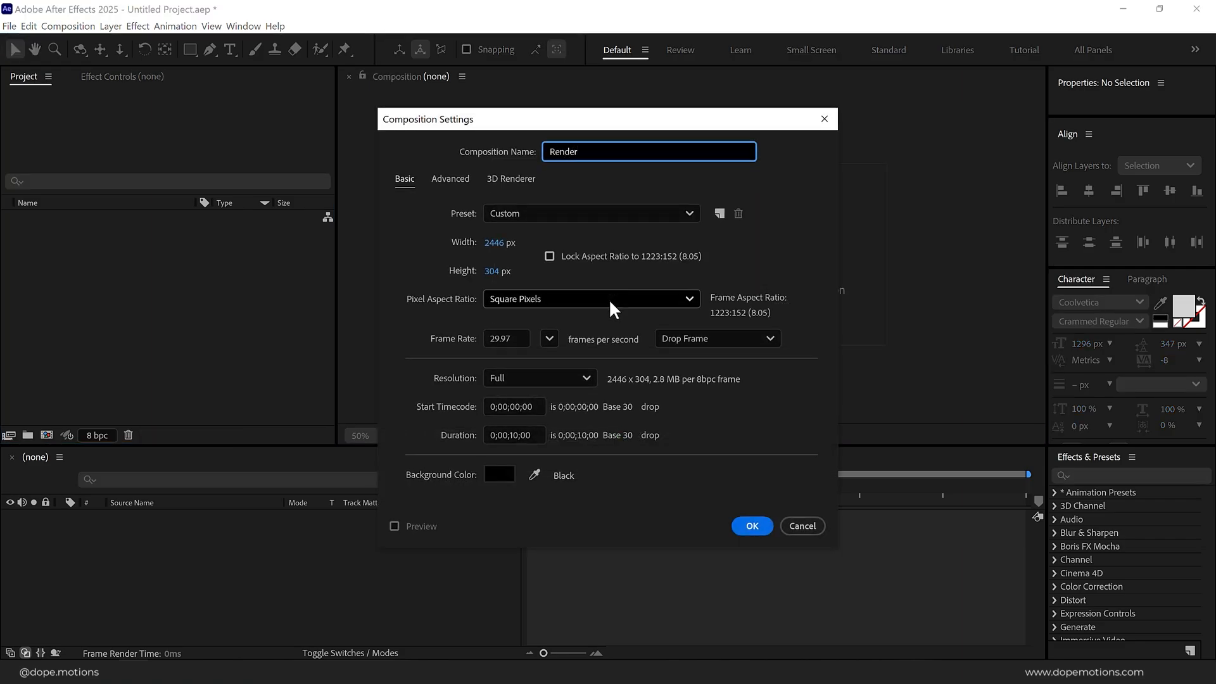
left_click(496, 243)
type("2560")
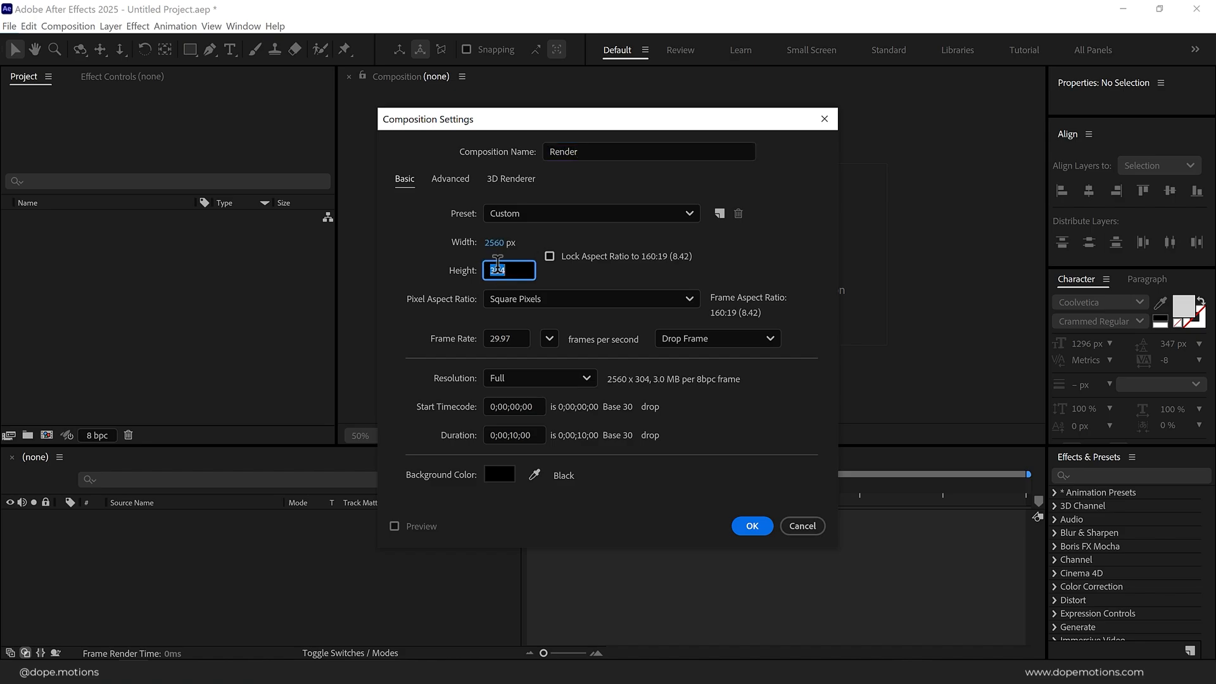
type("1440")
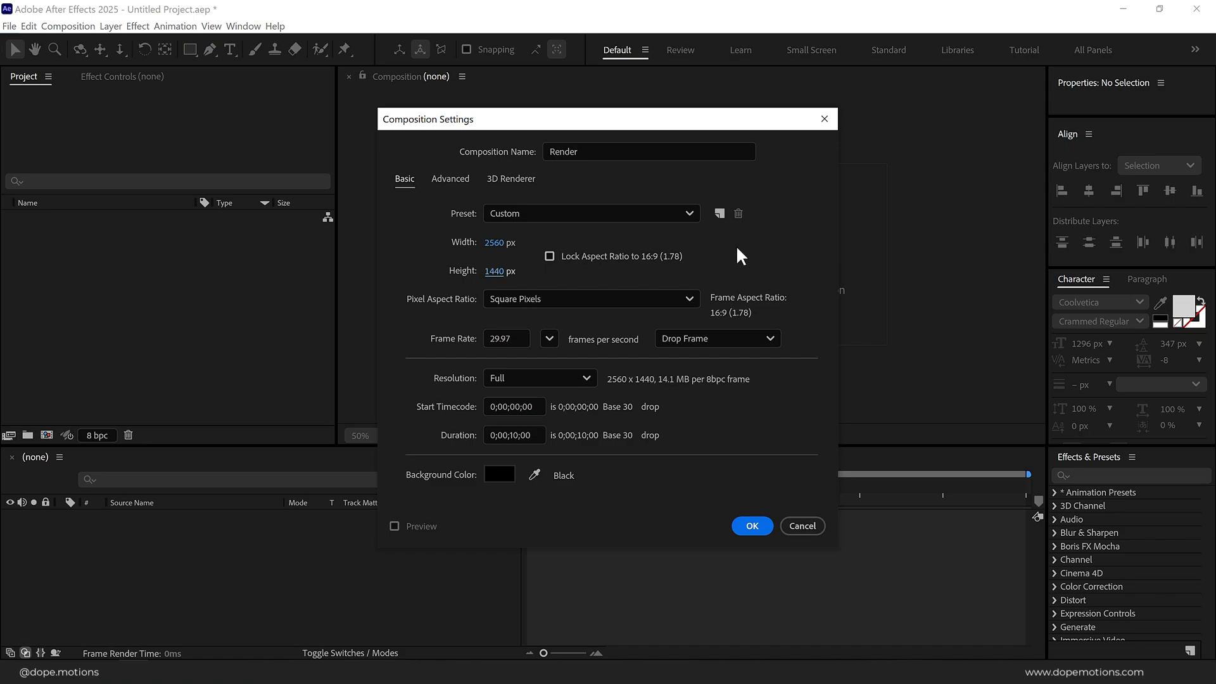
left_click(506, 338)
type("30")
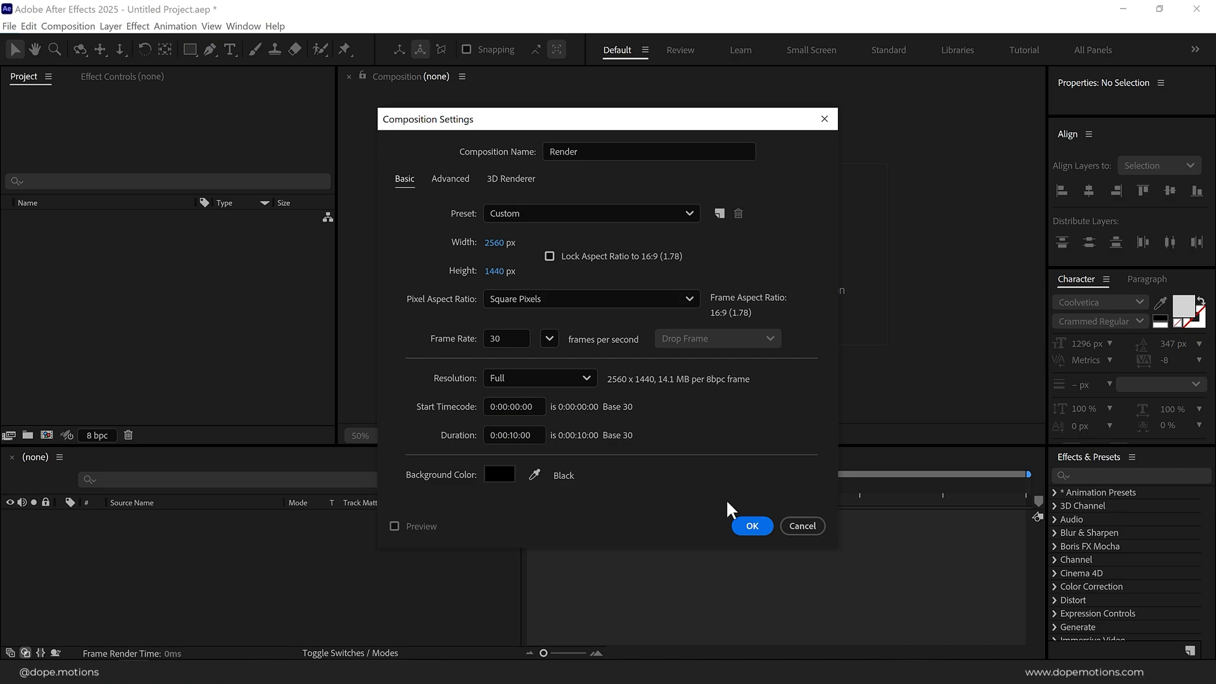
left_click(750, 526)
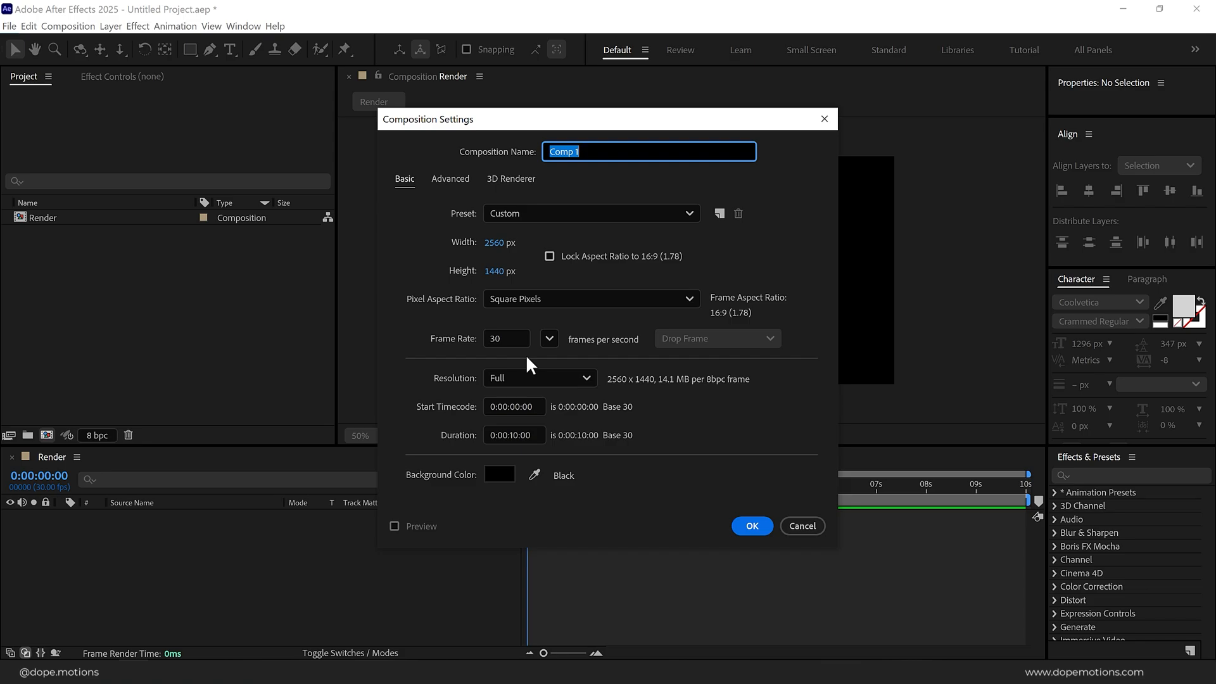
Name the new 2560×1440, 30 fps composition 'Logo here' and create it
type("Logo here")
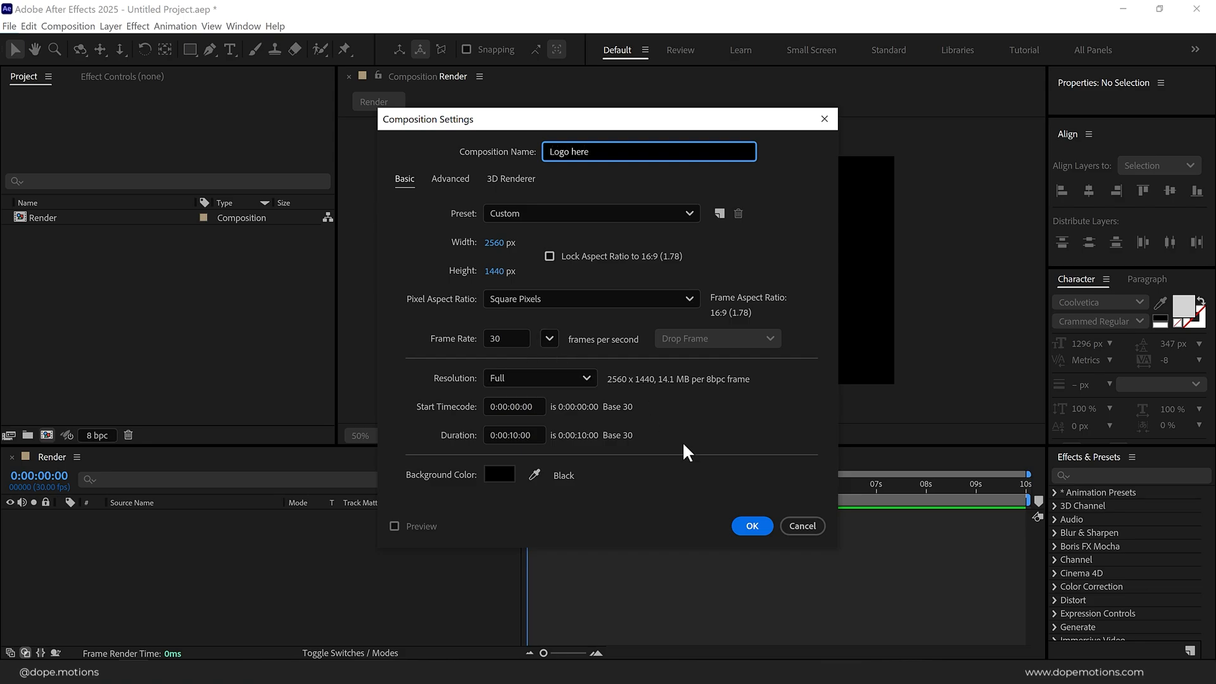
left_click(750, 525)
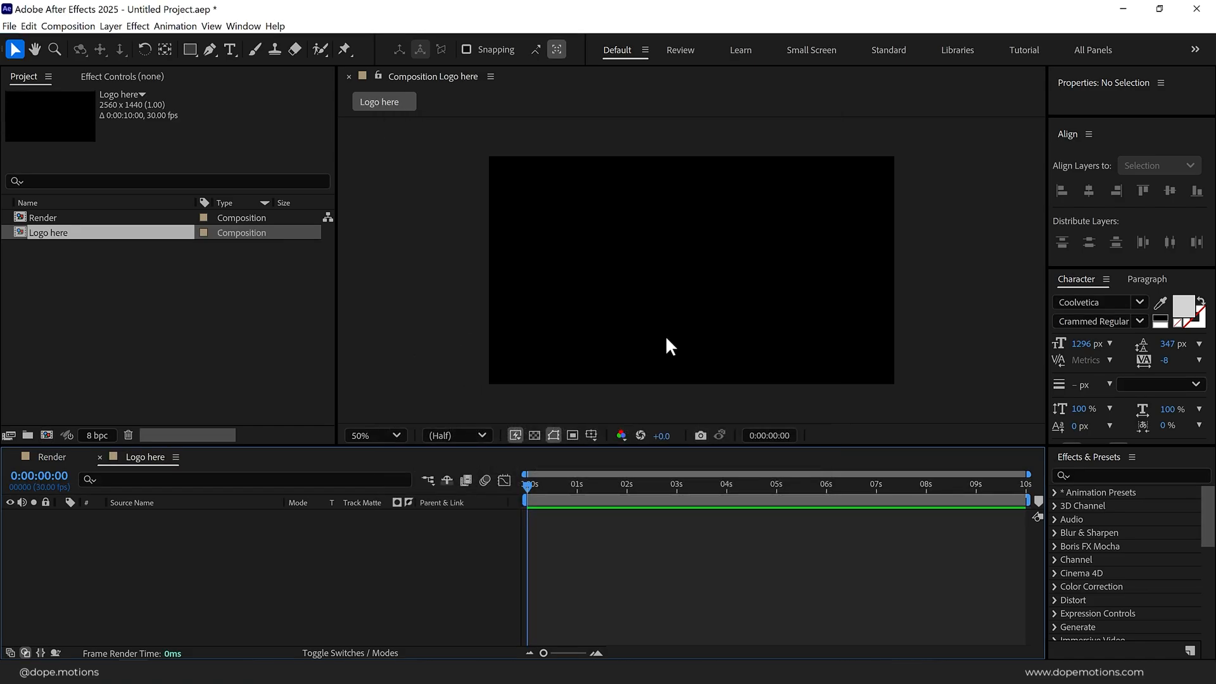
Type RETROVIBES and set it in Dharma Gothic C ExBold
left_click(231, 49)
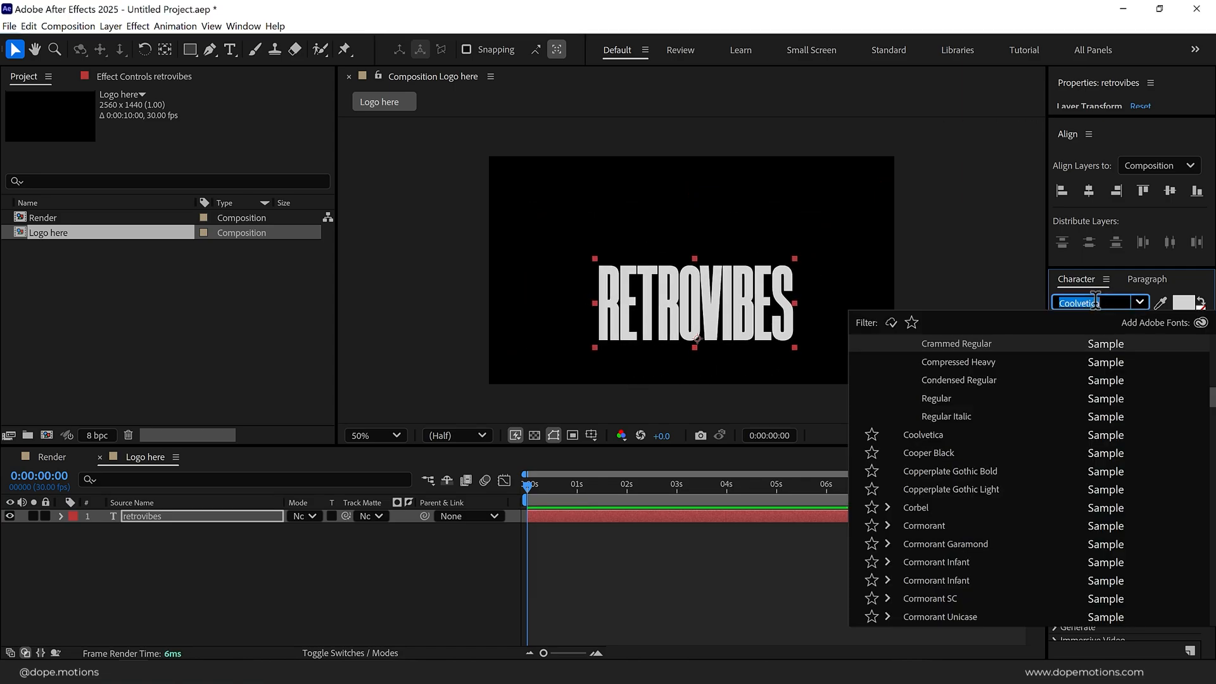
type("dhar")
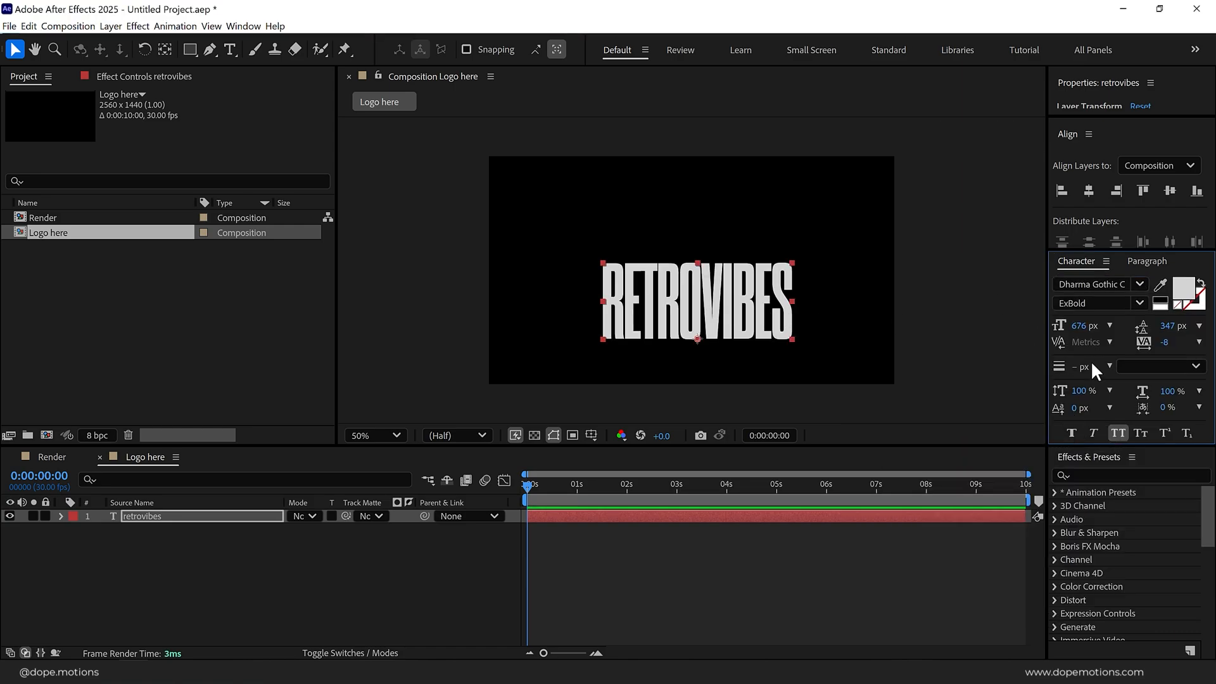
left_click(1169, 191)
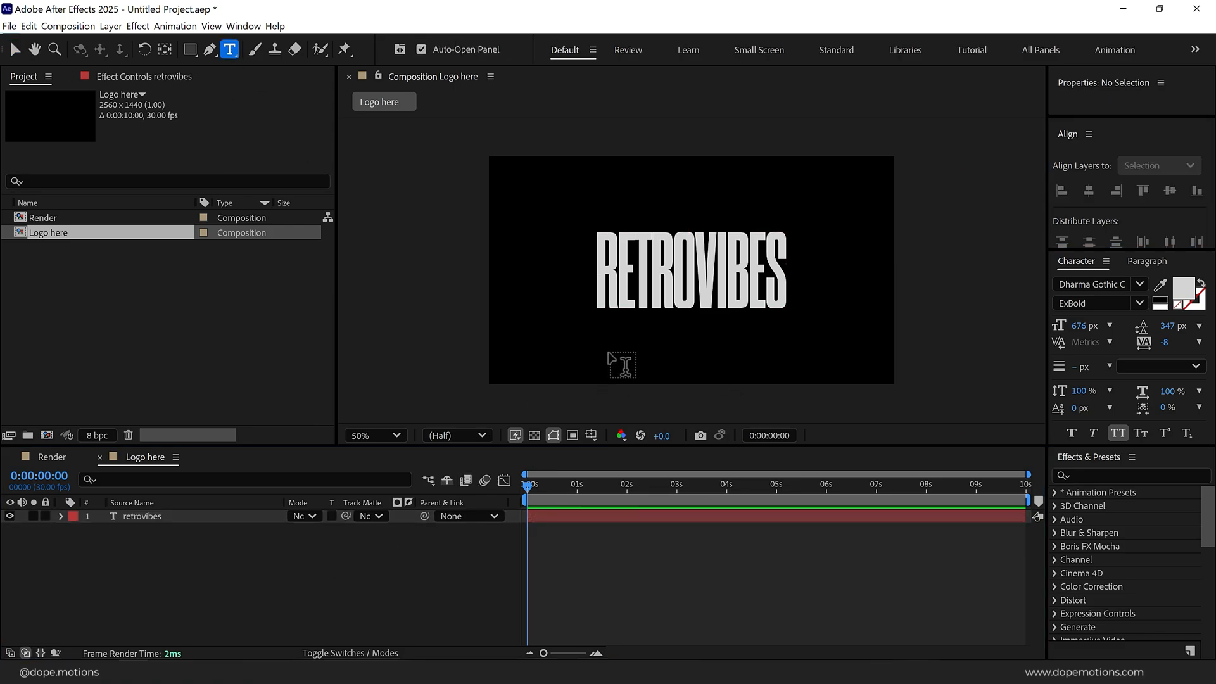
Type 'THE NOSTALGIC PAST.' and set it in Clash Grotesk Semibold
type("THE NOSTALGIC PAST.")
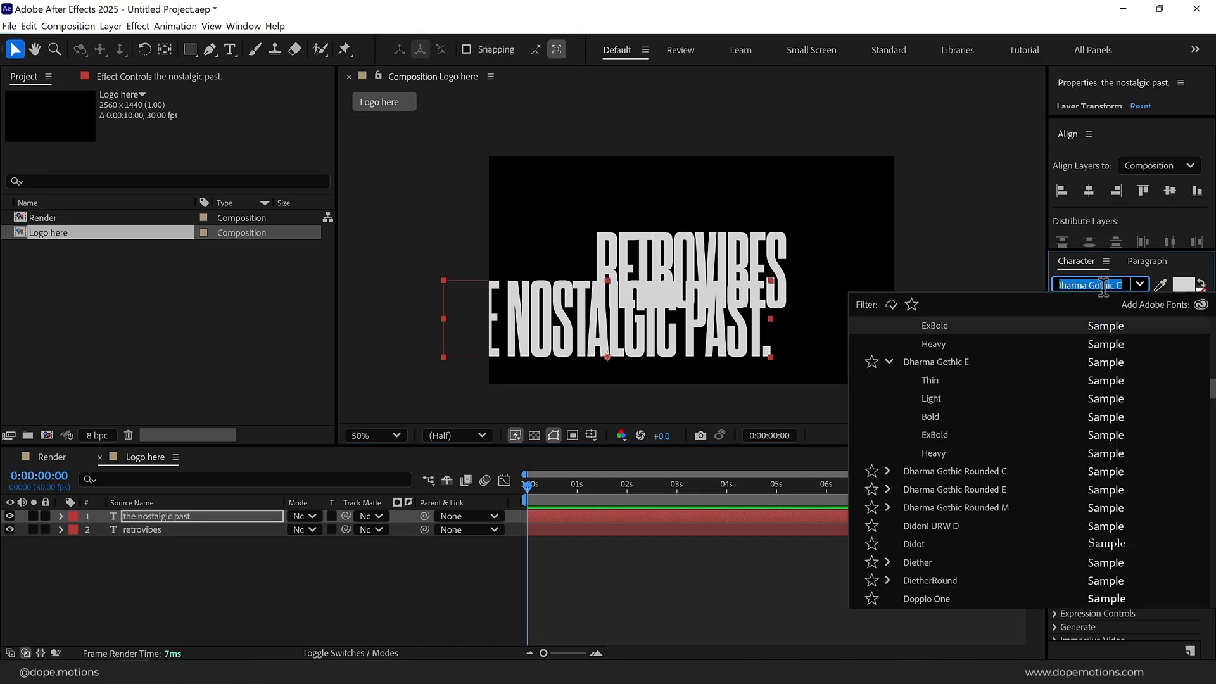
type("cla")
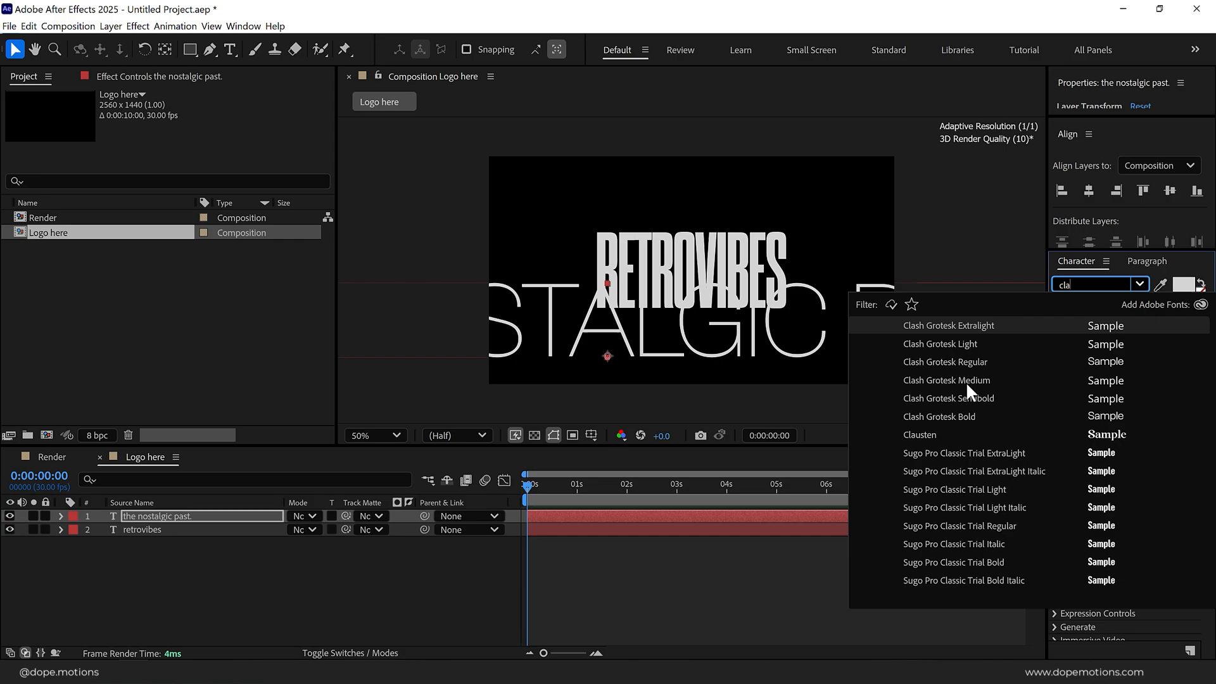
left_click(946, 380)
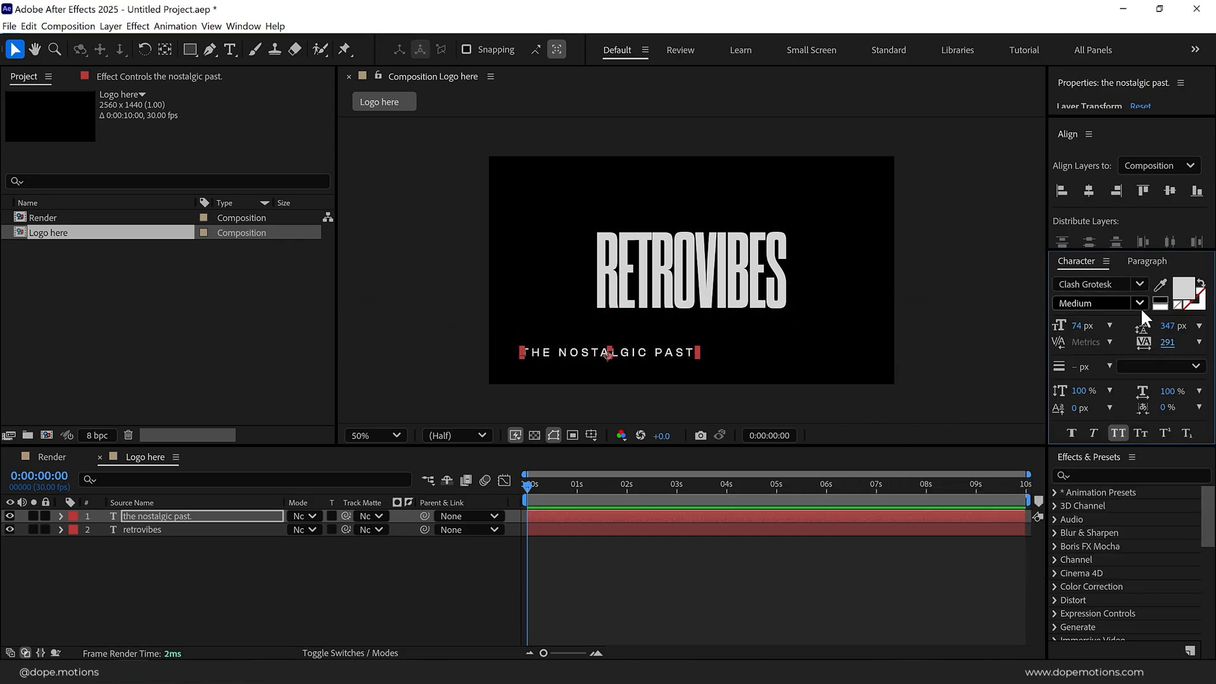
left_click(1094, 303)
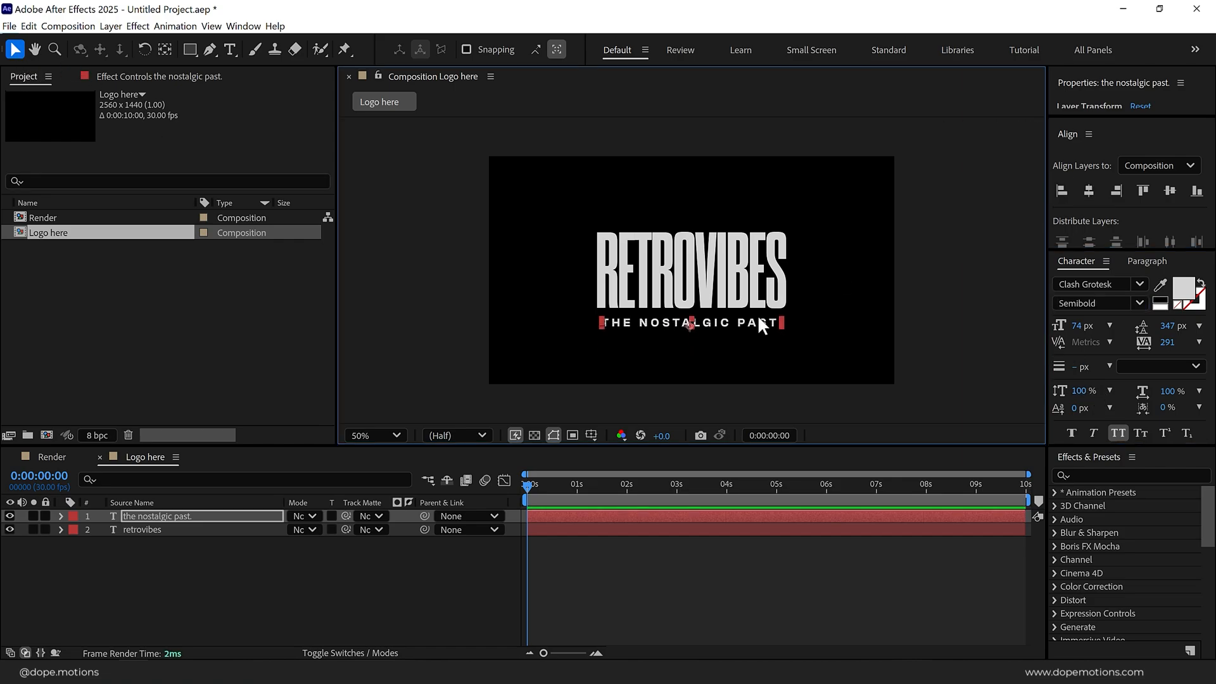
mouse_move(376, 578)
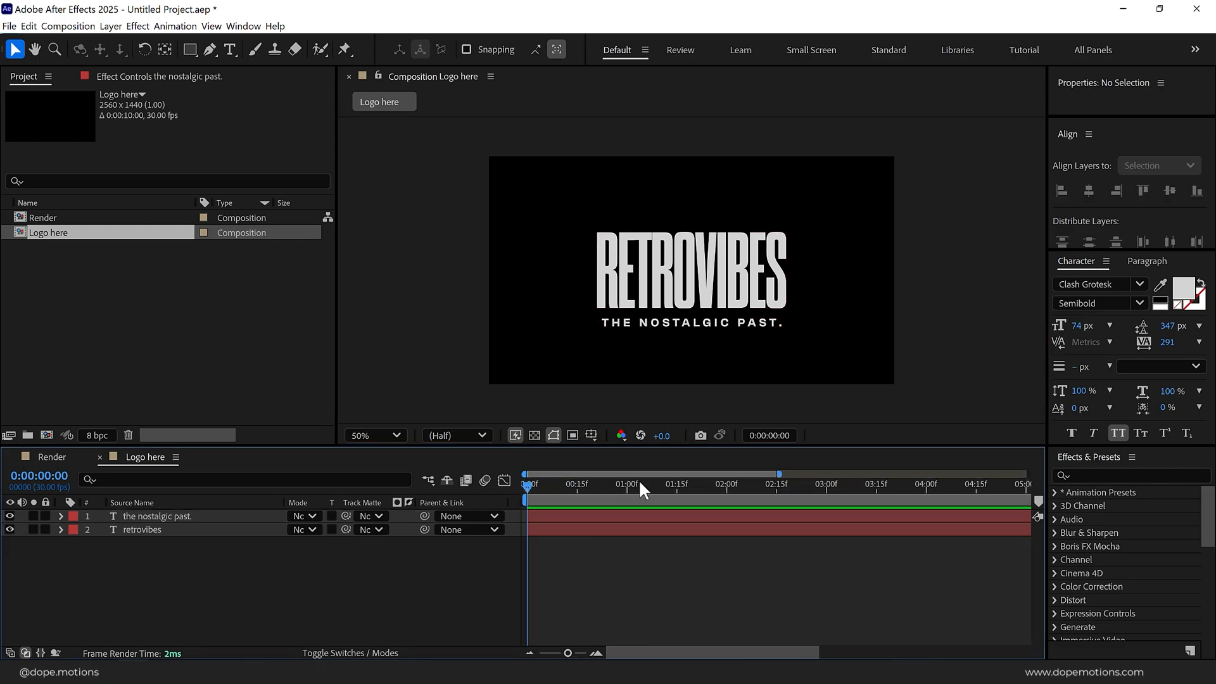
Animate RETROVIBES tracking from 48 at 0s to 0 at 2s, eased
left_click(158, 516)
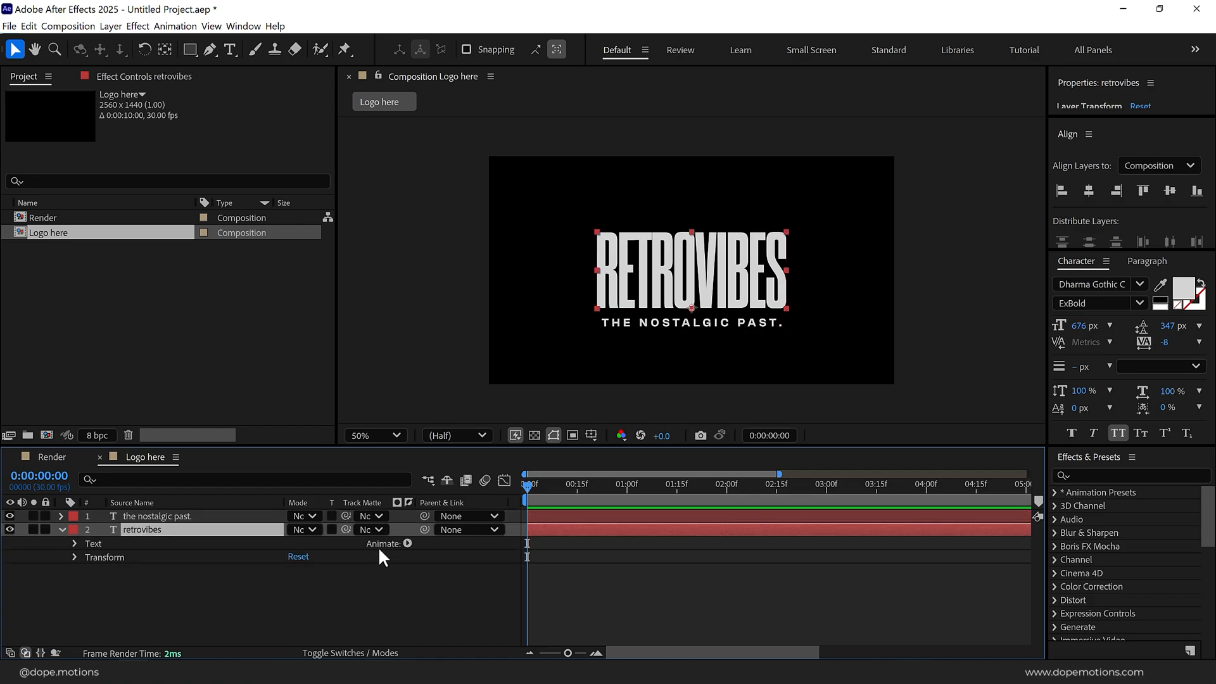
left_click(406, 542)
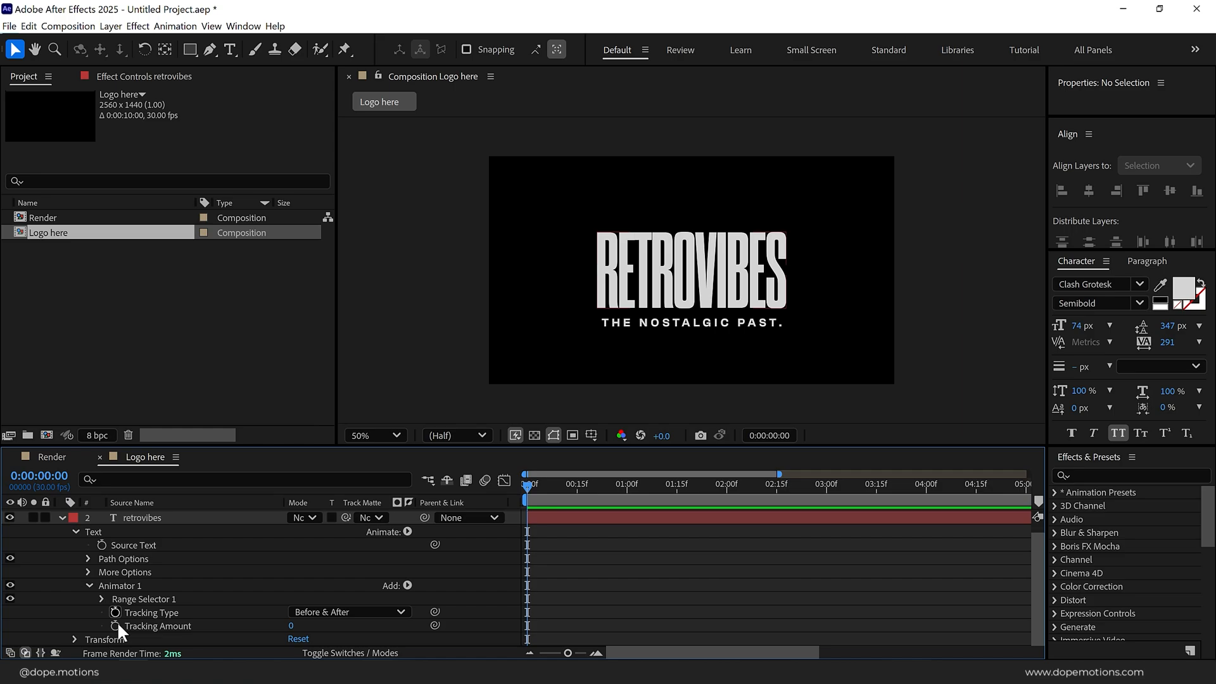
left_click(115, 626)
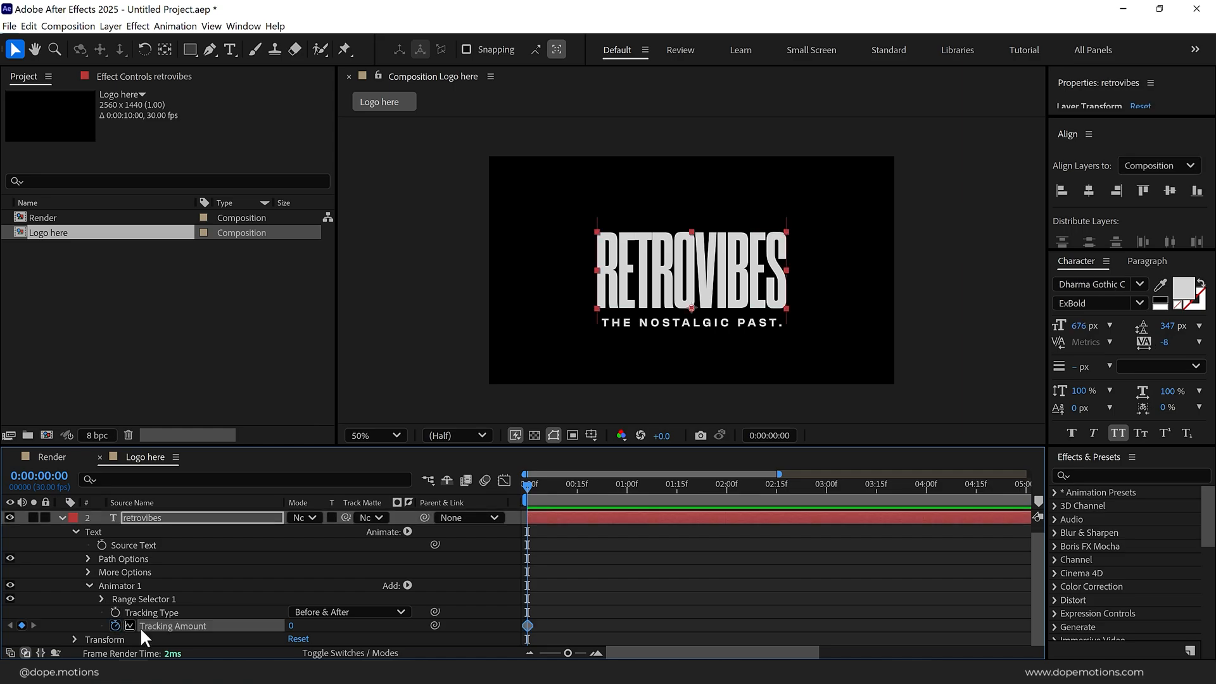
left_click(628, 484)
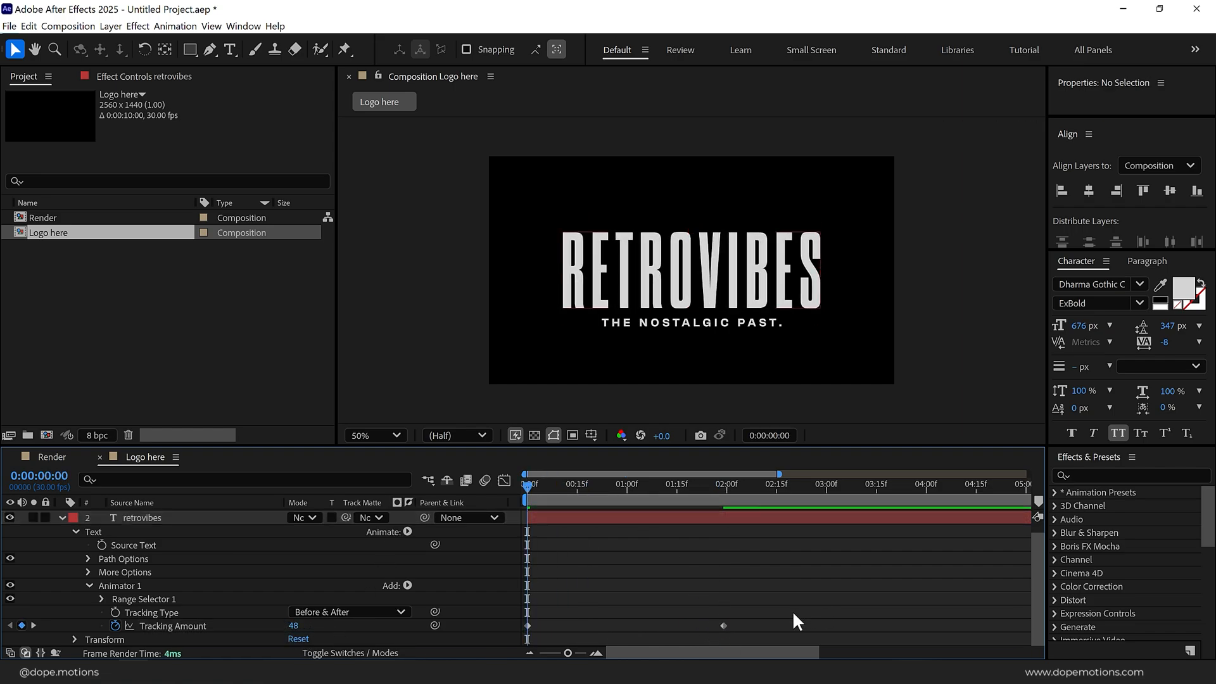
right_click(723, 625)
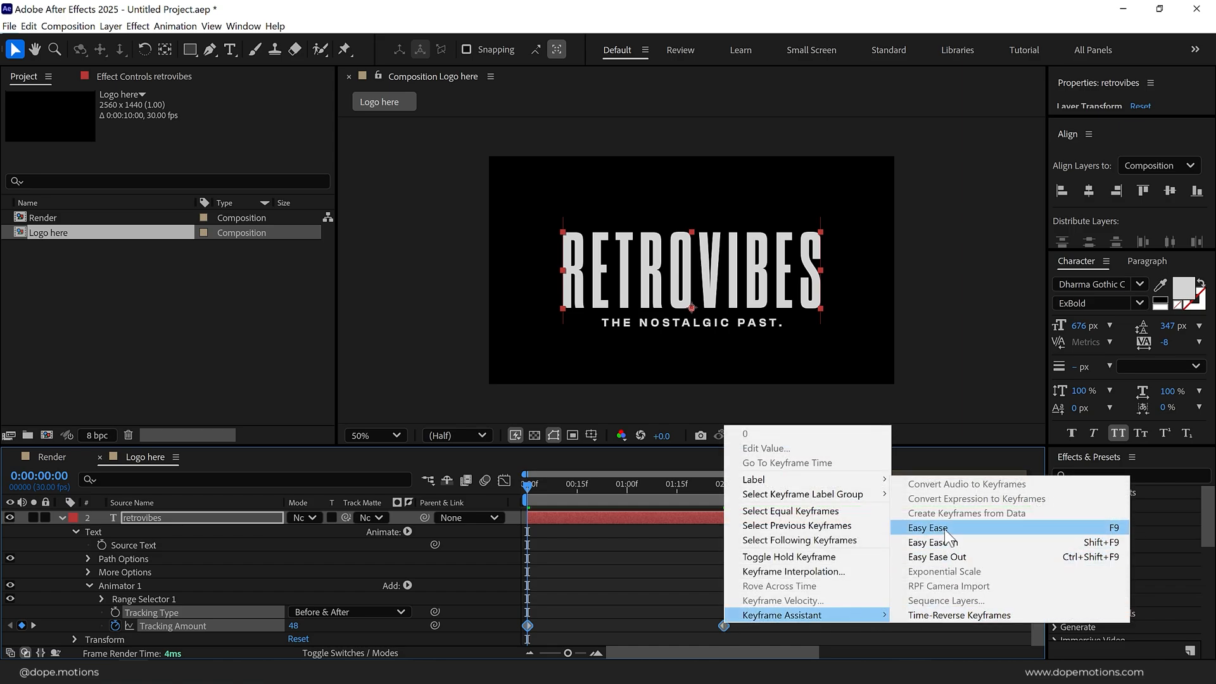
left_click(926, 528)
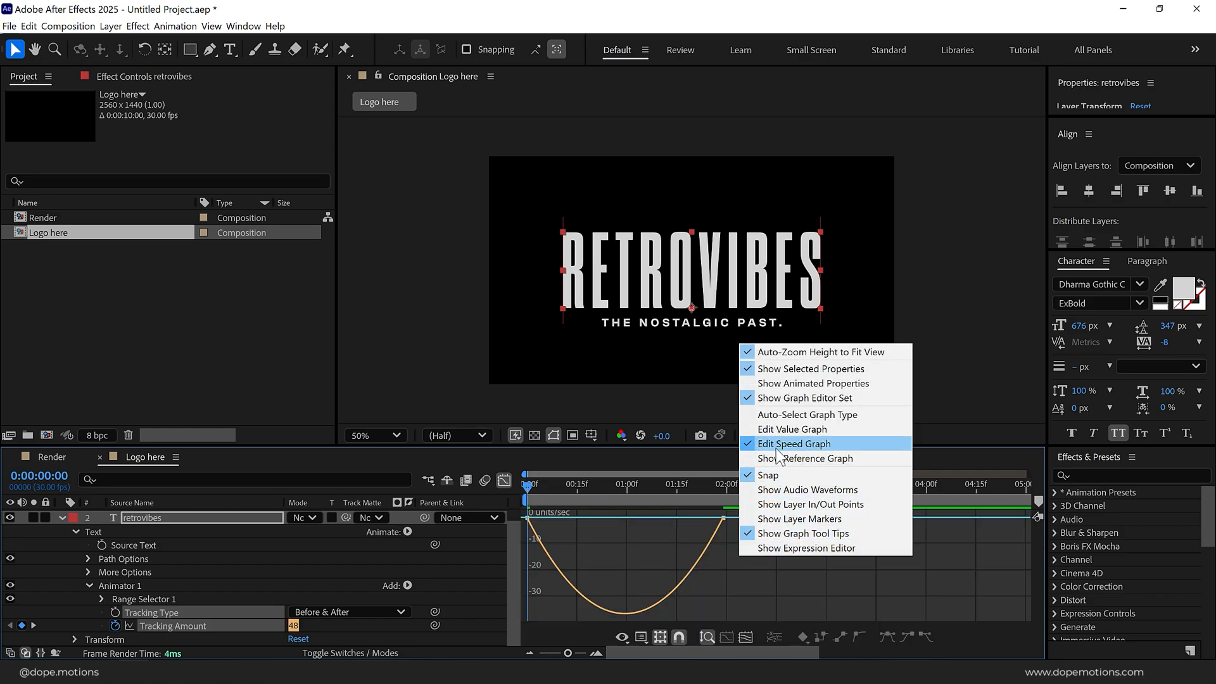
left_click(793, 443)
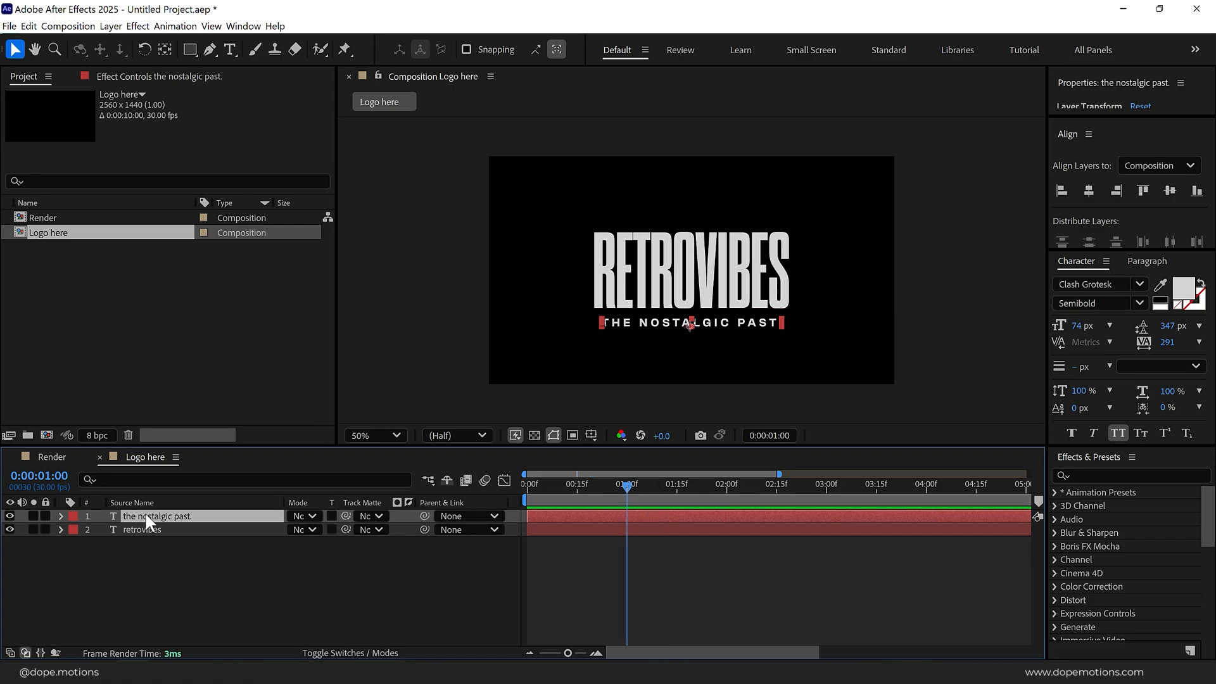
Keyframe the tagline's Position and Opacity so it slides up from 0% to 100%
left_click(61, 517)
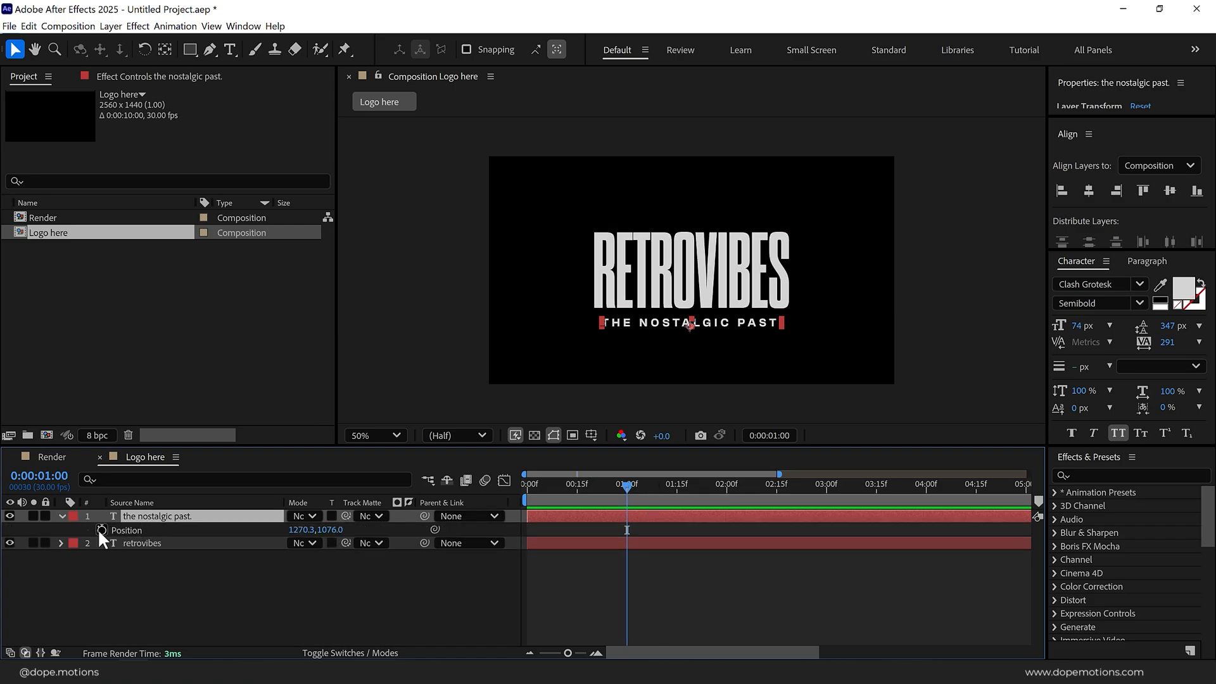
left_click(101, 529)
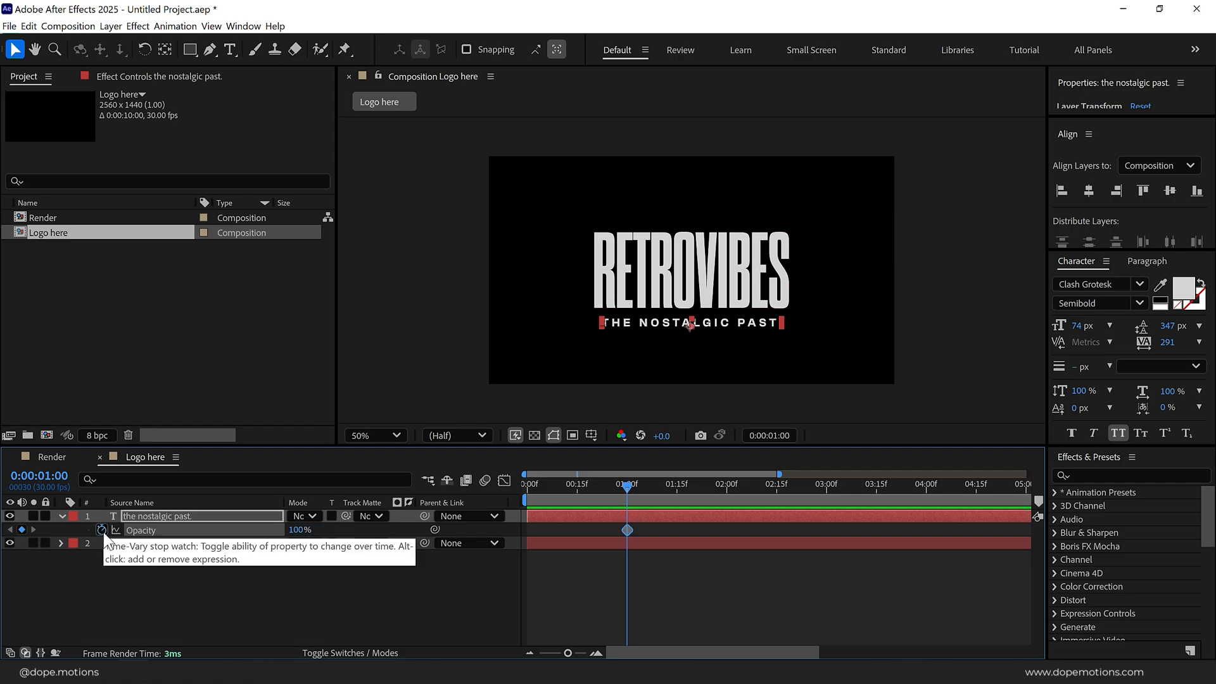
left_click(101, 530)
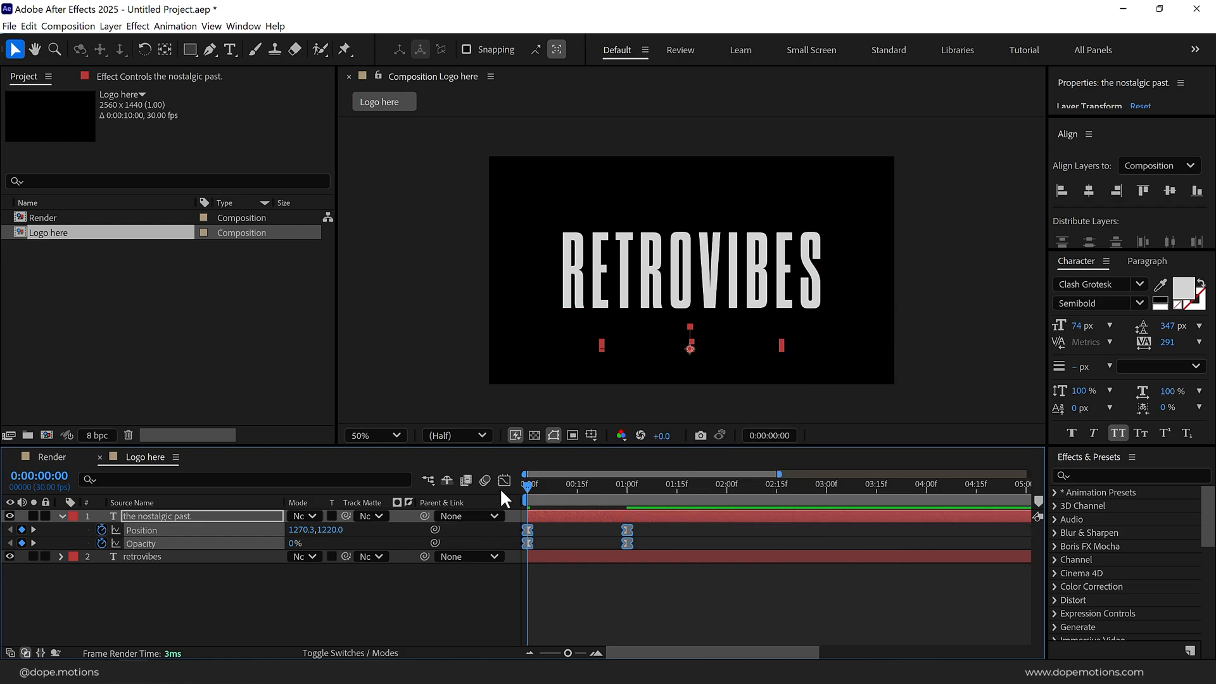
left_click(505, 480)
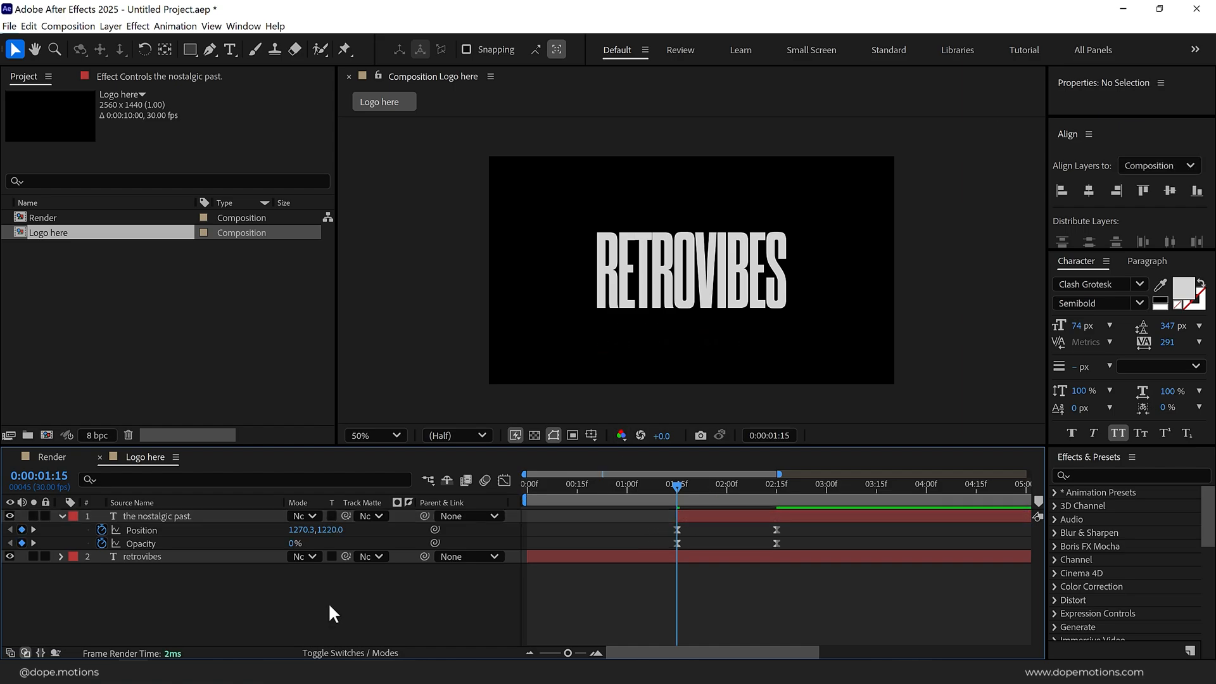
left_click(789, 484)
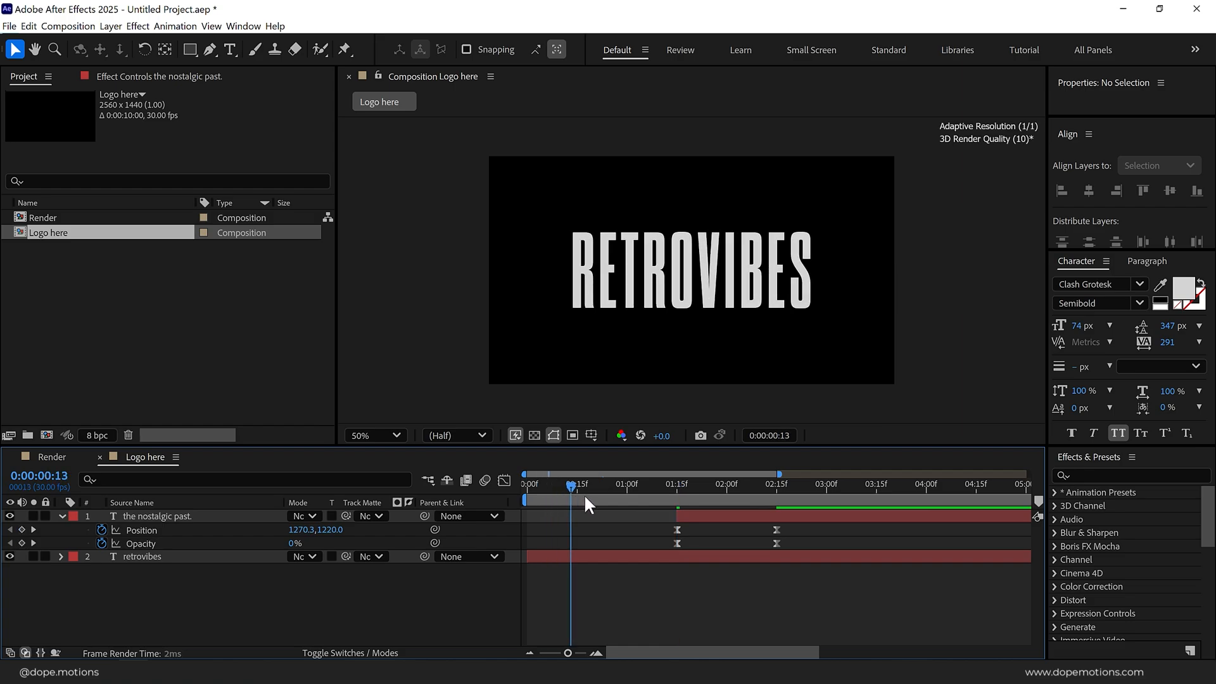
Scrub through the title animation, then scroll through the Skillshare class pages
left_click(677, 484)
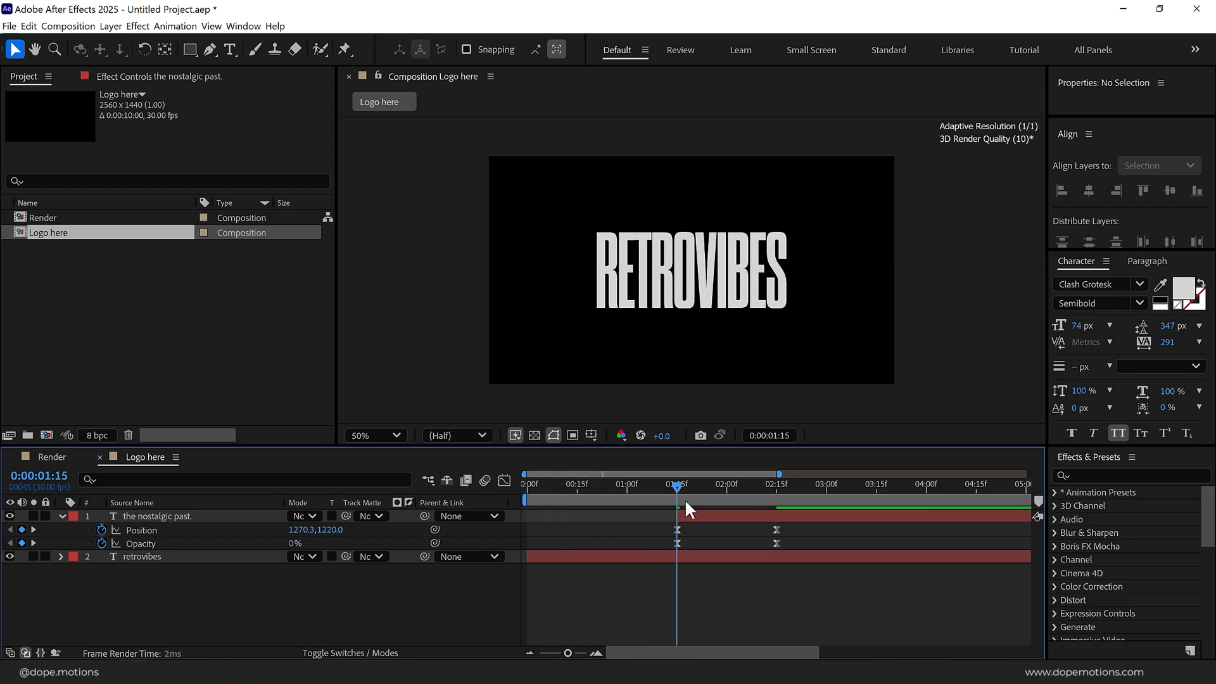
left_click_drag(677, 487, 732, 487)
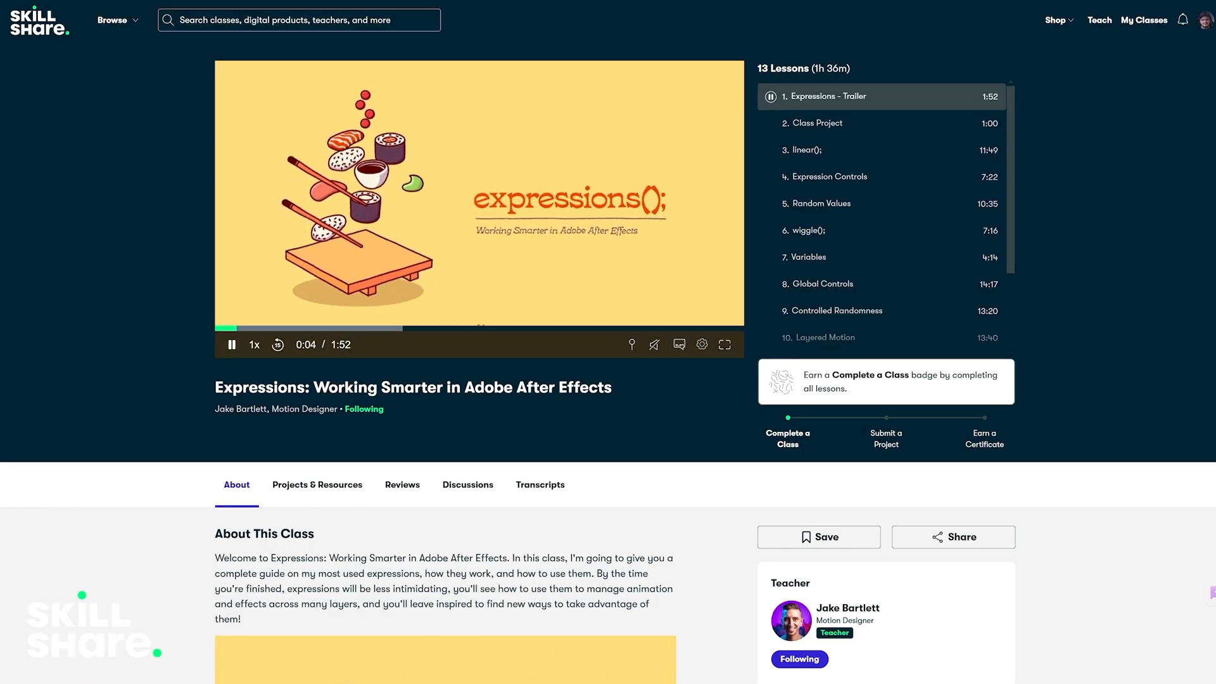
scroll("down", 3)
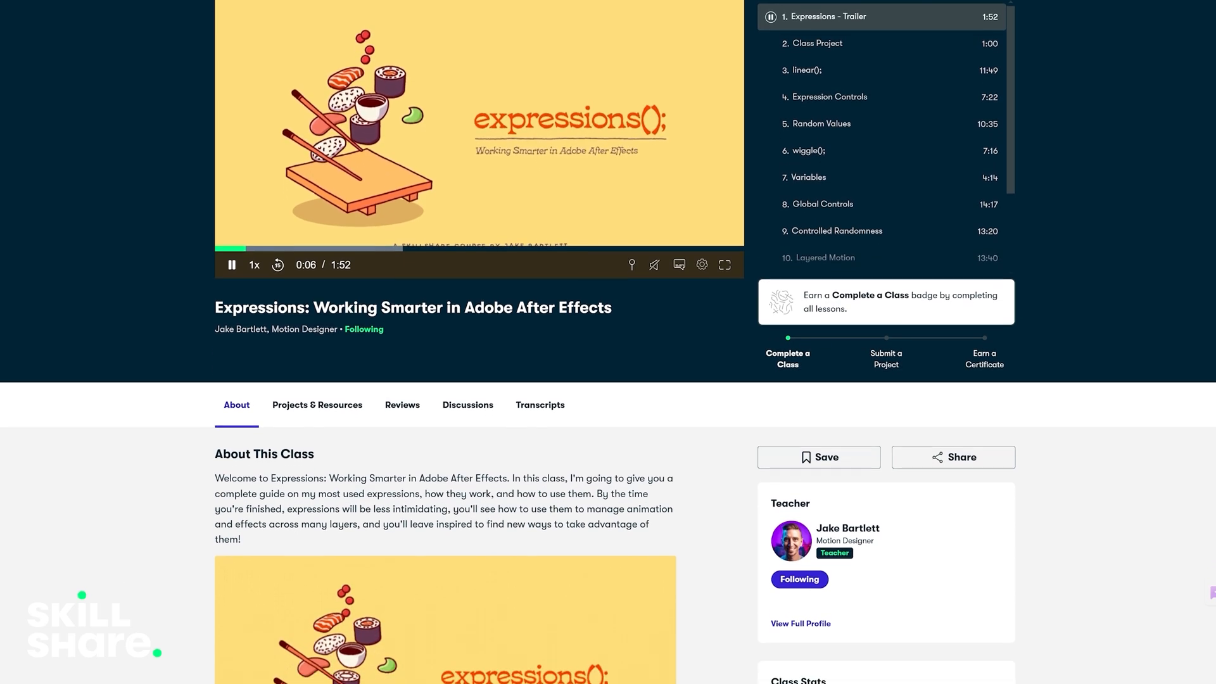
scroll("down", 3)
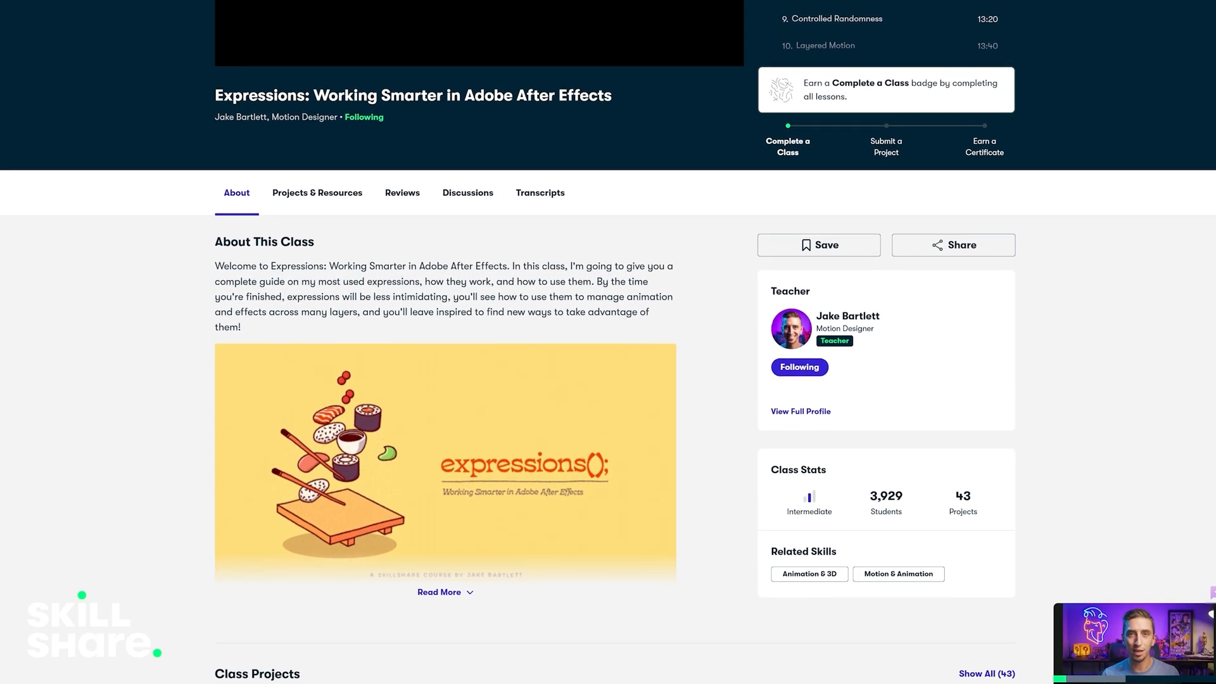
scroll("down", 3)
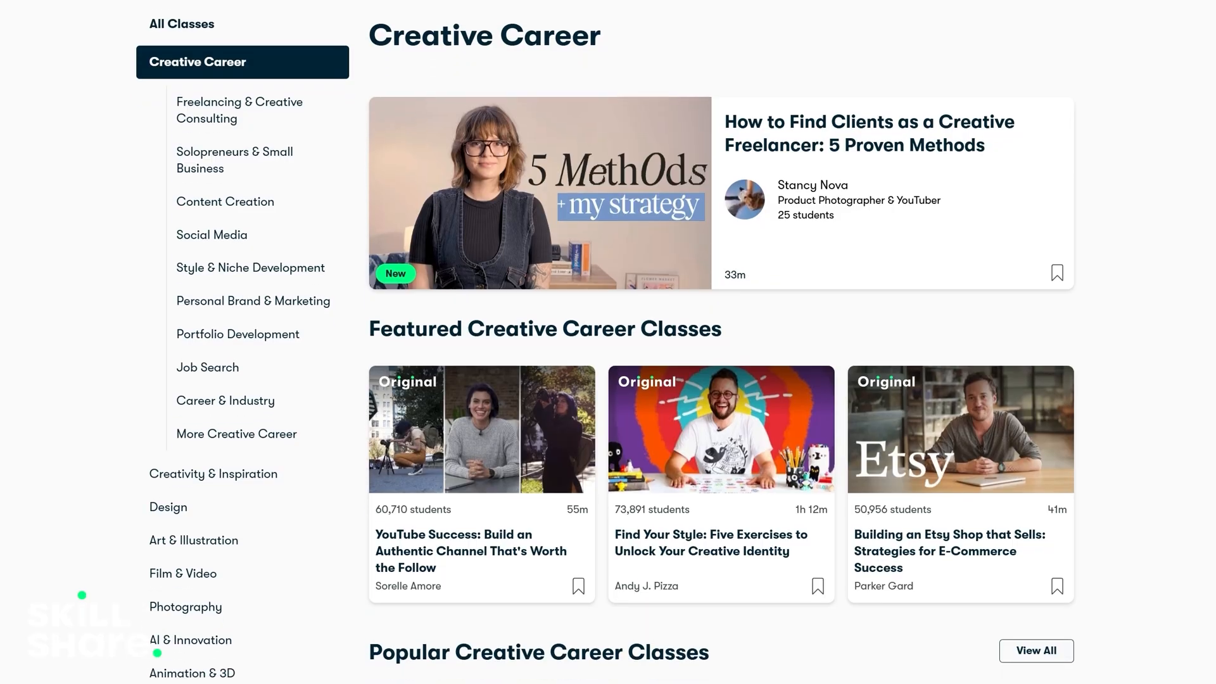
scroll("down", 3)
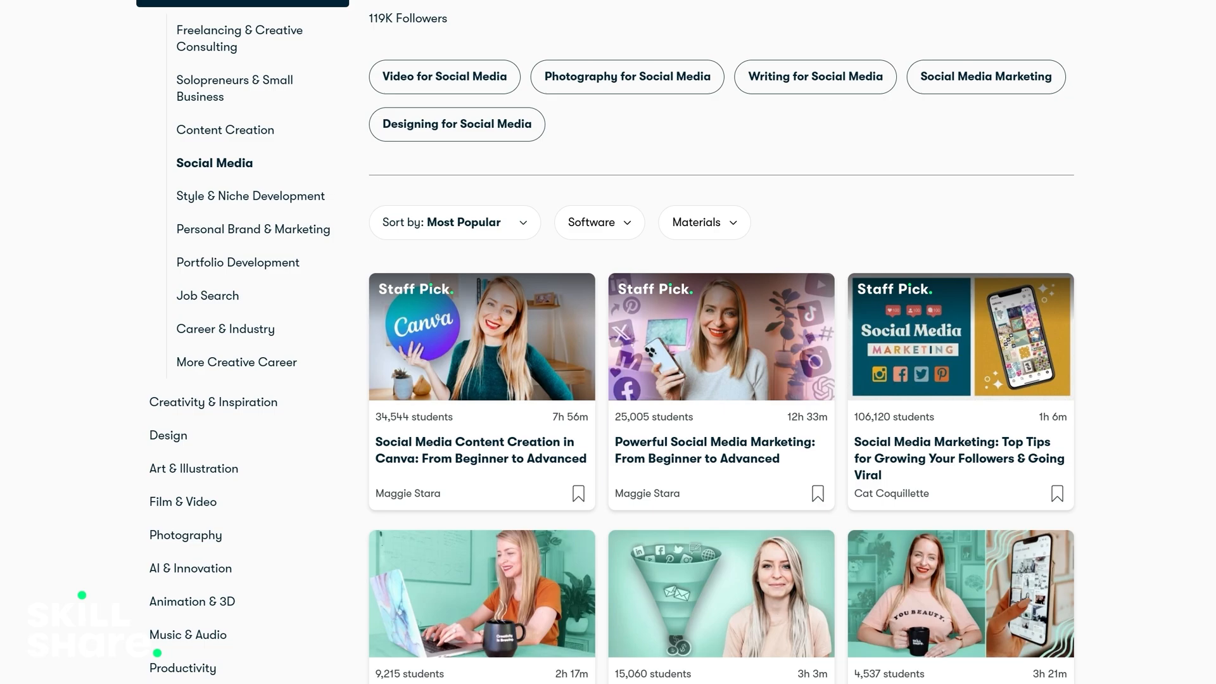
scroll("down", 3)
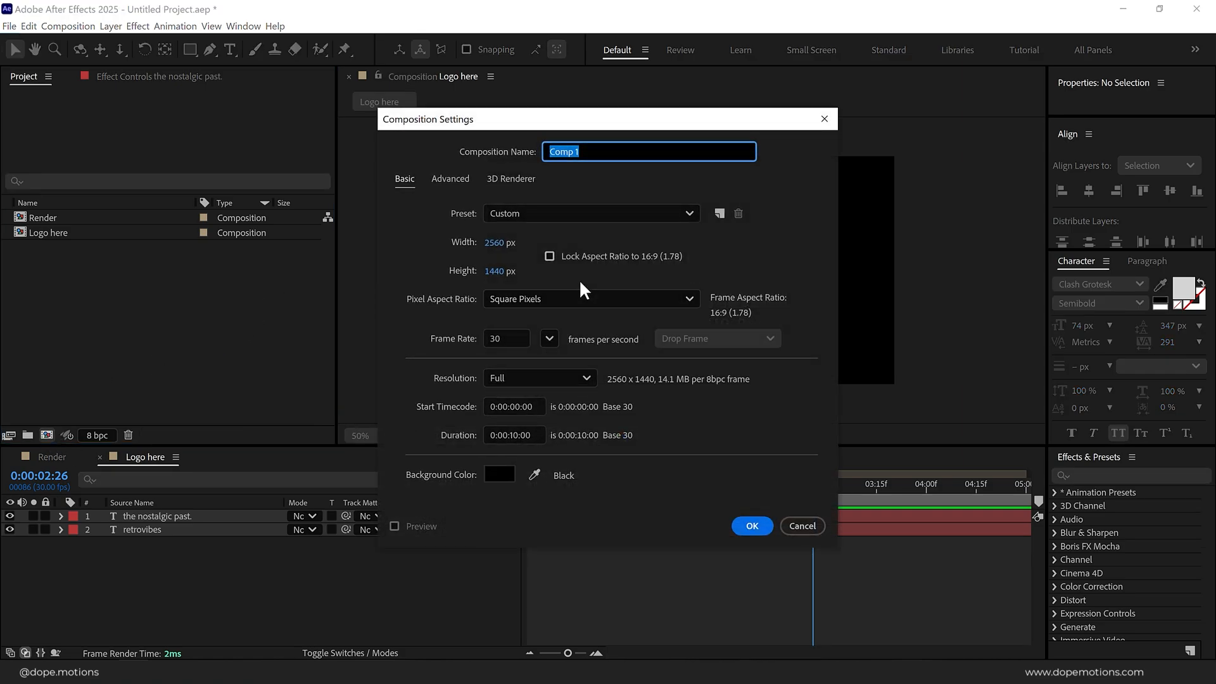
Name the composition 'Logo Wipe_01' and apply Linear Wipe to the logo layer
type("Logo Wipe_0")
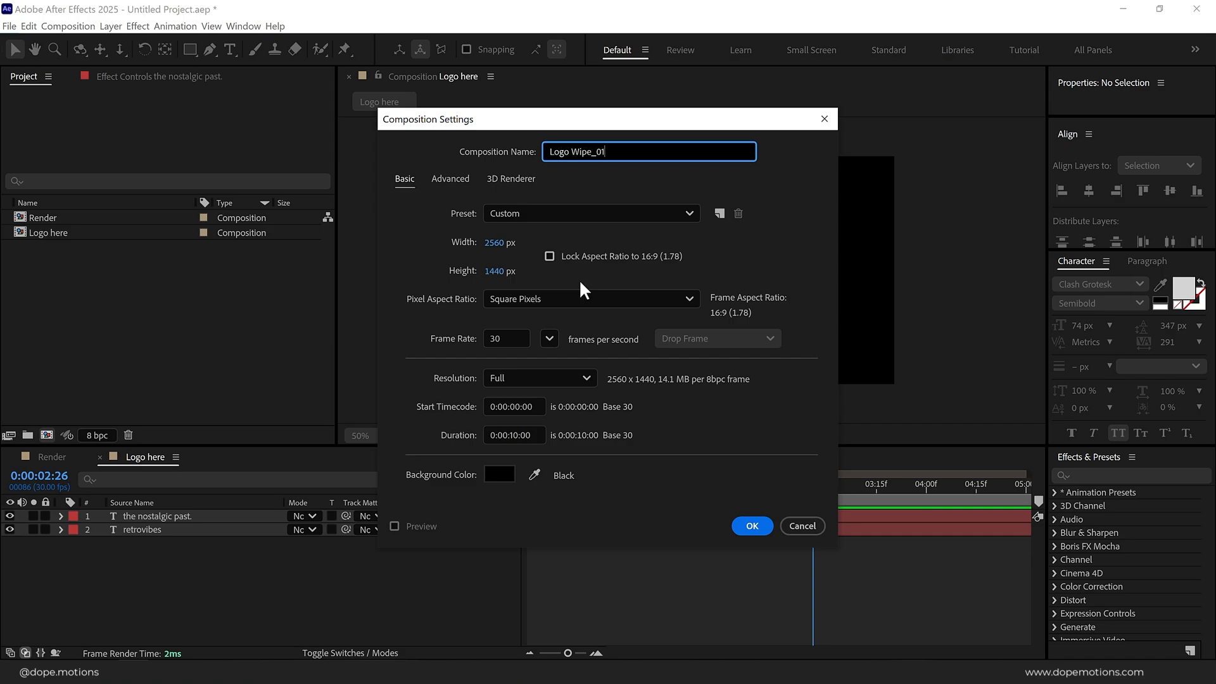
left_click(750, 526)
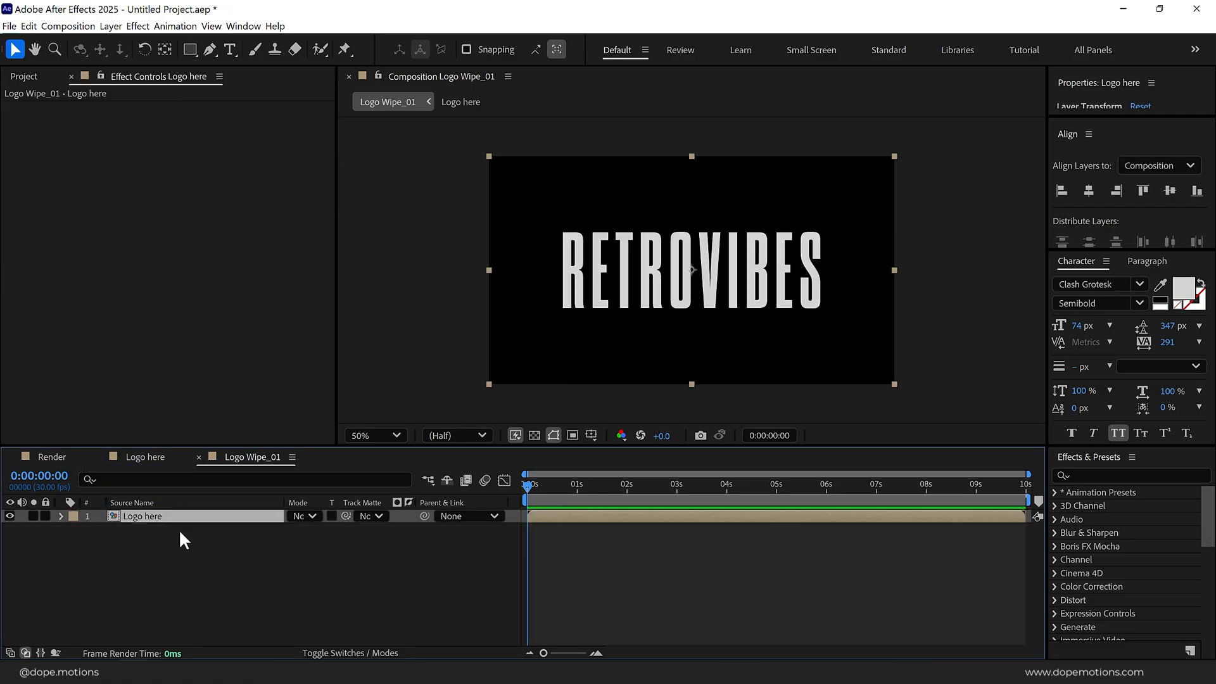
type("linea")
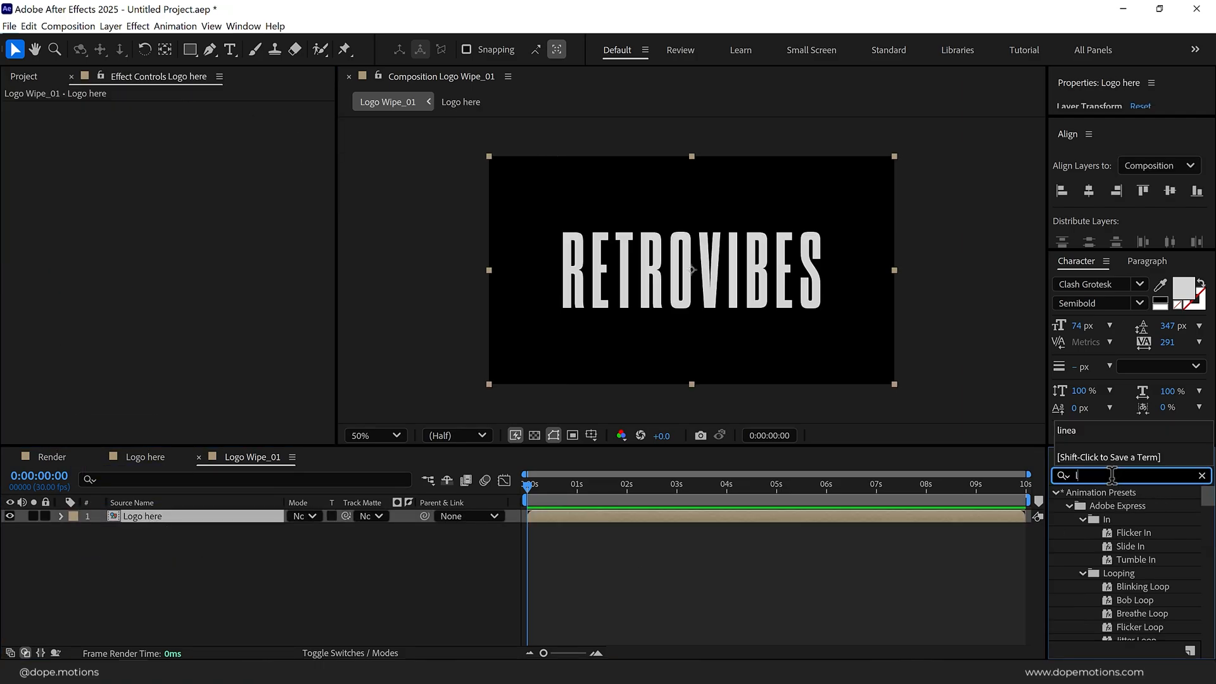
type("linea")
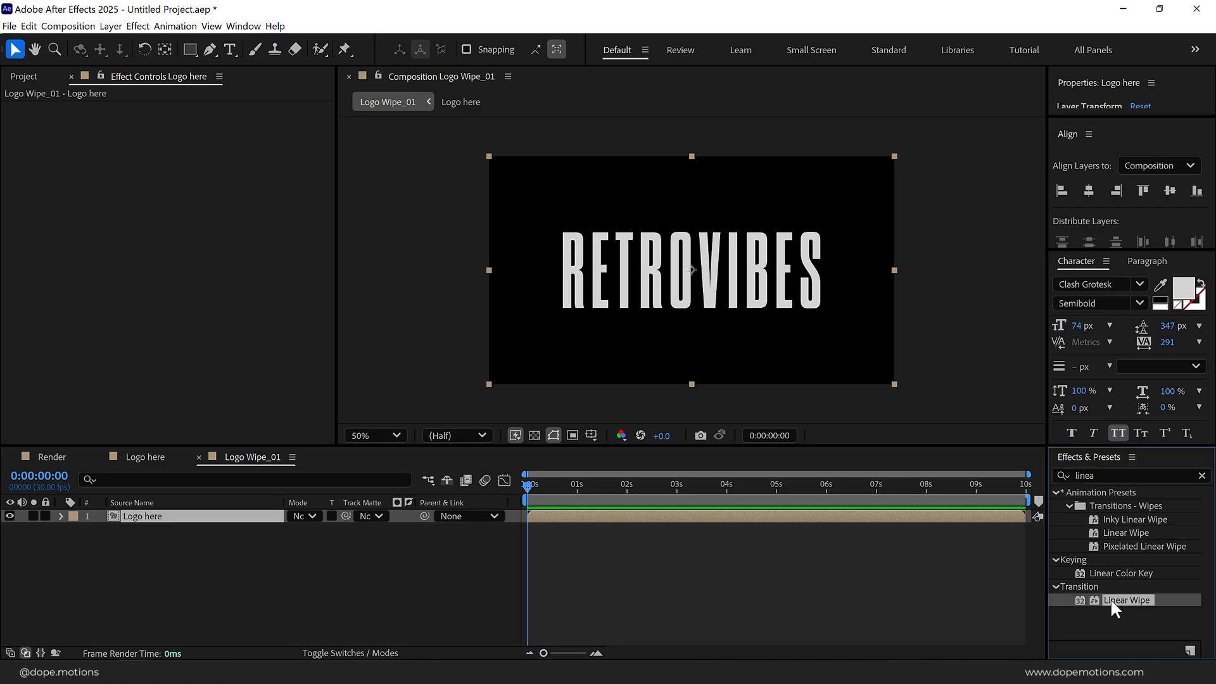
double_click(1126, 600)
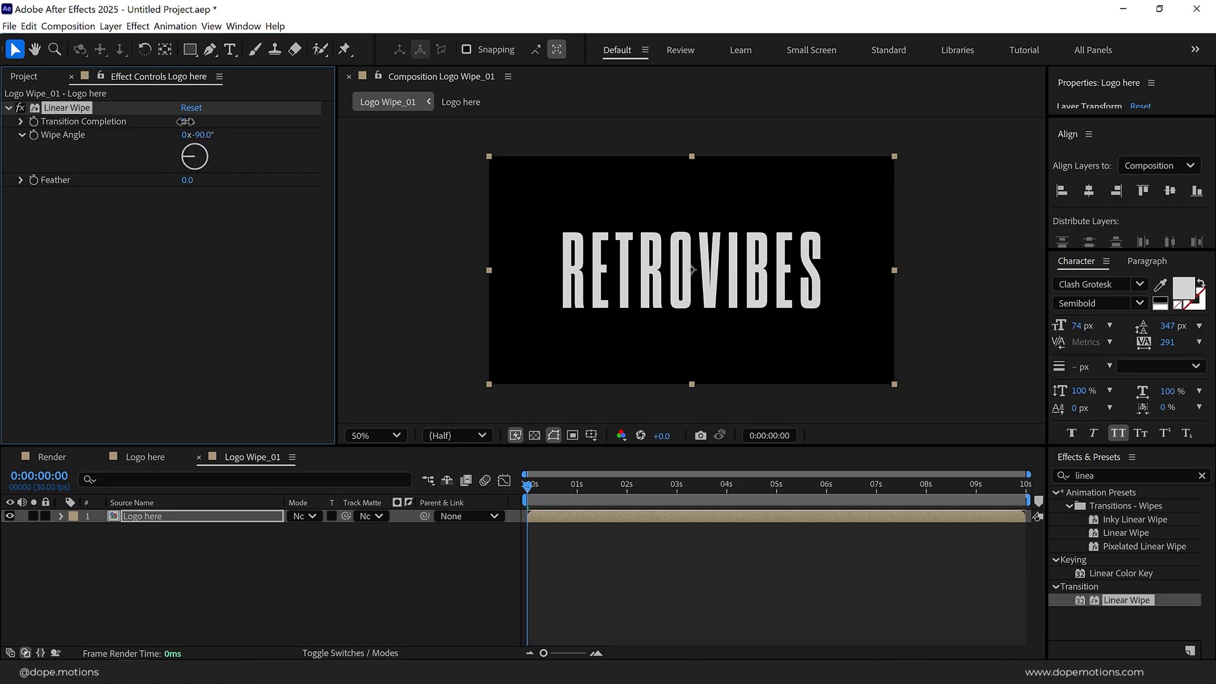
Keyframe the wipe's Transition Completion from hidden to 50 at one second
left_click_drag(193, 121, 210, 120)
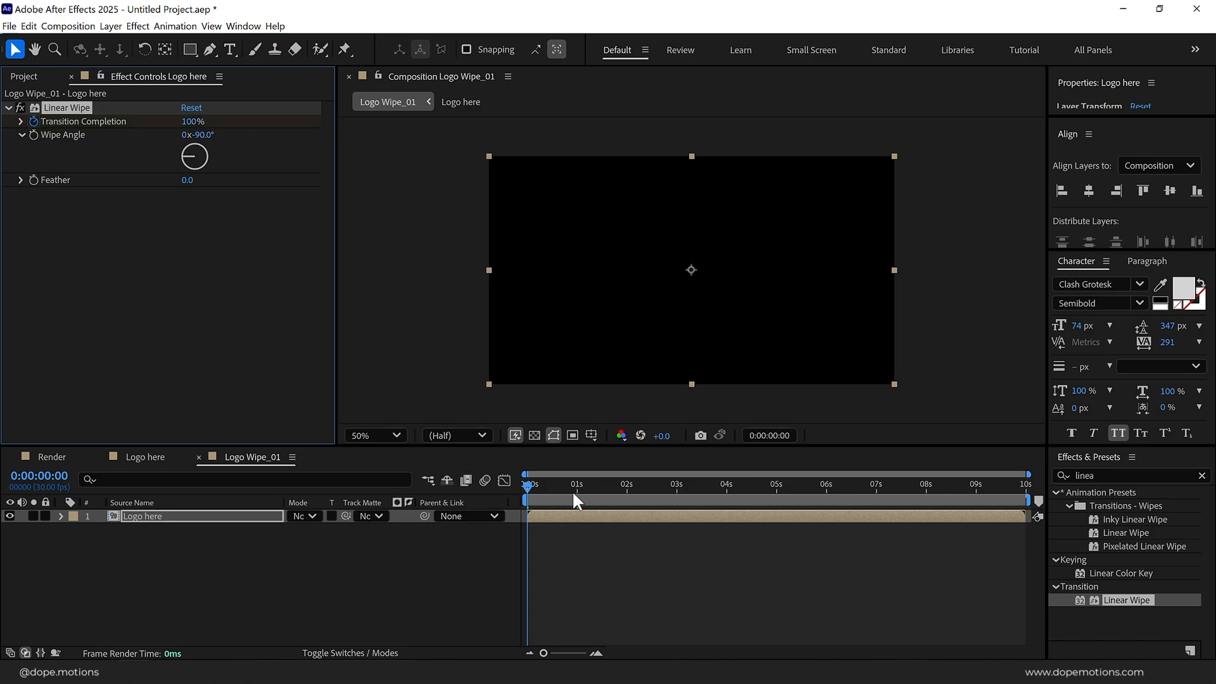
left_click(577, 485)
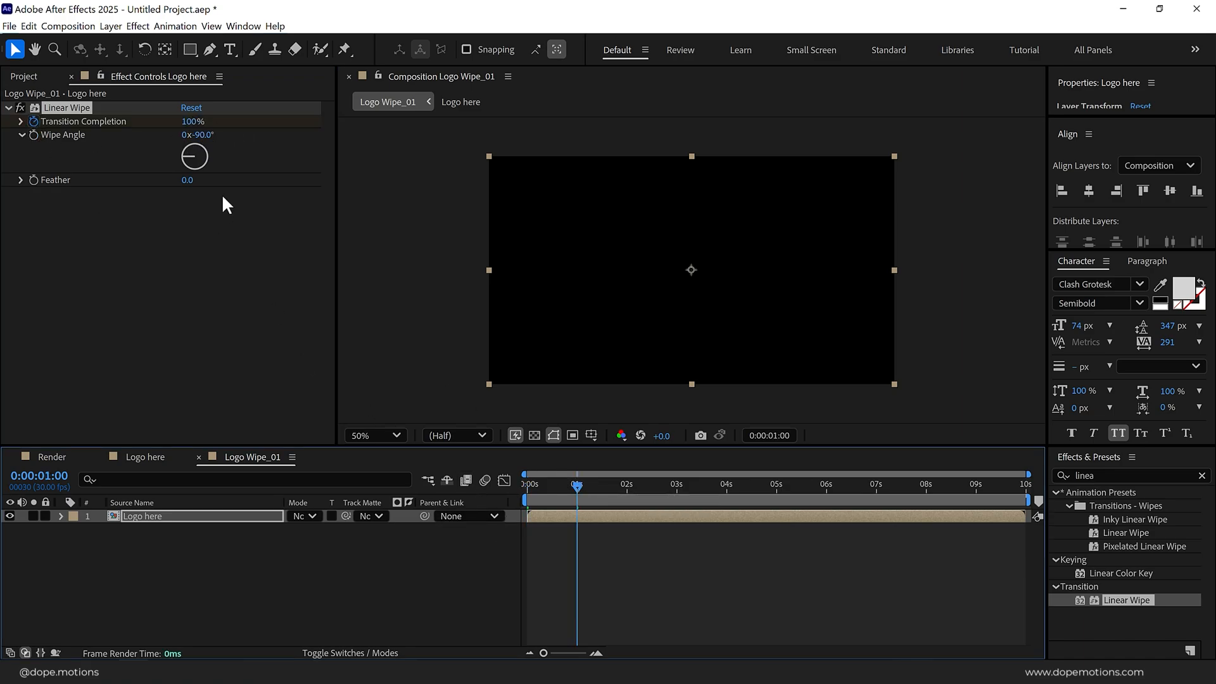
double_click(192, 121)
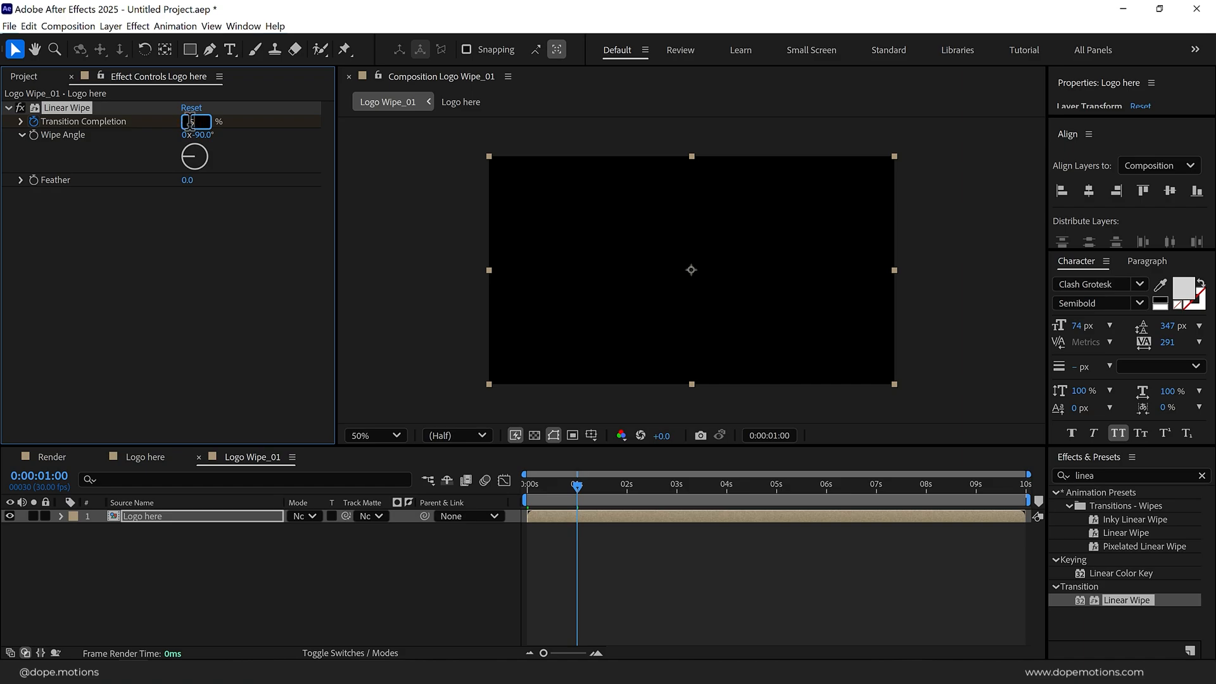
type("50")
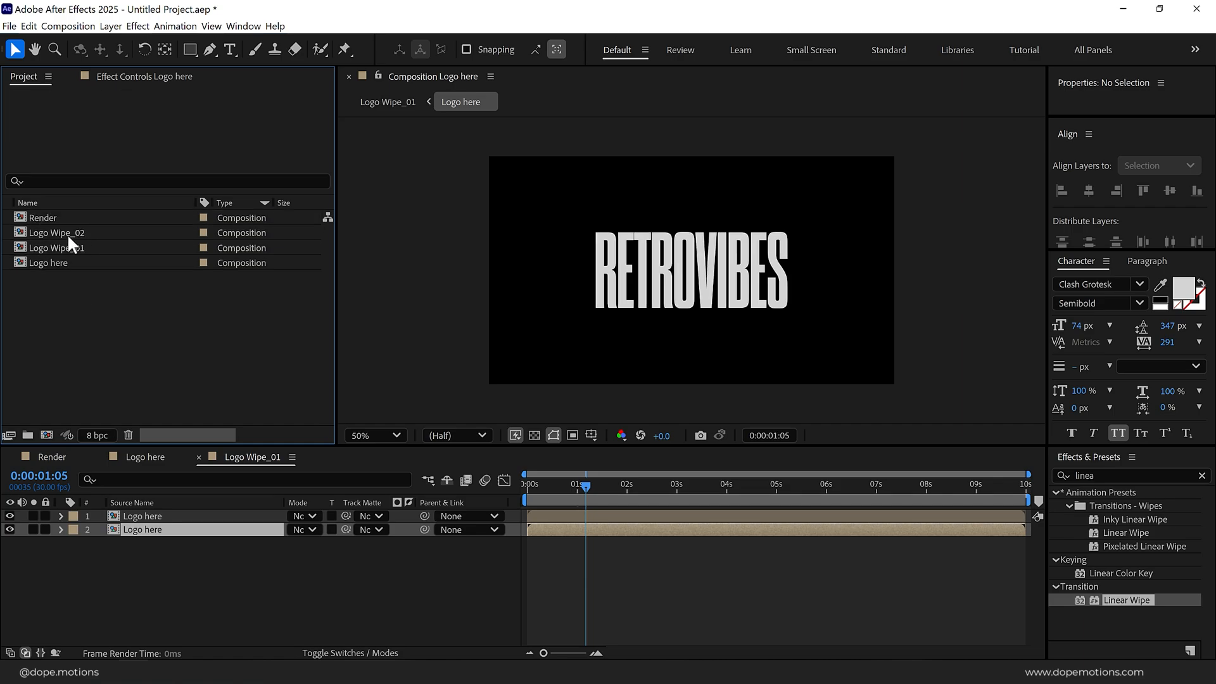
Open Logo Wipe_02 and adjust its two staggered Linear Wipes at +90° and -90°
double_click(58, 232)
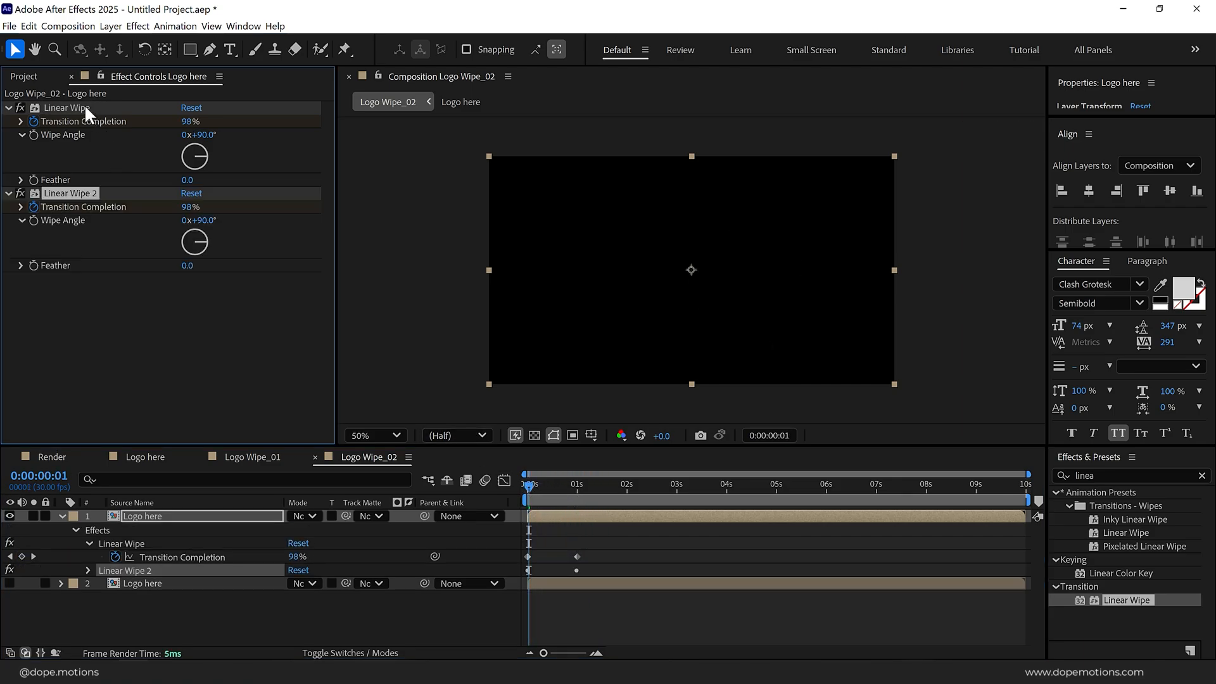
left_click(198, 220)
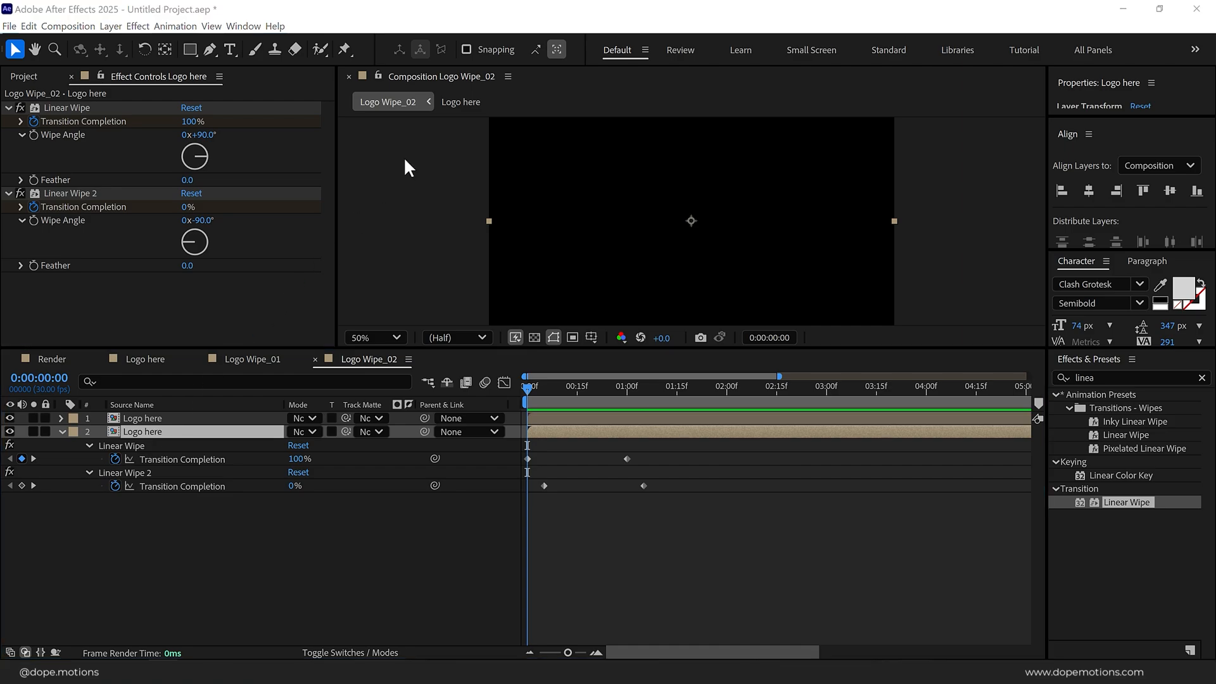
left_click(152, 545)
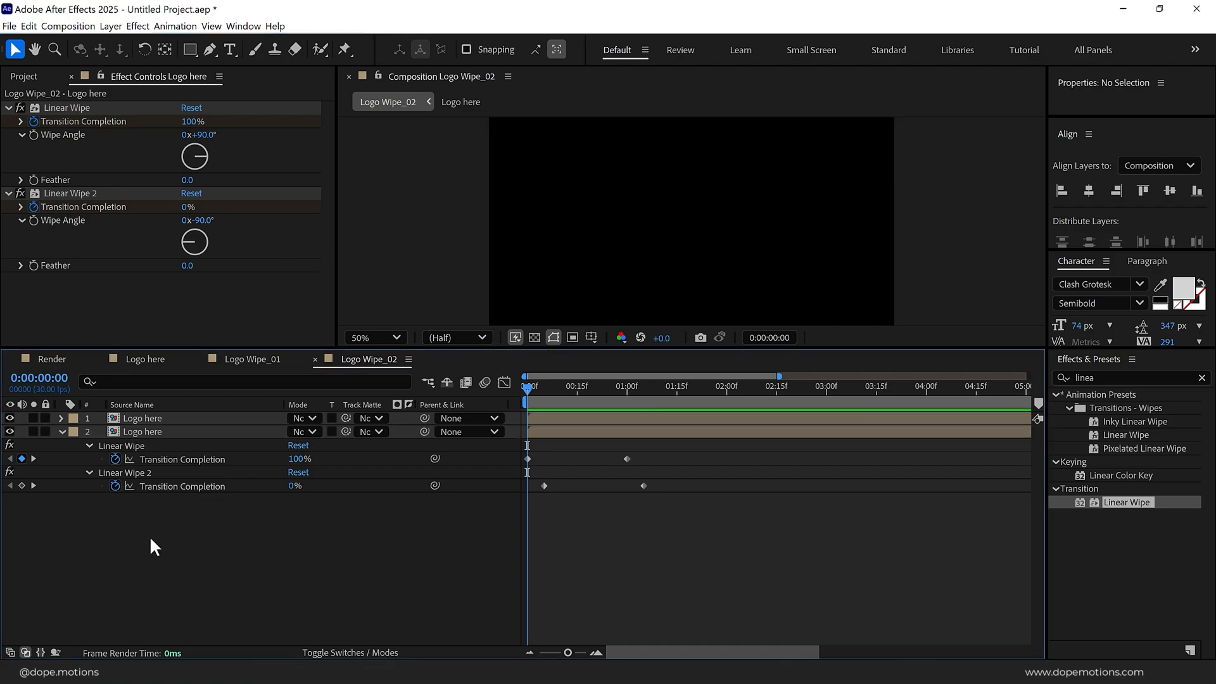
left_click(144, 432)
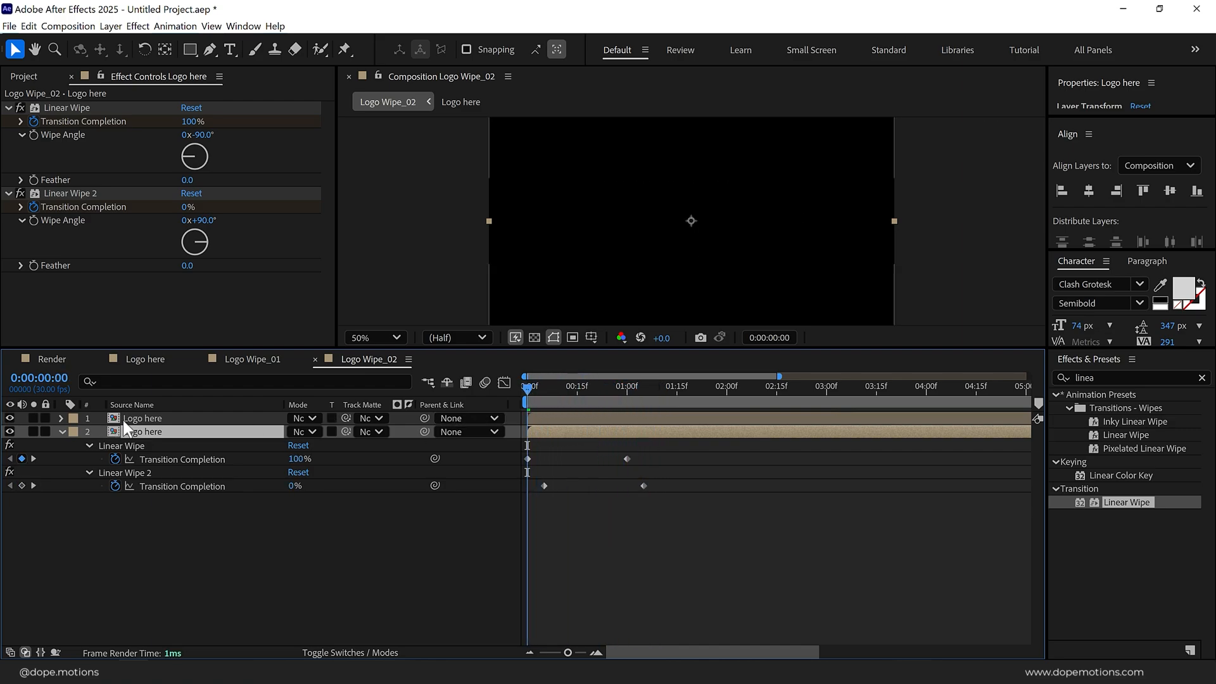
Apply Easy Ease to the wipe keyframes on both Logo Wipe_02 layers
left_click(142, 431)
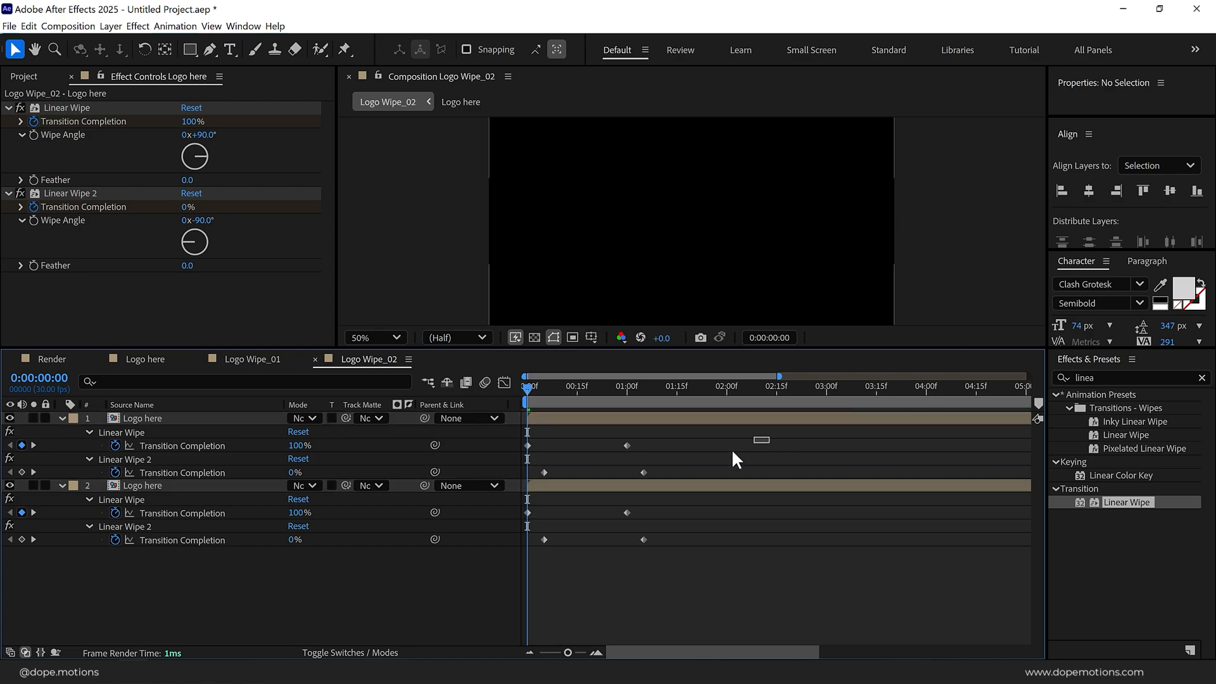
right_click(640, 539)
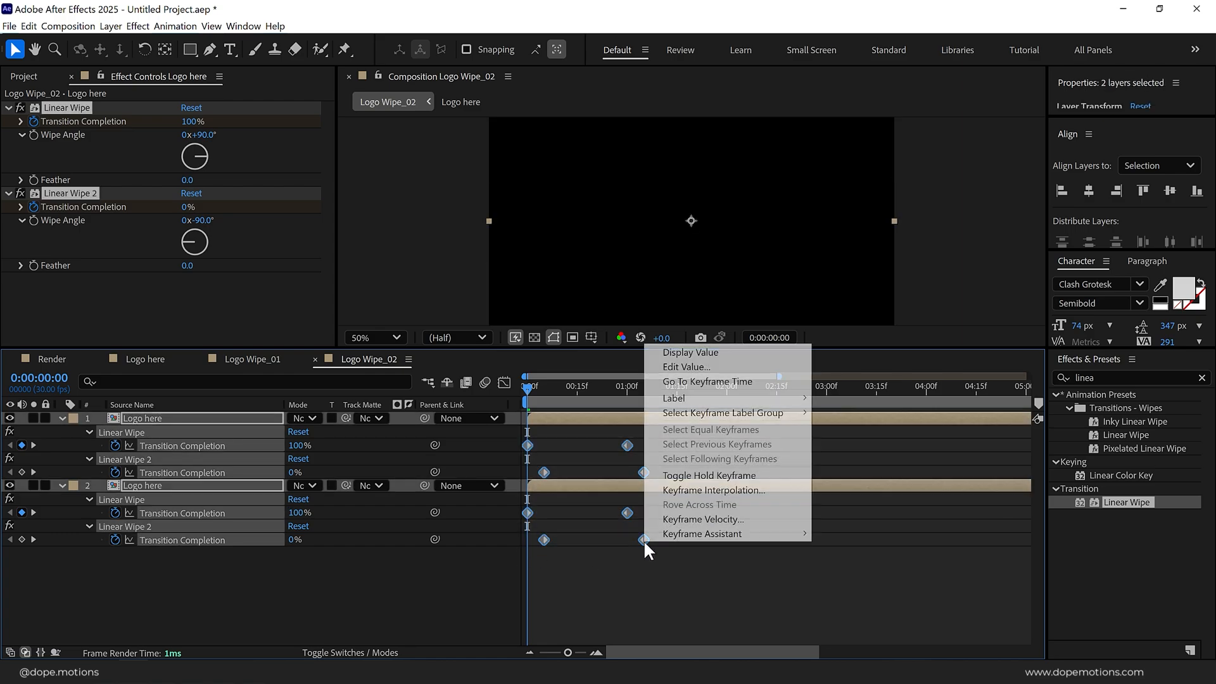
mouse_move(702, 533)
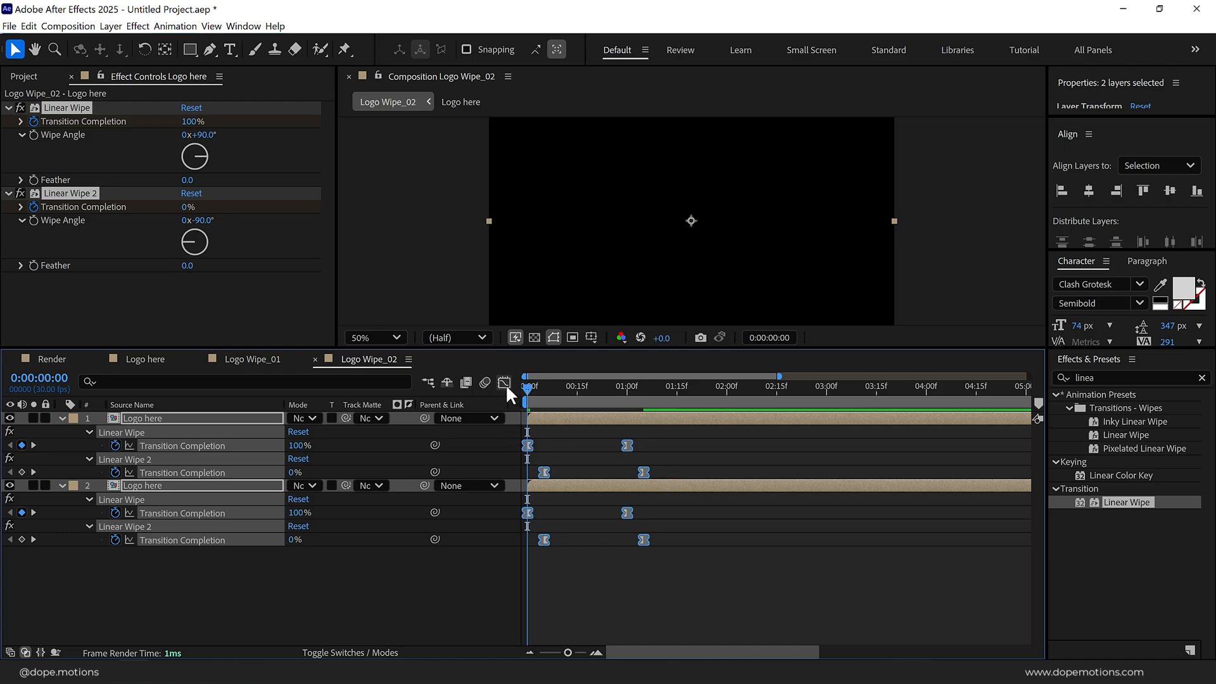
left_click(503, 381)
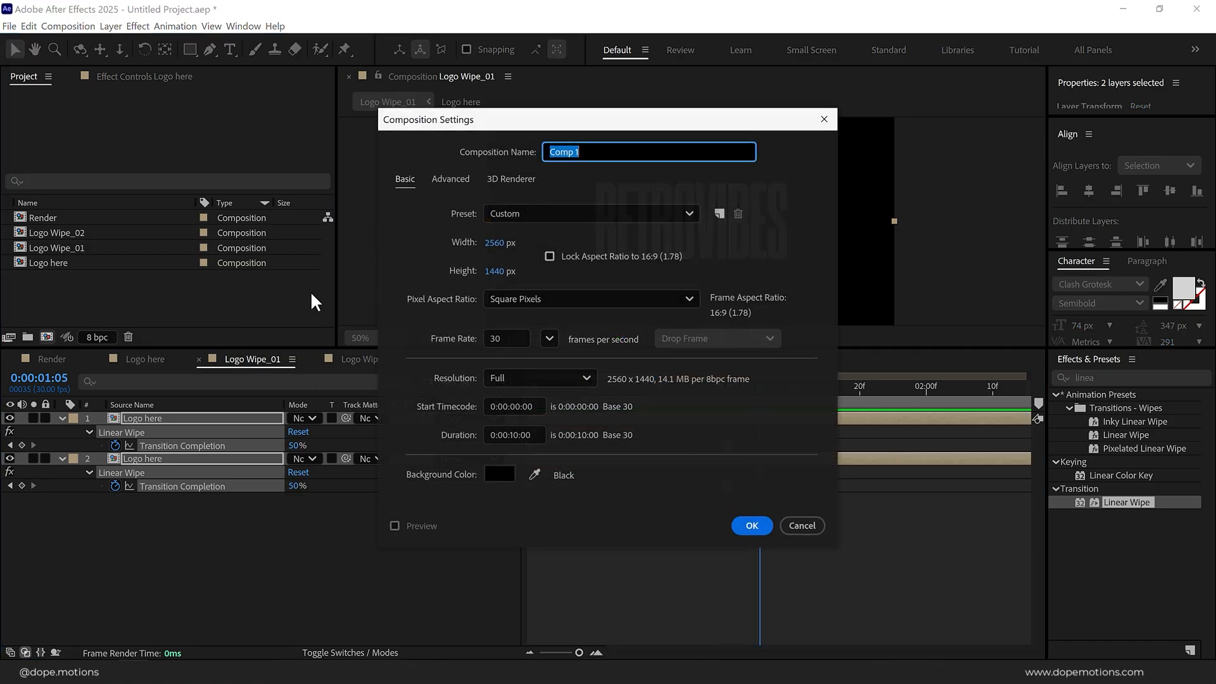
Create the Animation comp with Logo Wipe_01 and a Fast Box Blur copy fading to 0% opacity
type("ANimation")
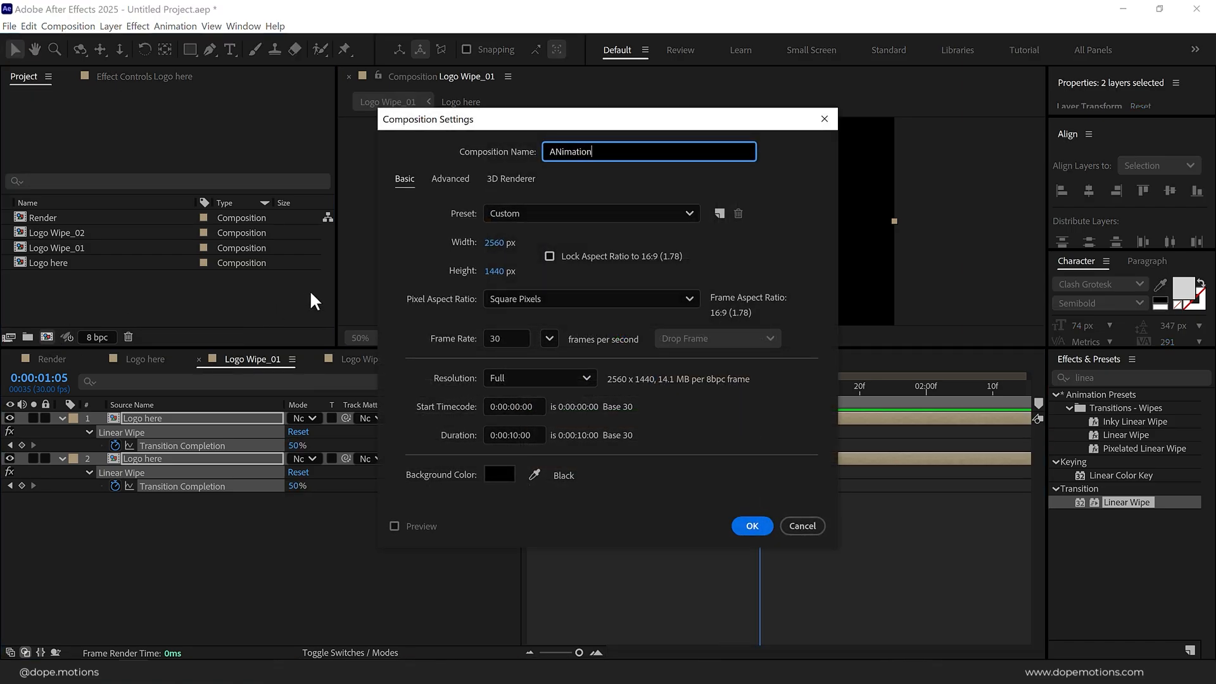
left_click(750, 525)
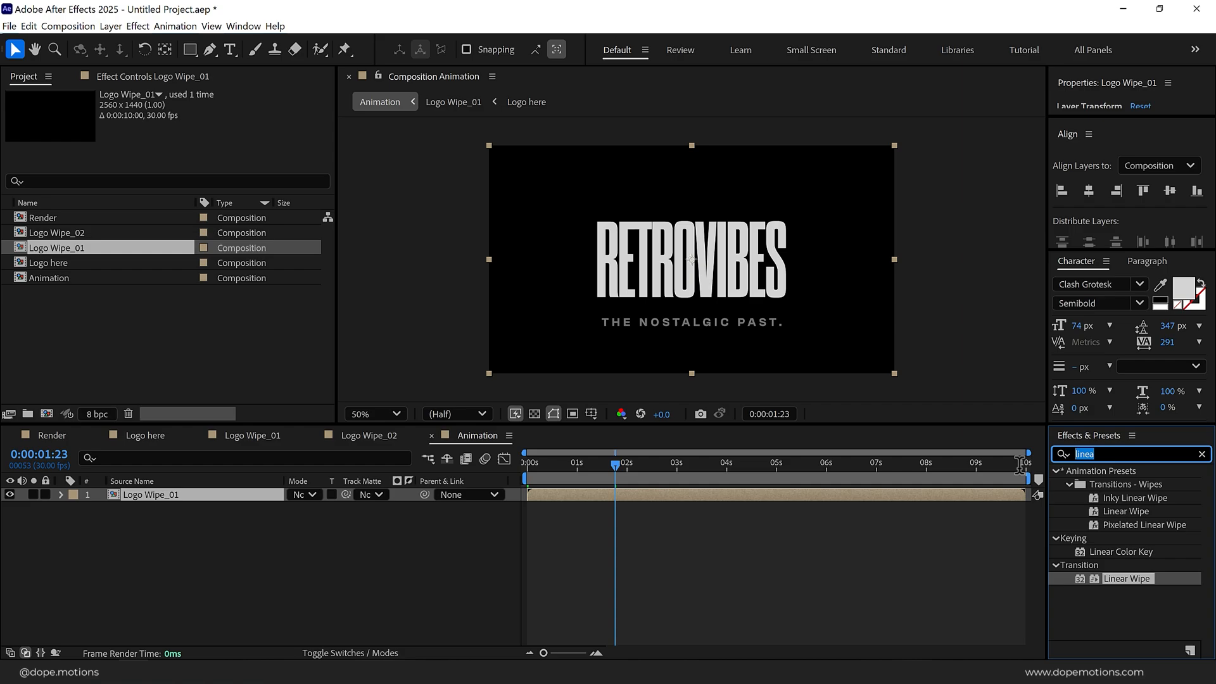
type("fast bo")
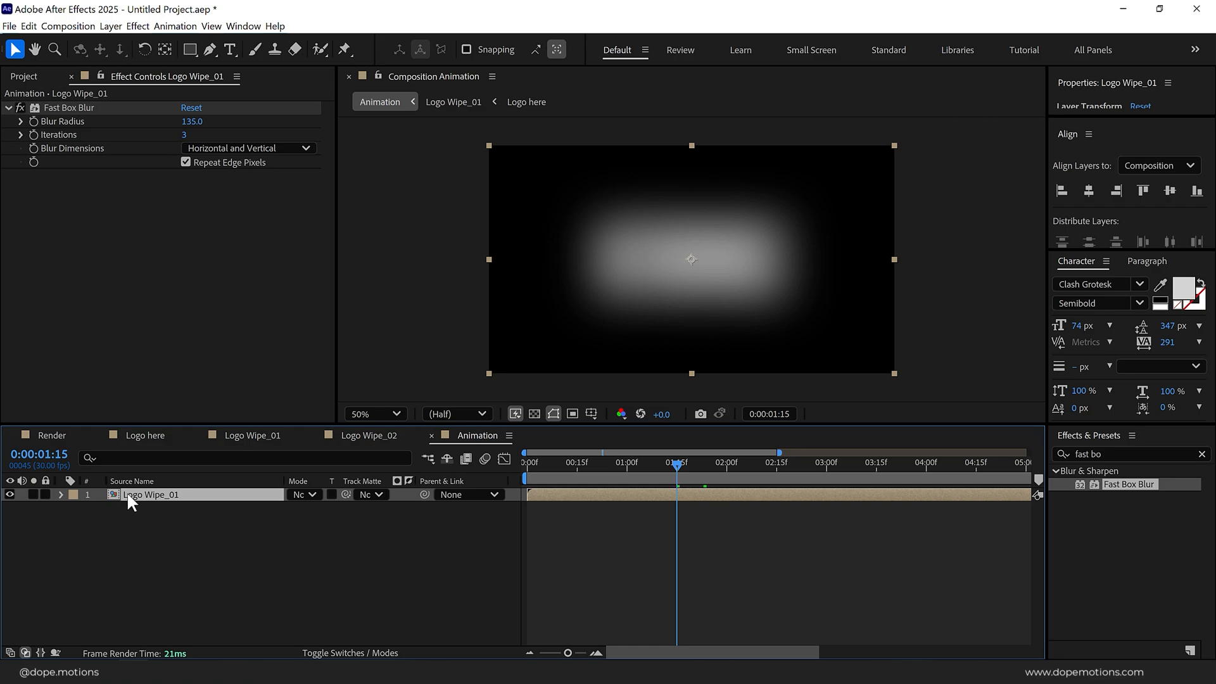
left_click(61, 494)
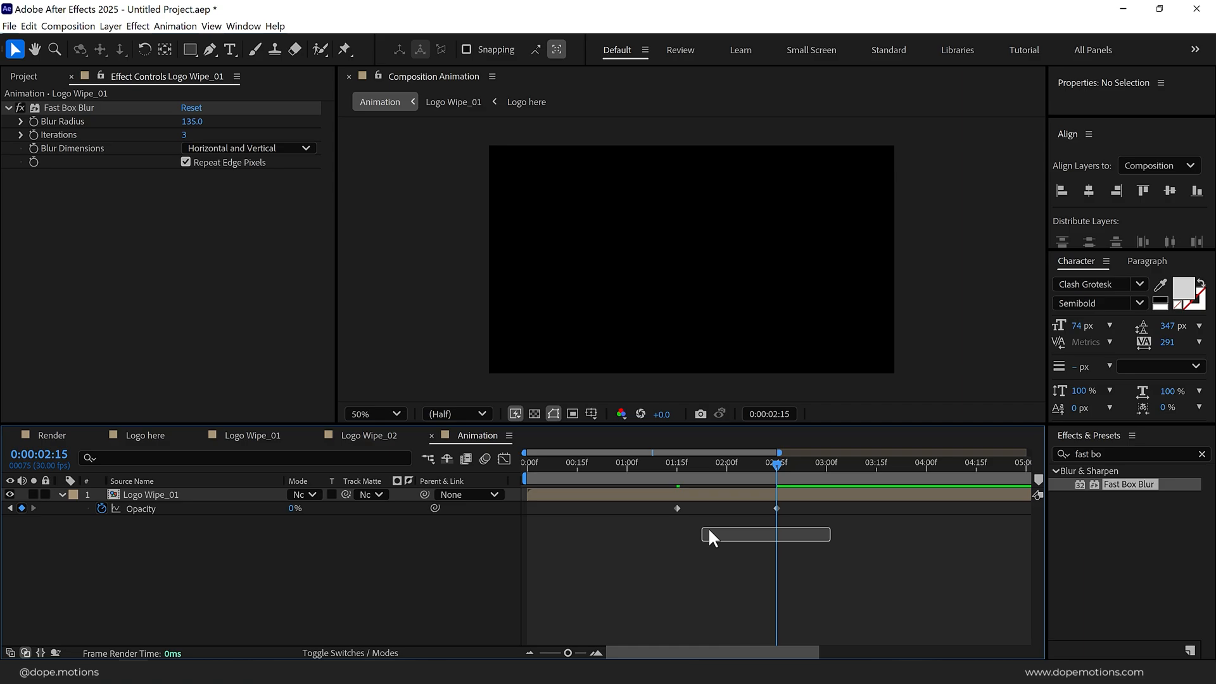
left_click(151, 494)
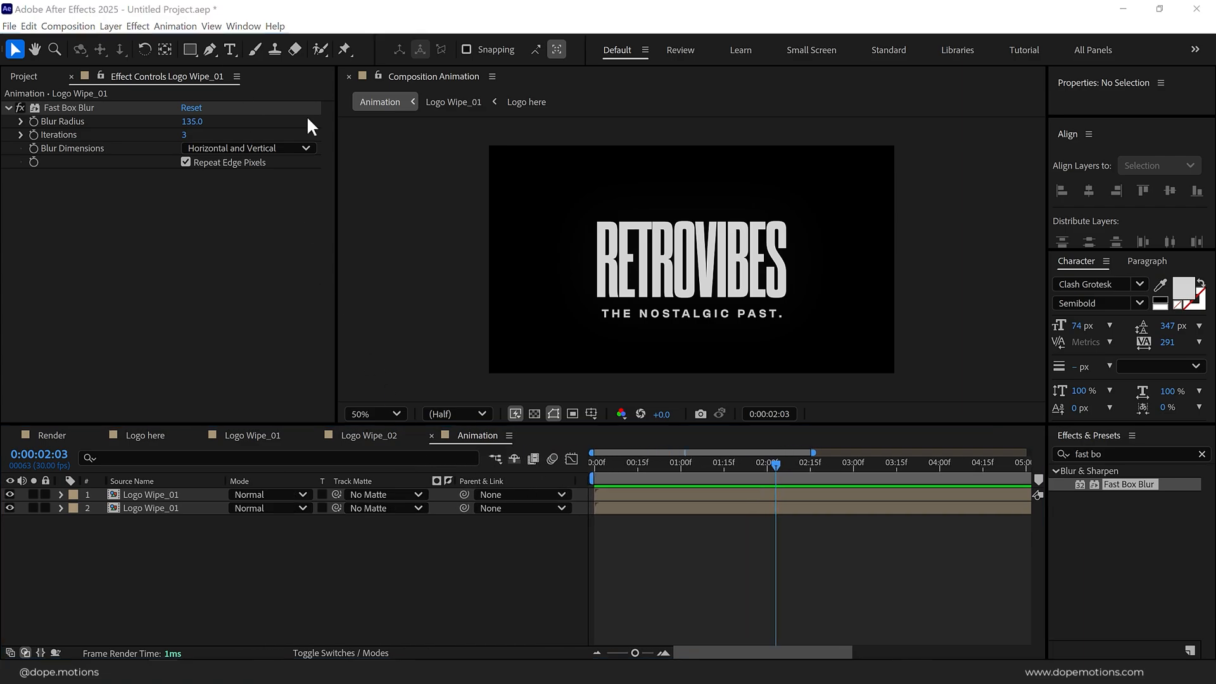
Add two Logo Wipe_02 layers above Logo Wipe_01, one blended with Add, one with Lighten
left_click(24, 76)
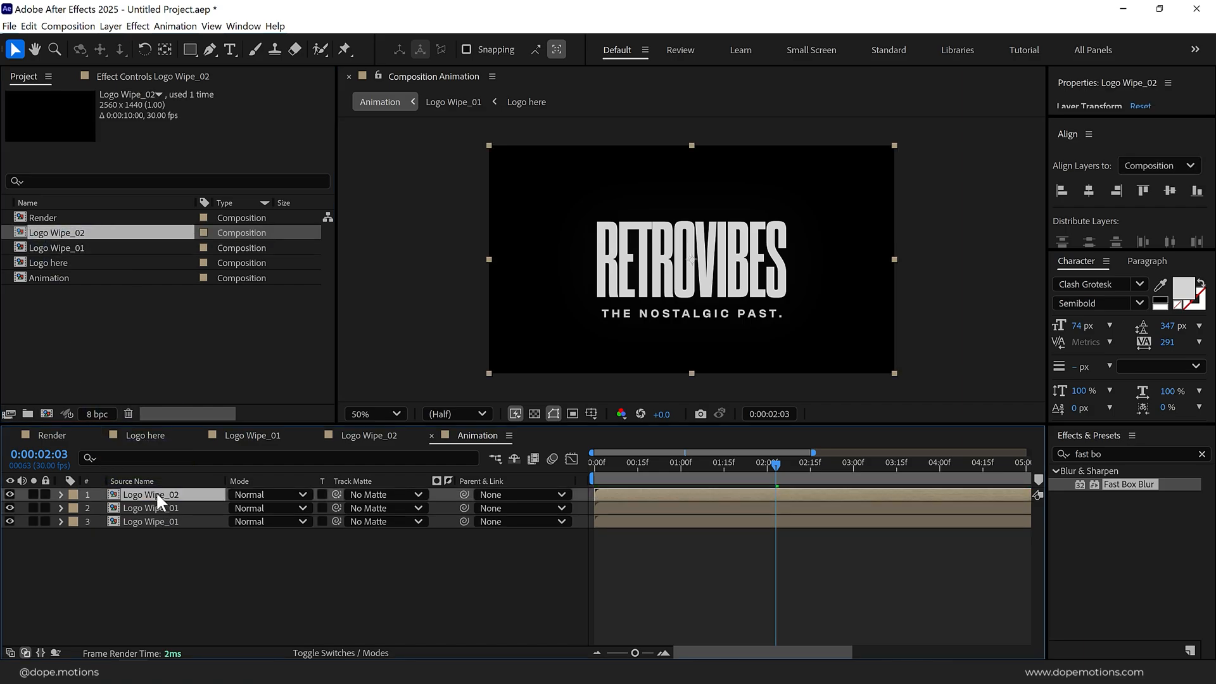
left_click(267, 494)
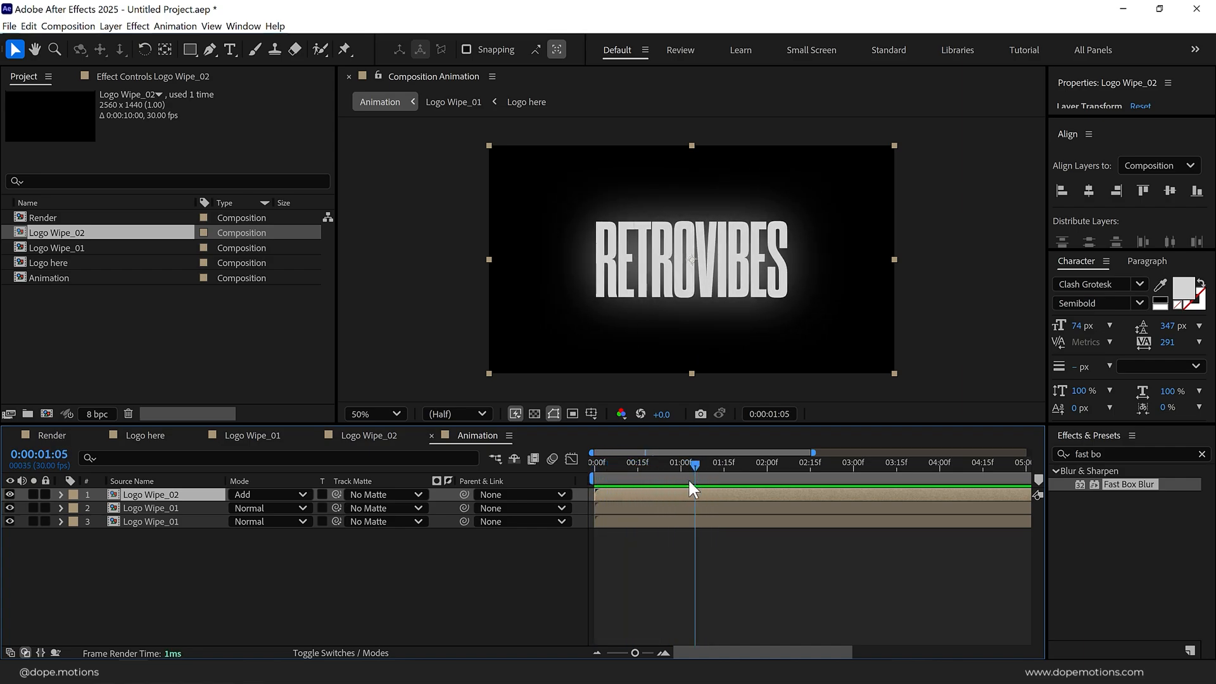
left_click_drag(677, 463, 729, 463)
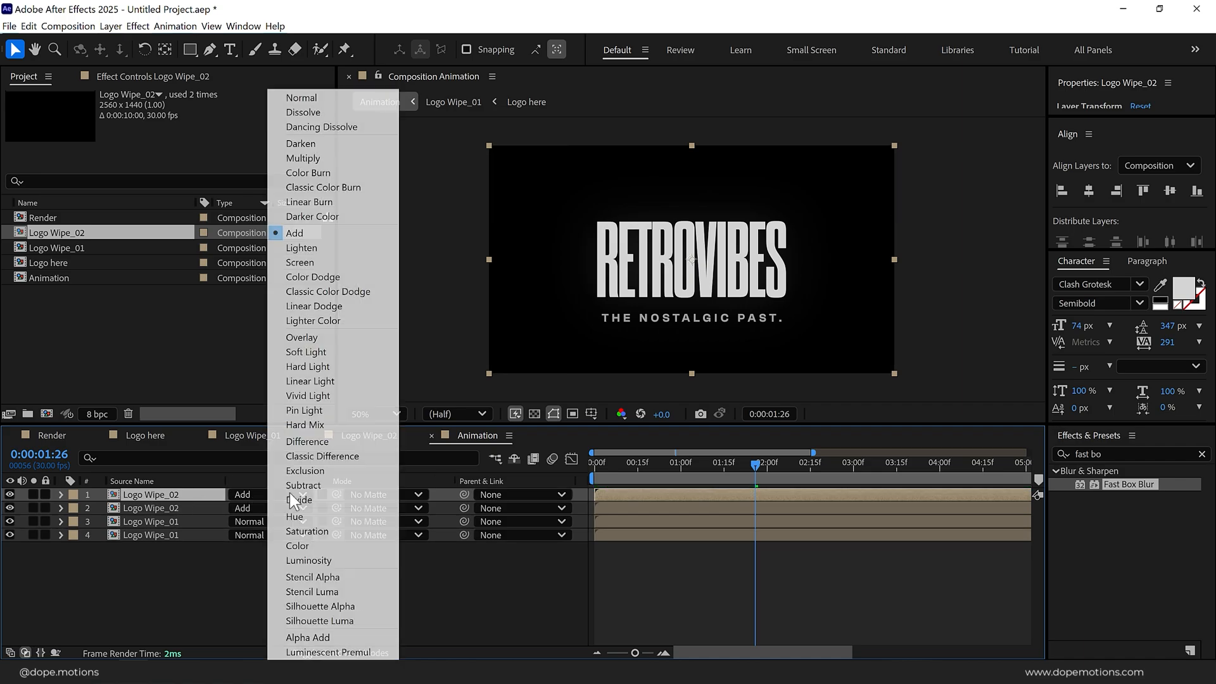
mouse_move(329, 248)
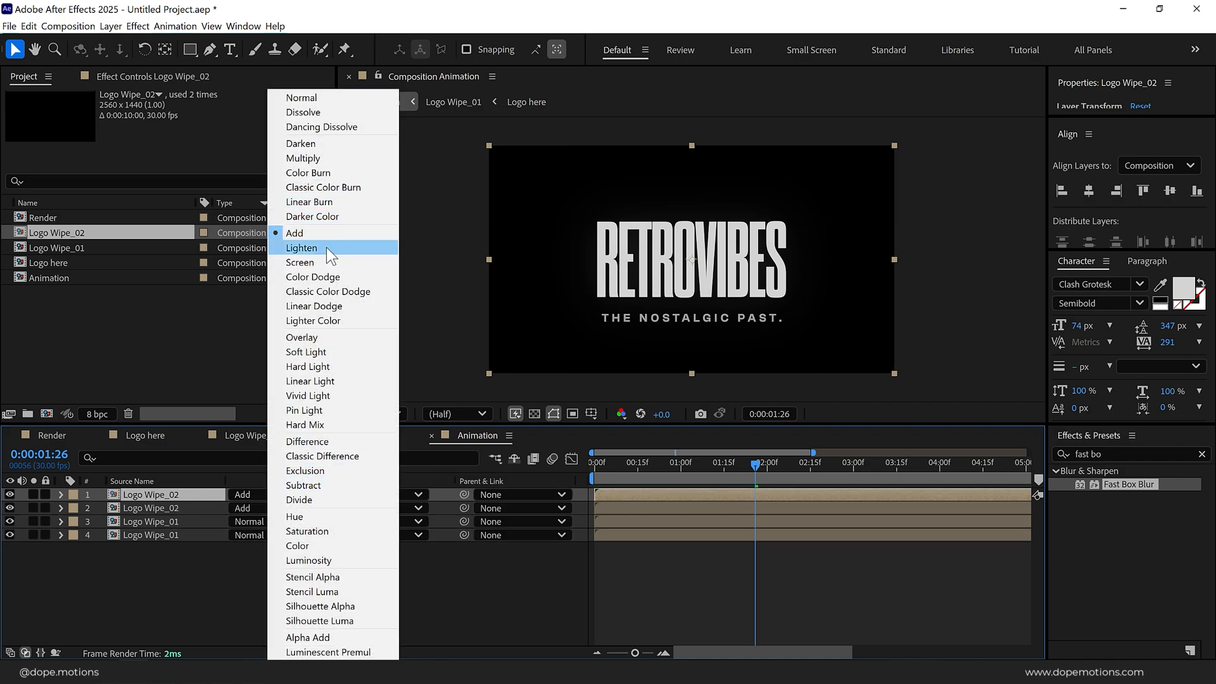
left_click(302, 247)
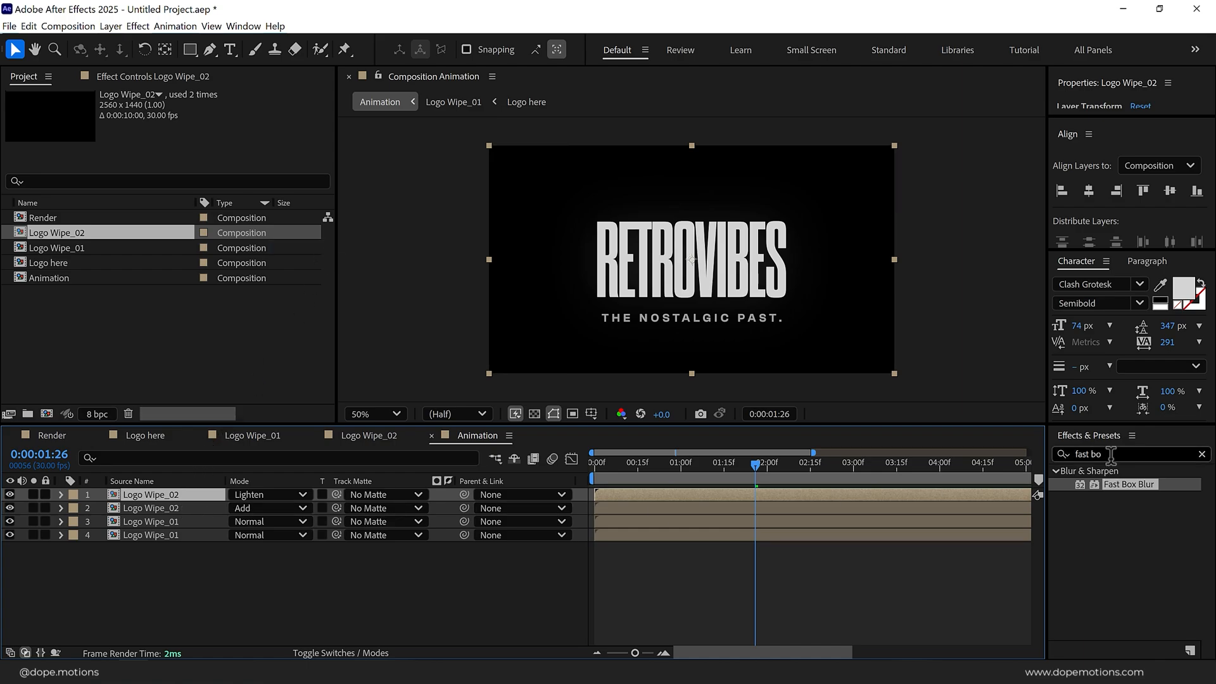
type("cc ra")
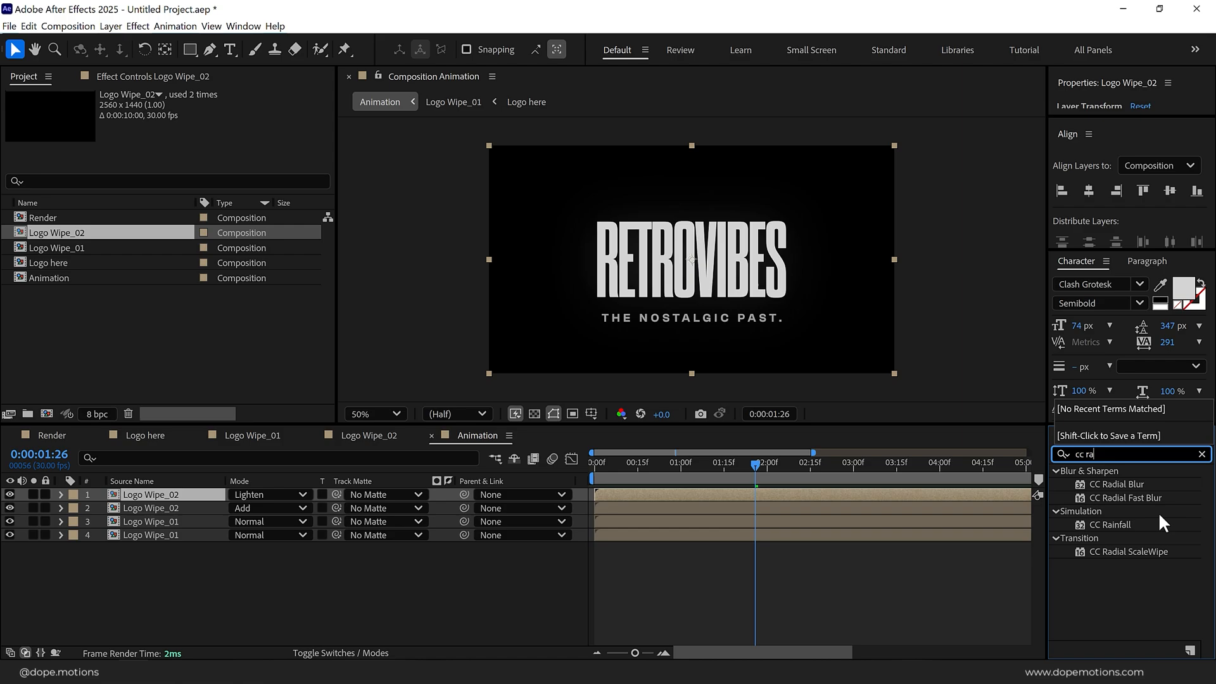
Apply CC Radial Fast Blur to the top Logo Wipe_02 with Amount 100 and Brightest zoom
double_click(1130, 497)
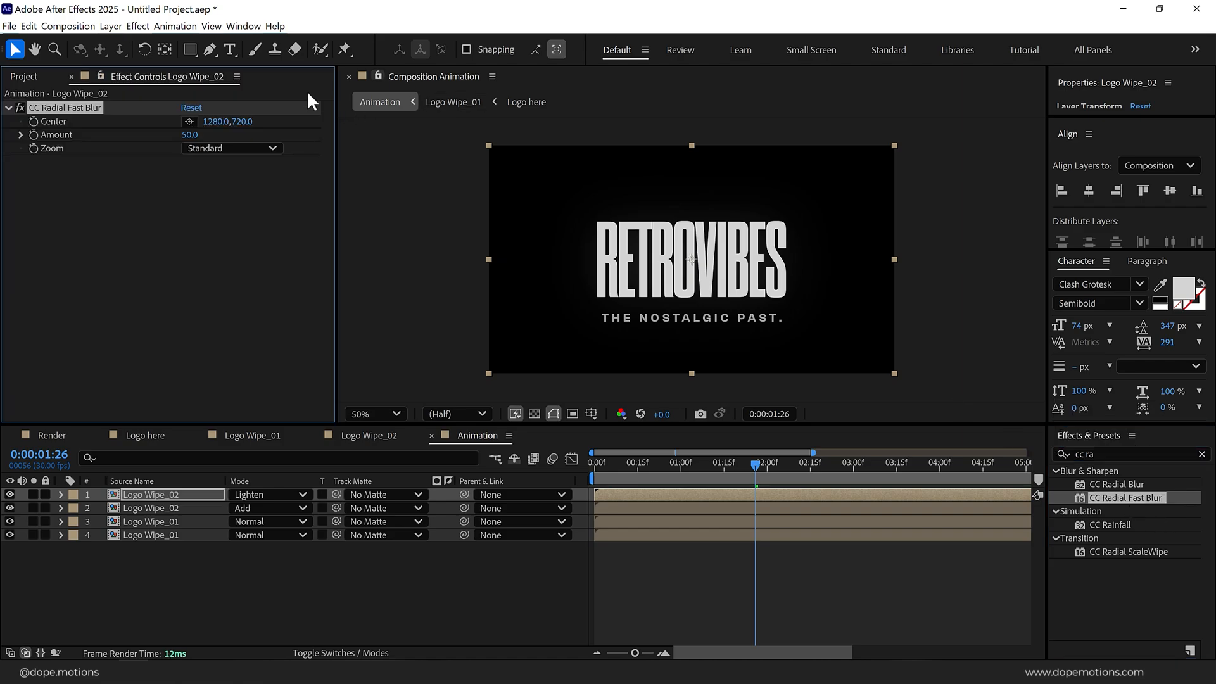
left_click(231, 148)
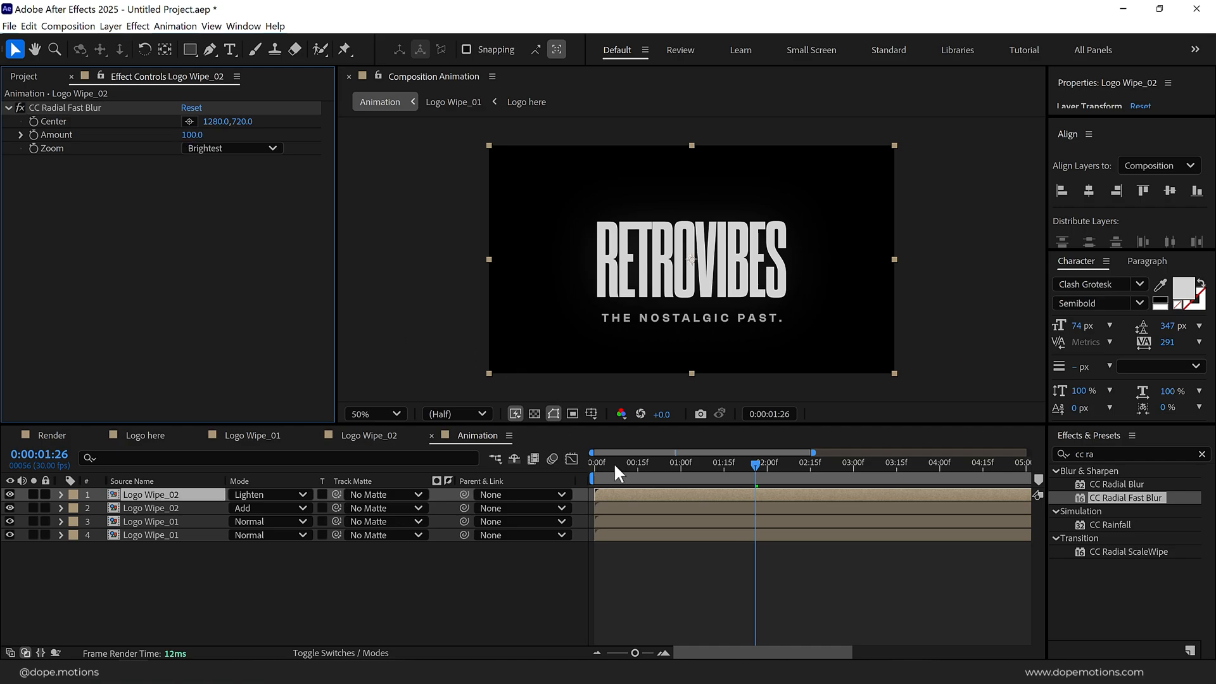
left_click(702, 463)
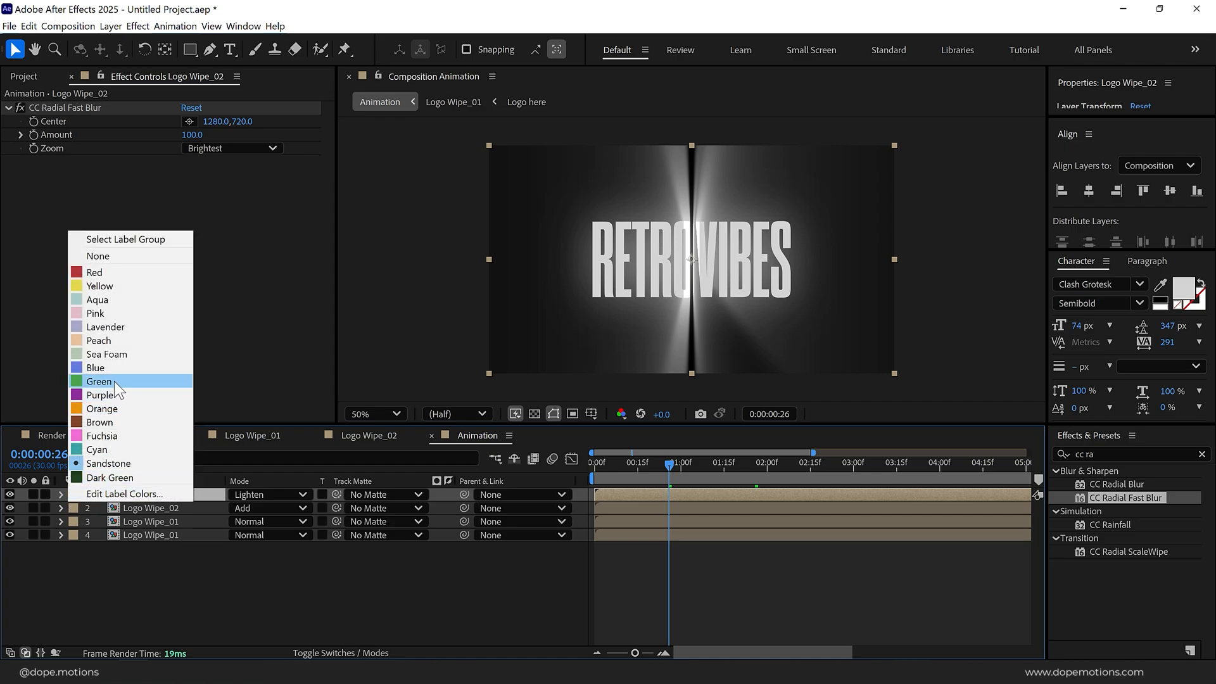
Label the wipe layers green and stack six Logo Wipe_02 copies, mostly Lighten with Add on top
left_click(99, 380)
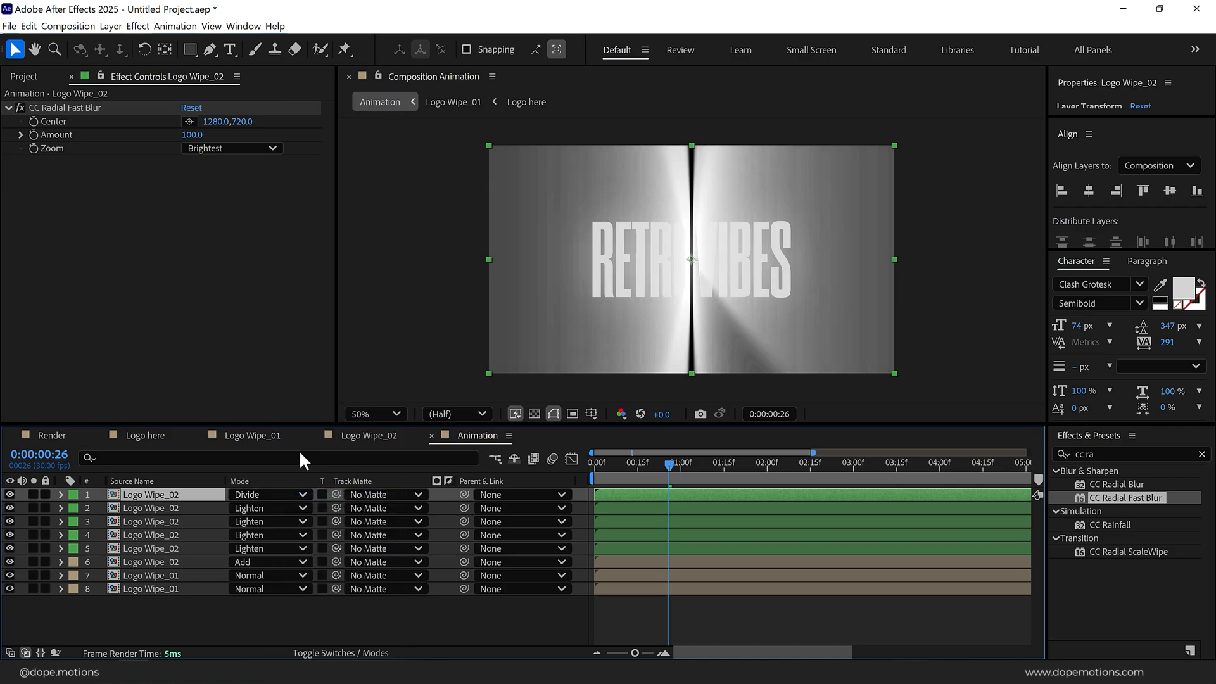
left_click(263, 494)
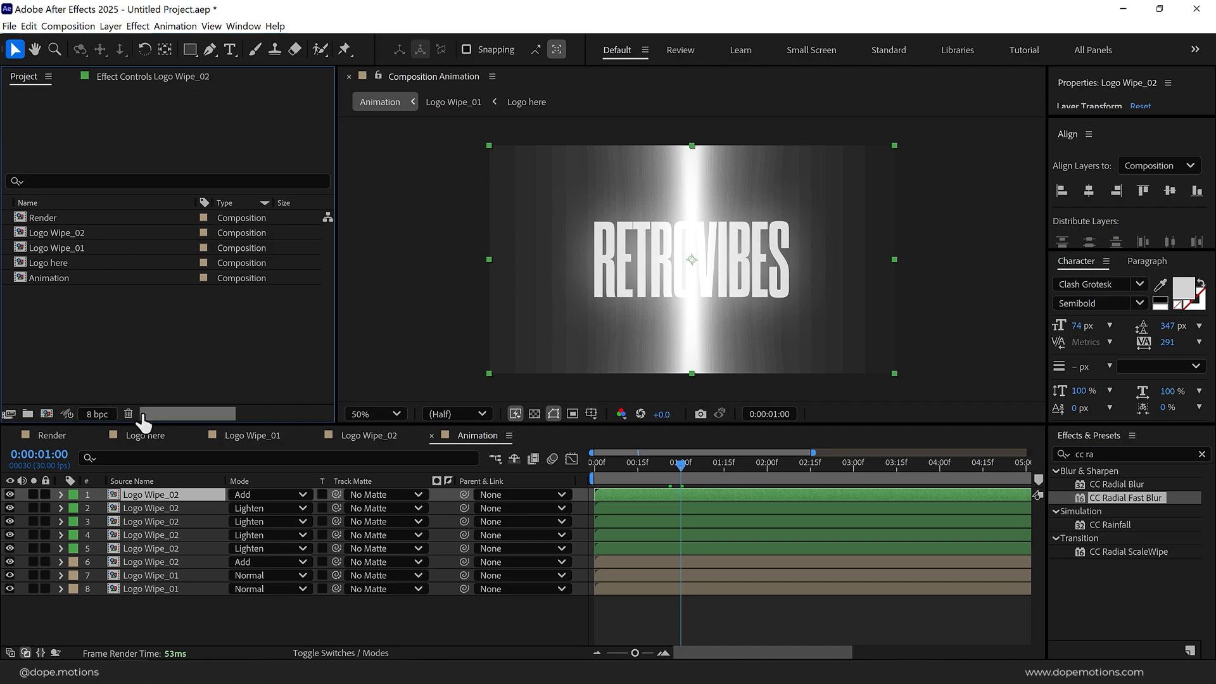
Switch the project to 16 bpc and scrub near one second to preview the wipe
left_click(96, 413)
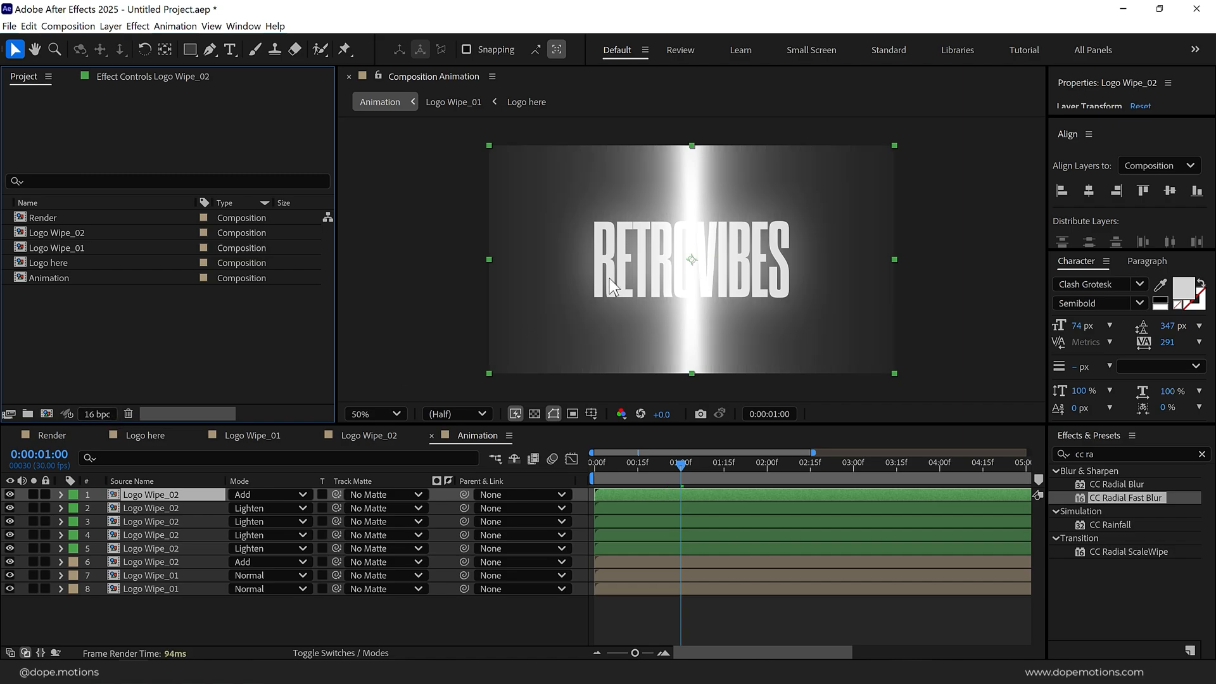
left_click_drag(681, 462, 647, 462)
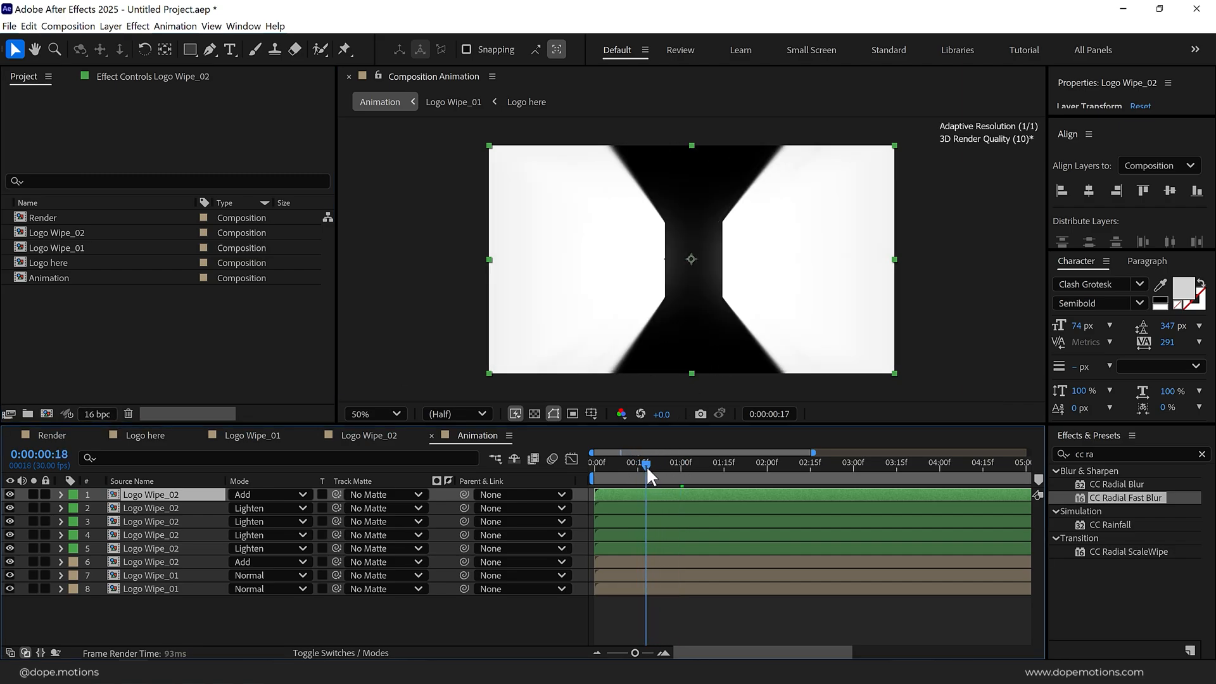
left_click_drag(649, 462, 681, 462)
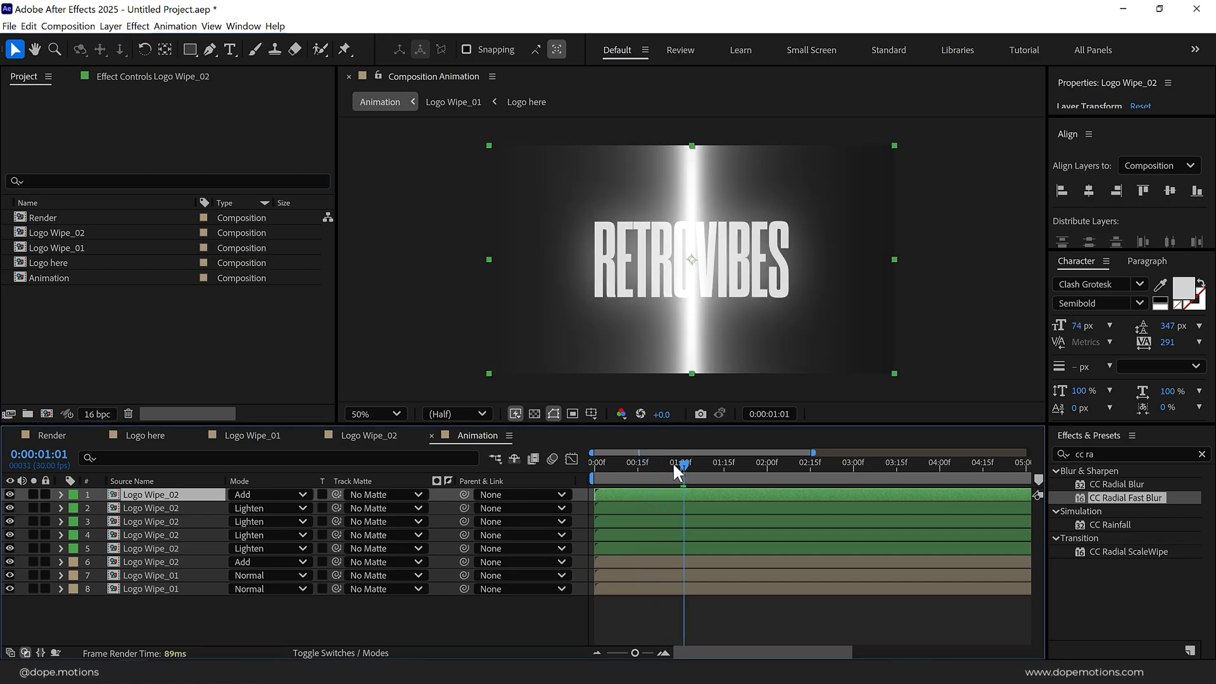
mouse_move(681, 471)
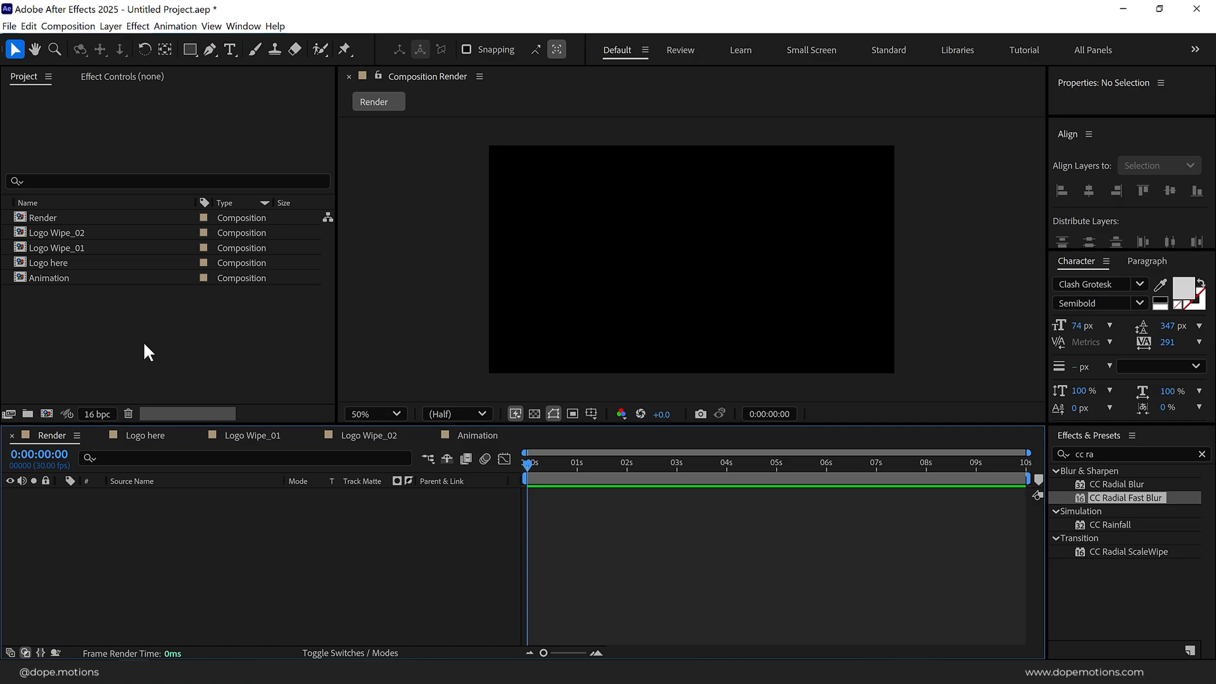
mouse_move(44, 413)
type("BG")
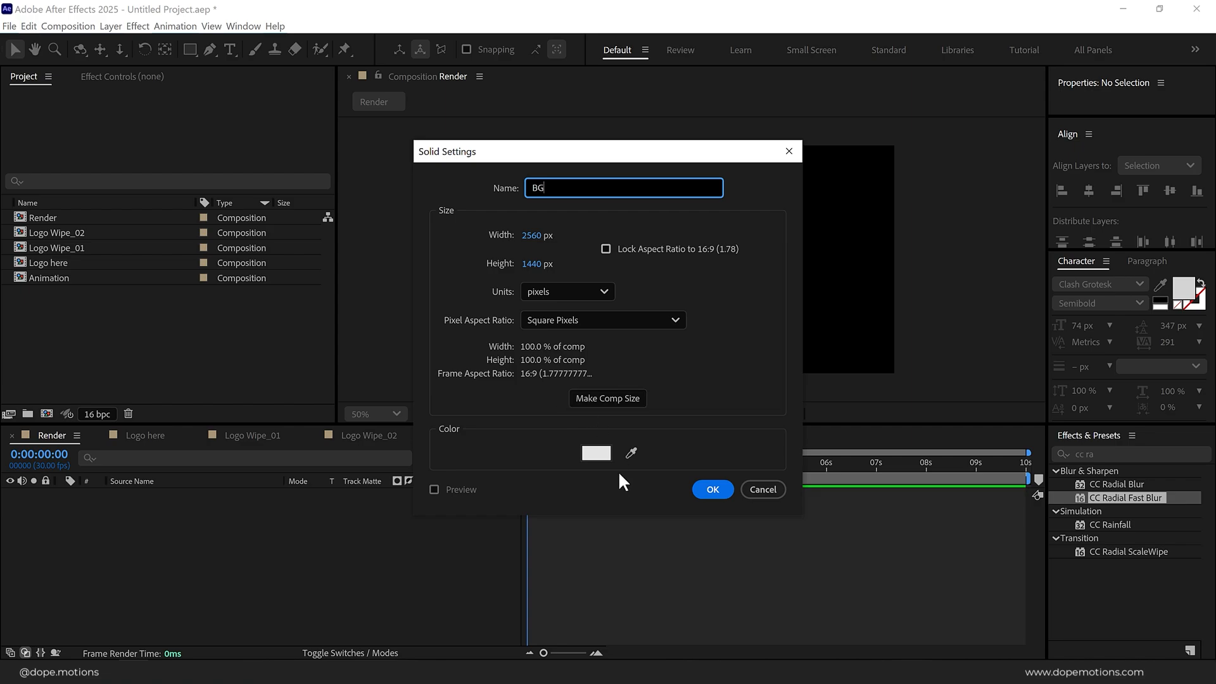
Place the Animation comp in Screen mode over a black (000000) solid named BG
left_click(595, 452)
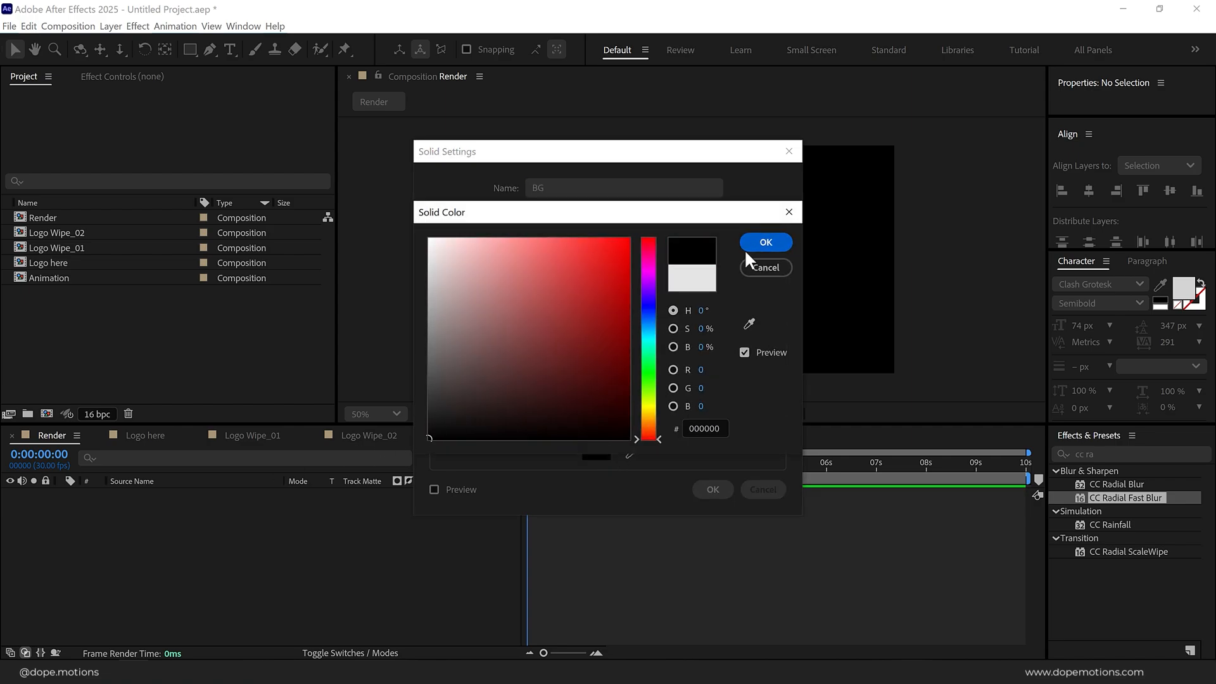
left_click(763, 242)
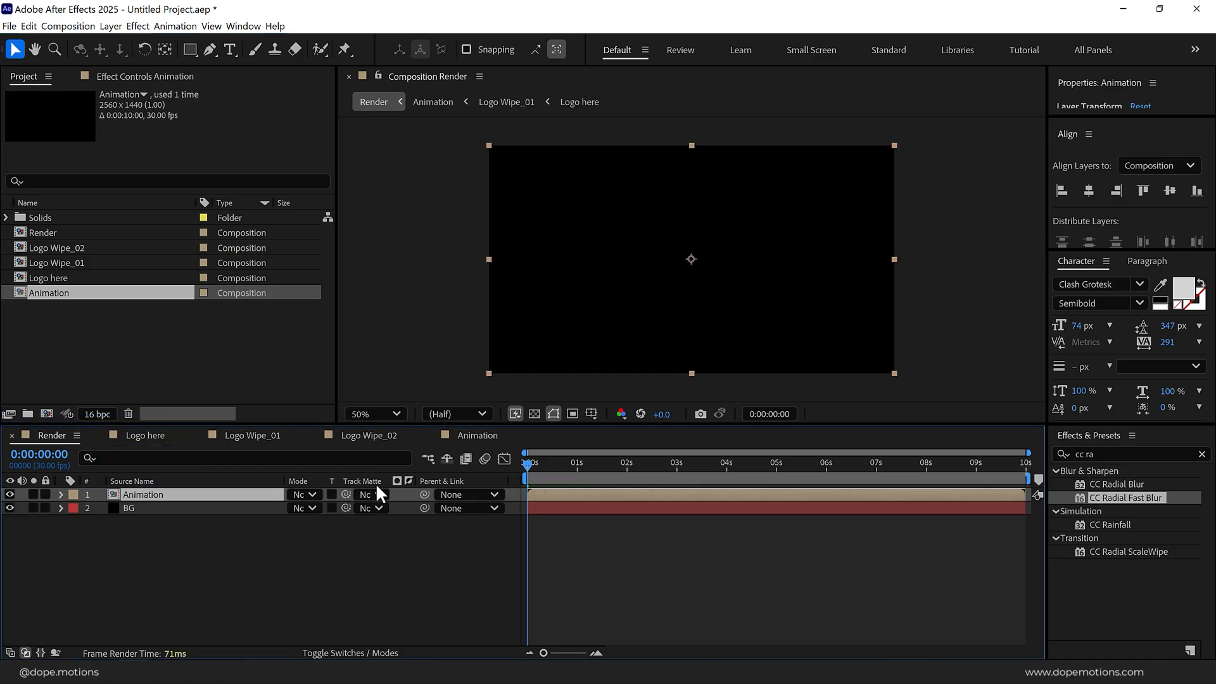
left_click(301, 494)
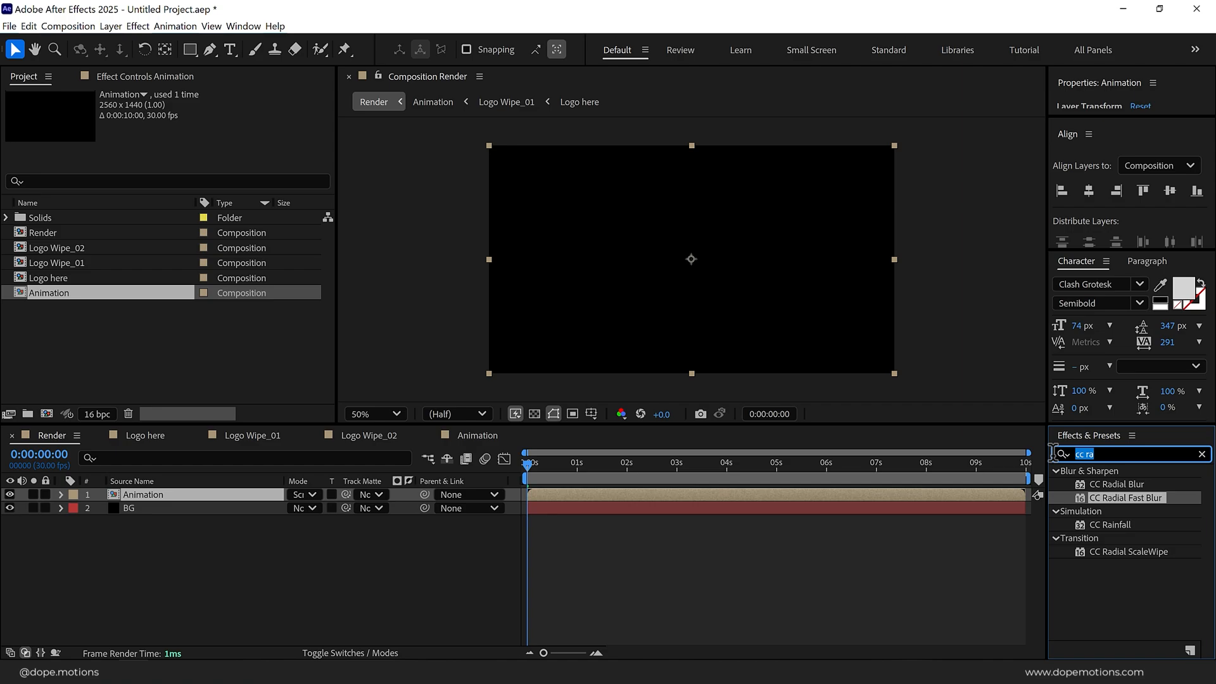
Apply Shift Channels to the Animation layer with Green and Blue set to Full Off
type("shift")
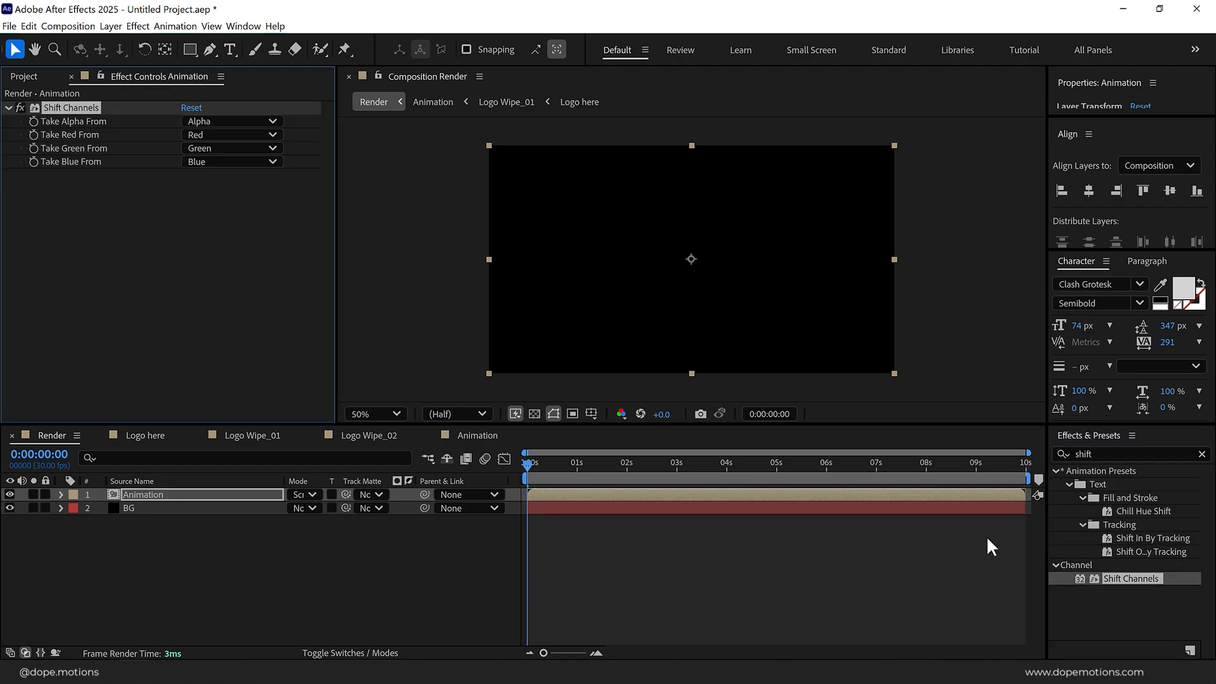
left_click(231, 135)
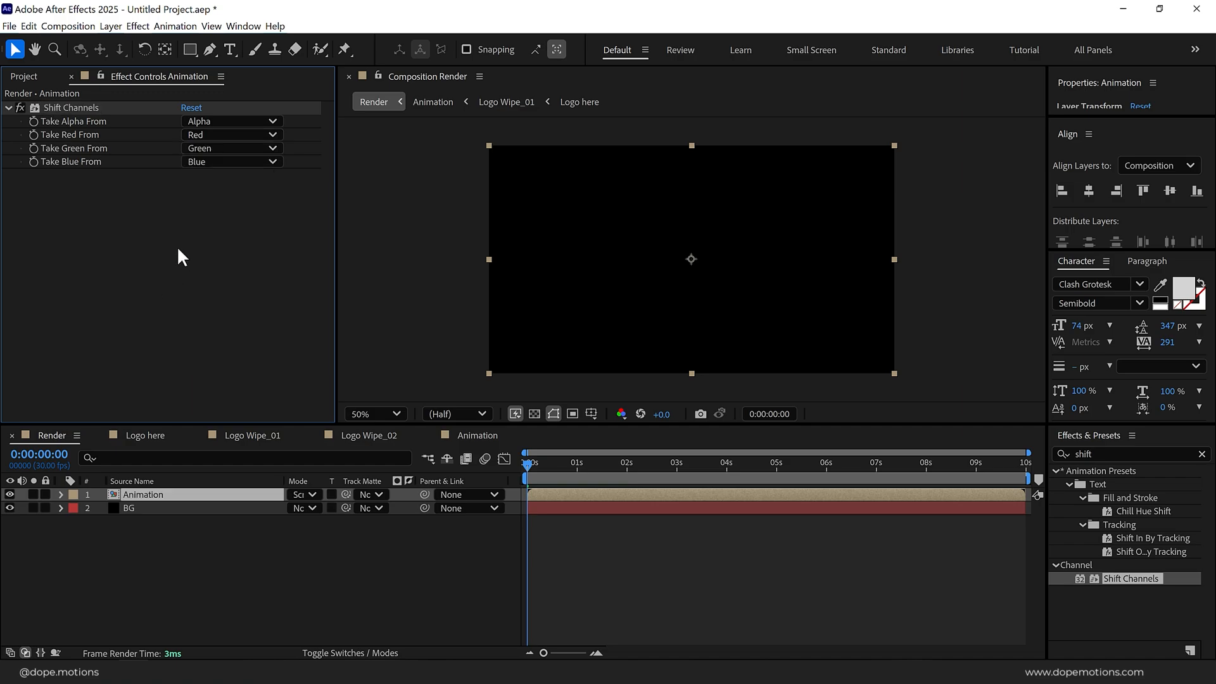
left_click(231, 148)
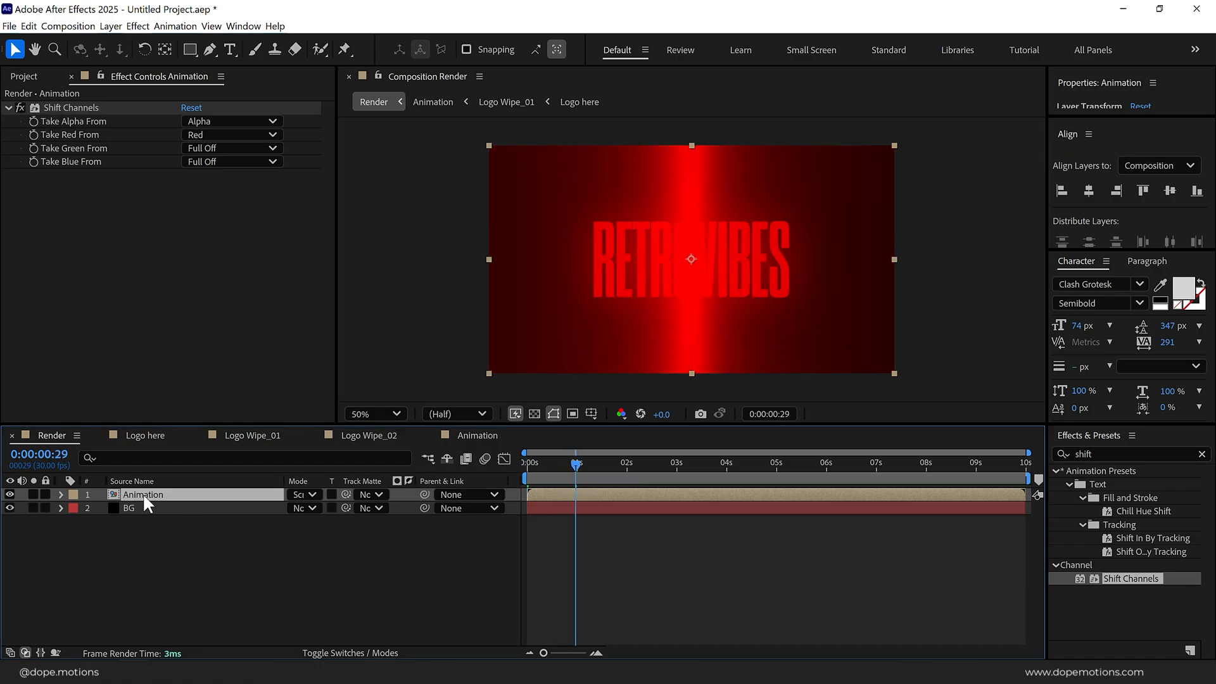
Set the duplicated Animation copies to pass only the green and only the blue channel
left_click(231, 135)
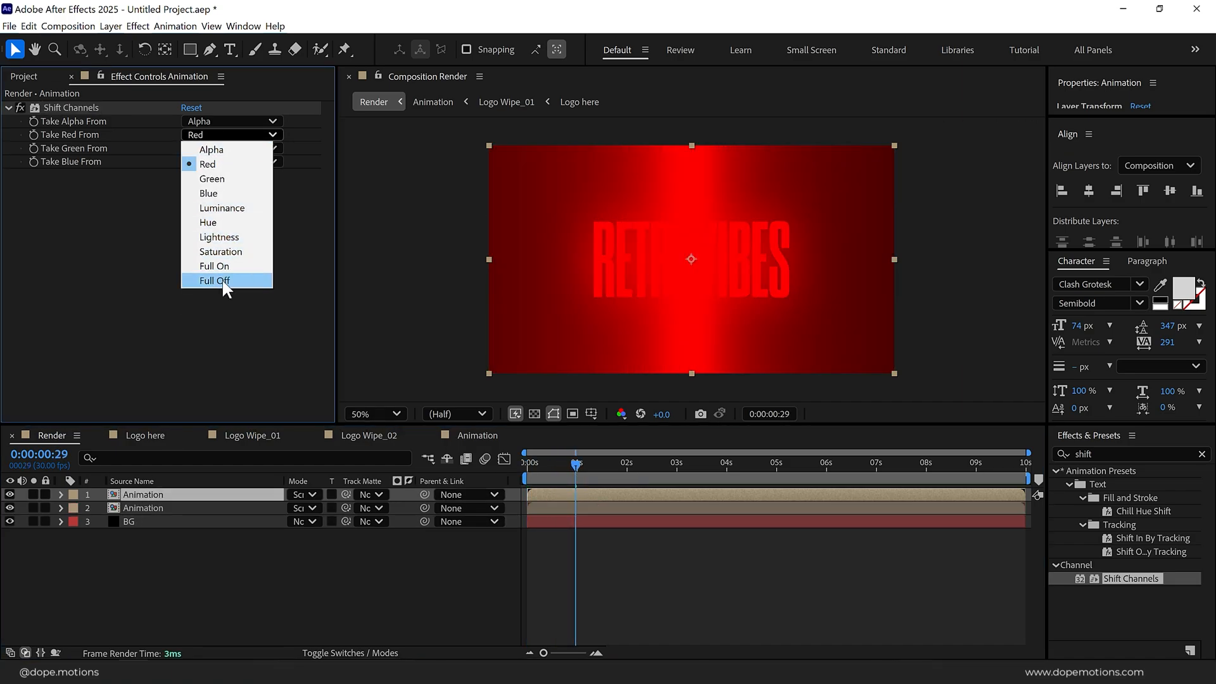
left_click(215, 279)
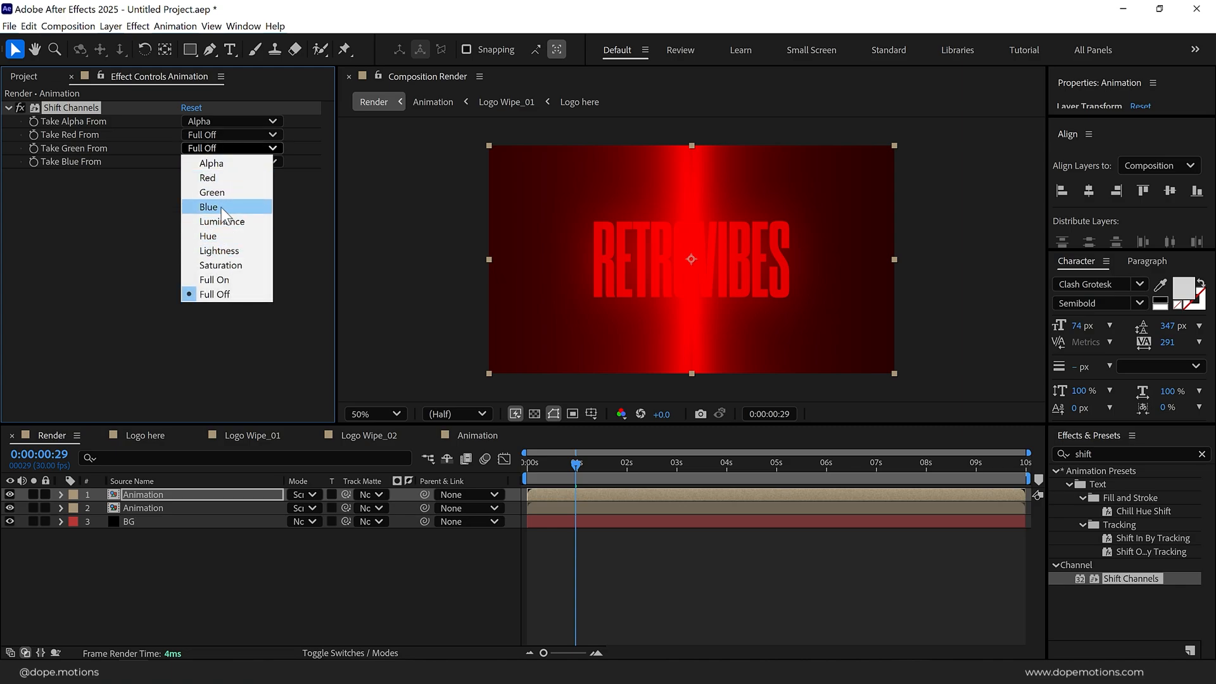
left_click(211, 191)
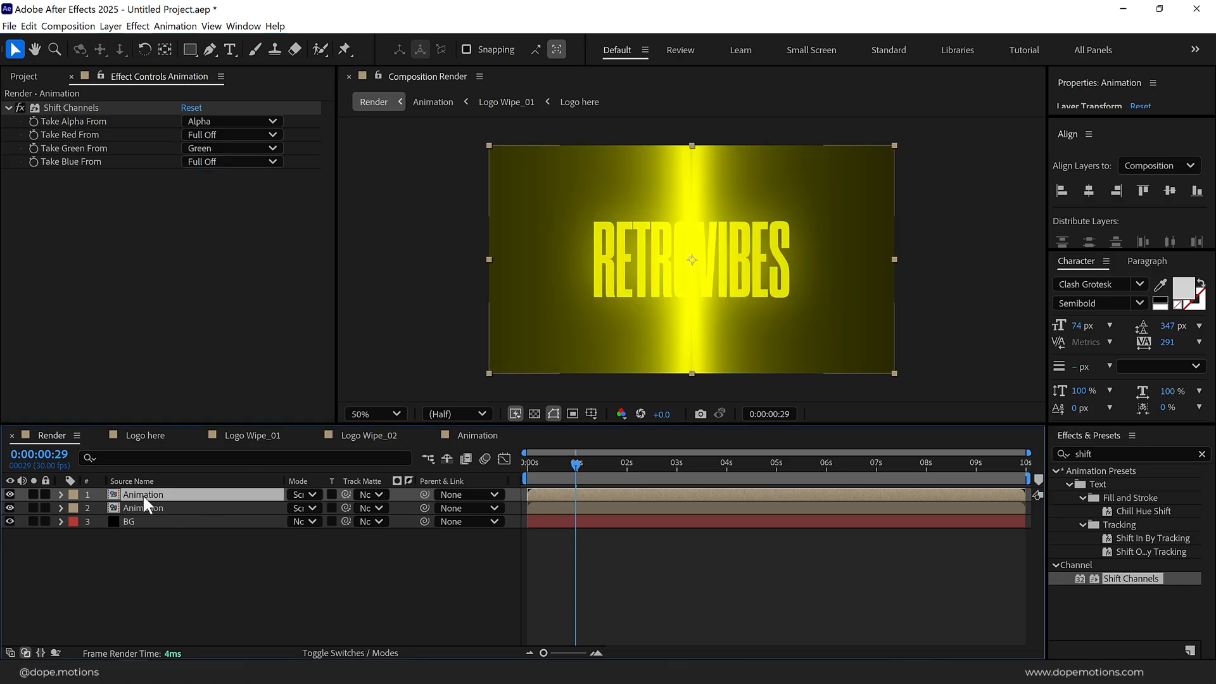
left_click(230, 149)
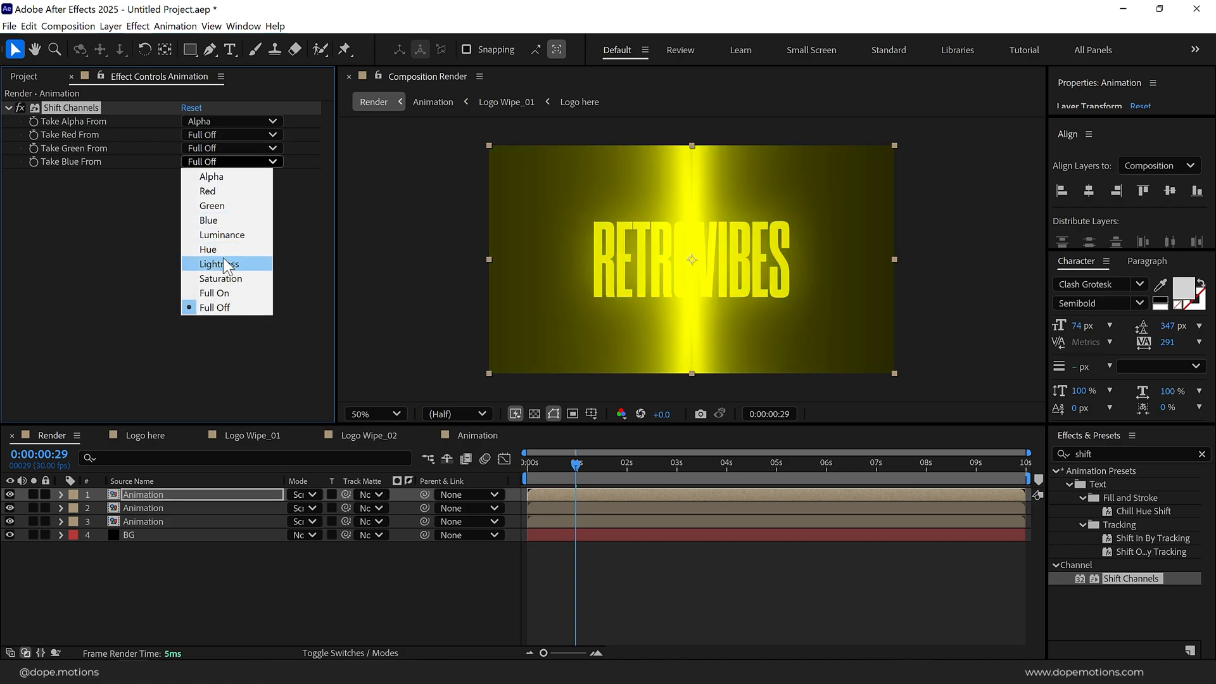
mouse_move(220, 221)
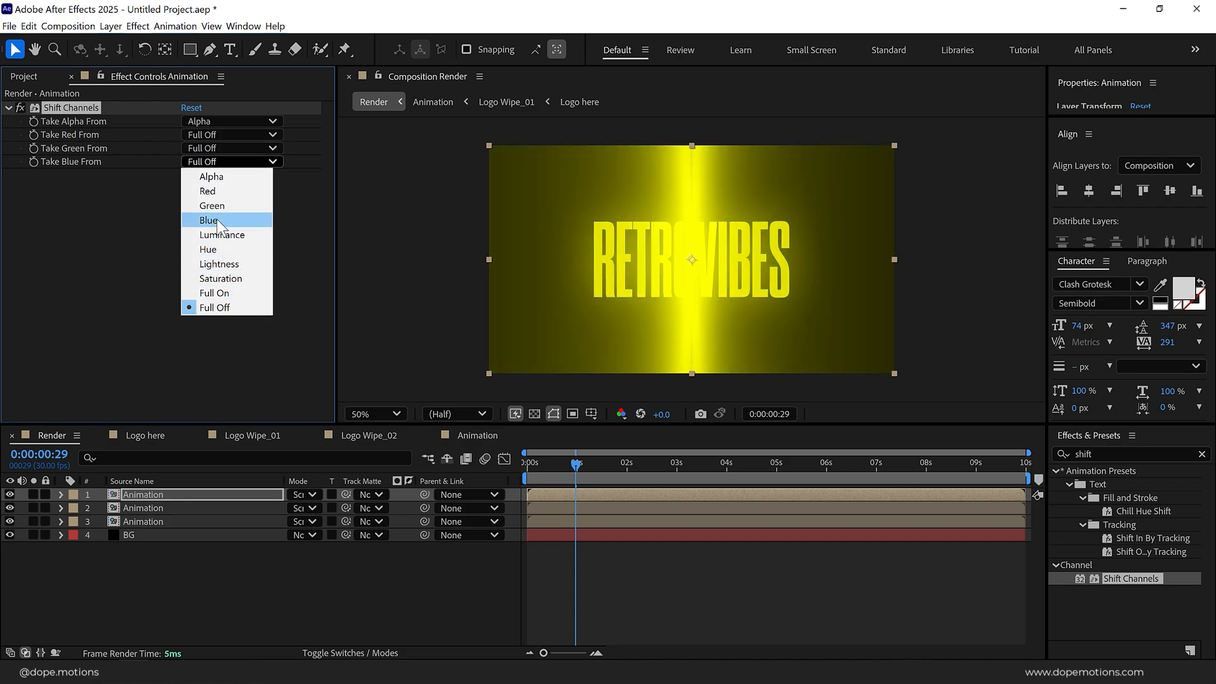
left_click(208, 220)
type("glow")
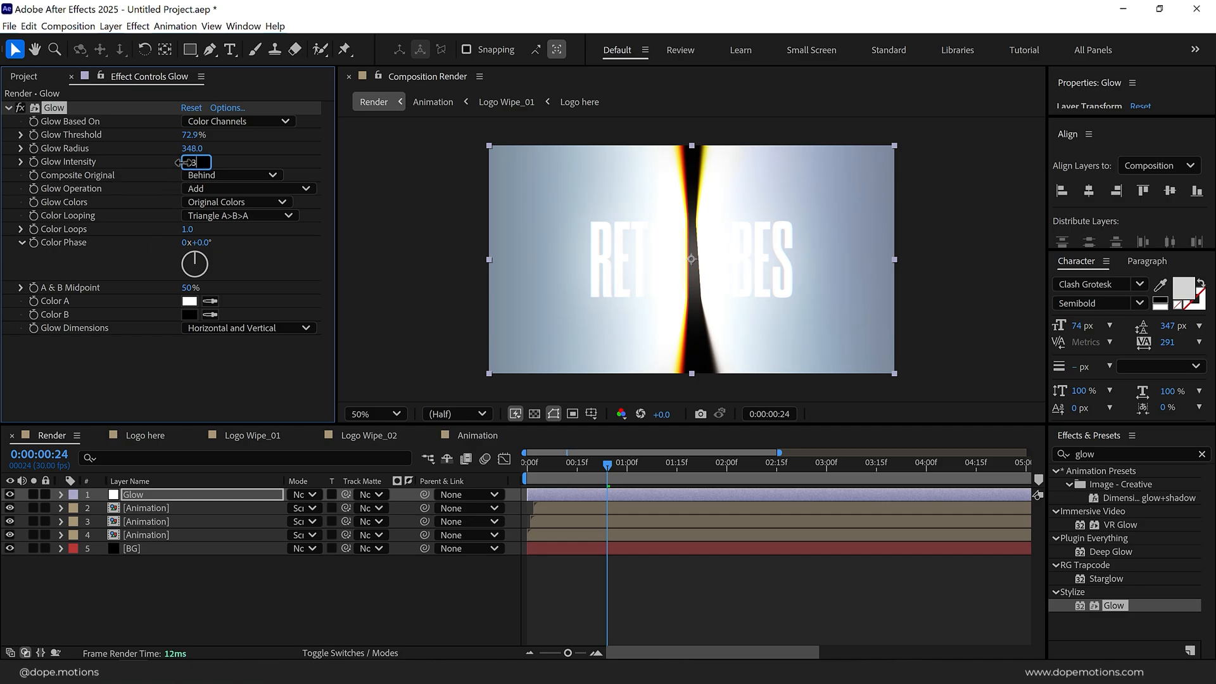
Keyframe Glow Intensity on the Glow adjustment layer from 0.3 down to 0
type("0.3")
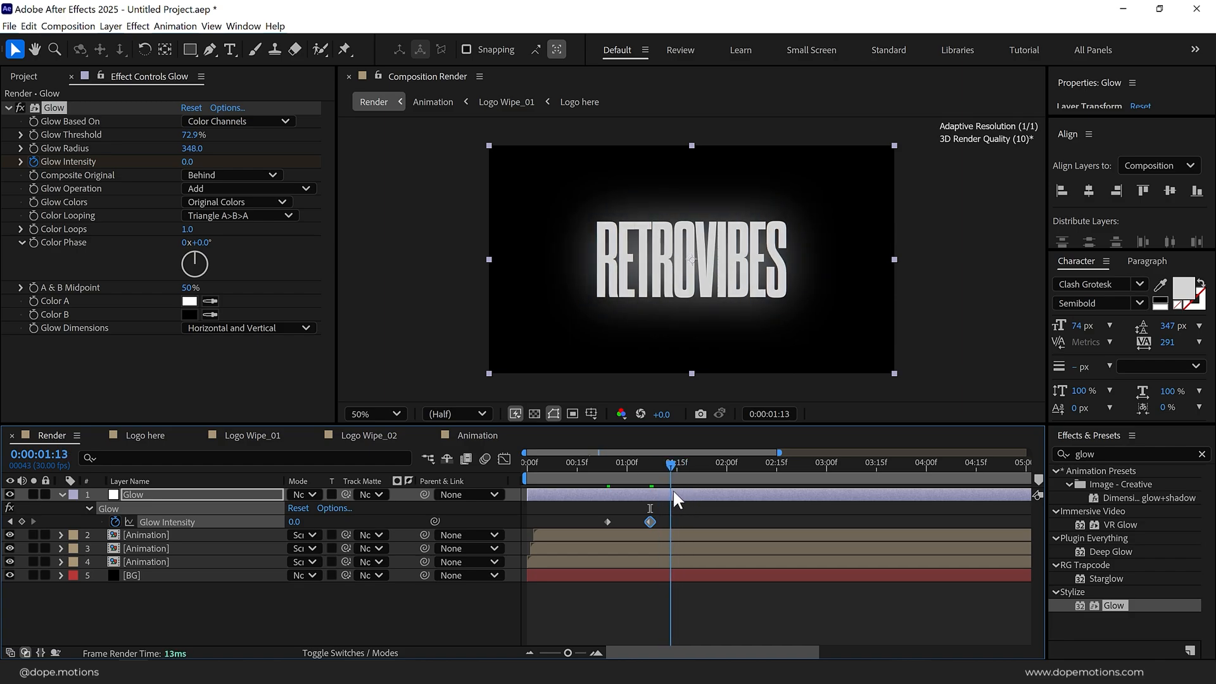
Offset the three channel copies a few frames and preview the colour-fringed tagline reveal
left_click(145, 562)
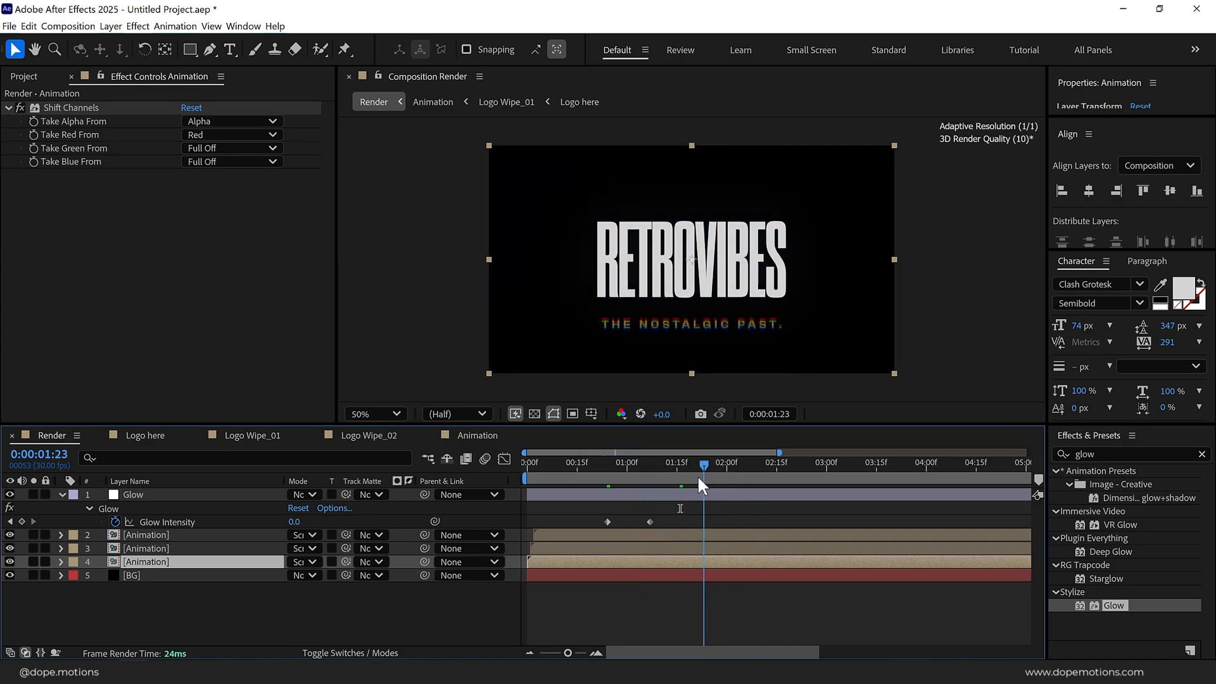
left_click(375, 413)
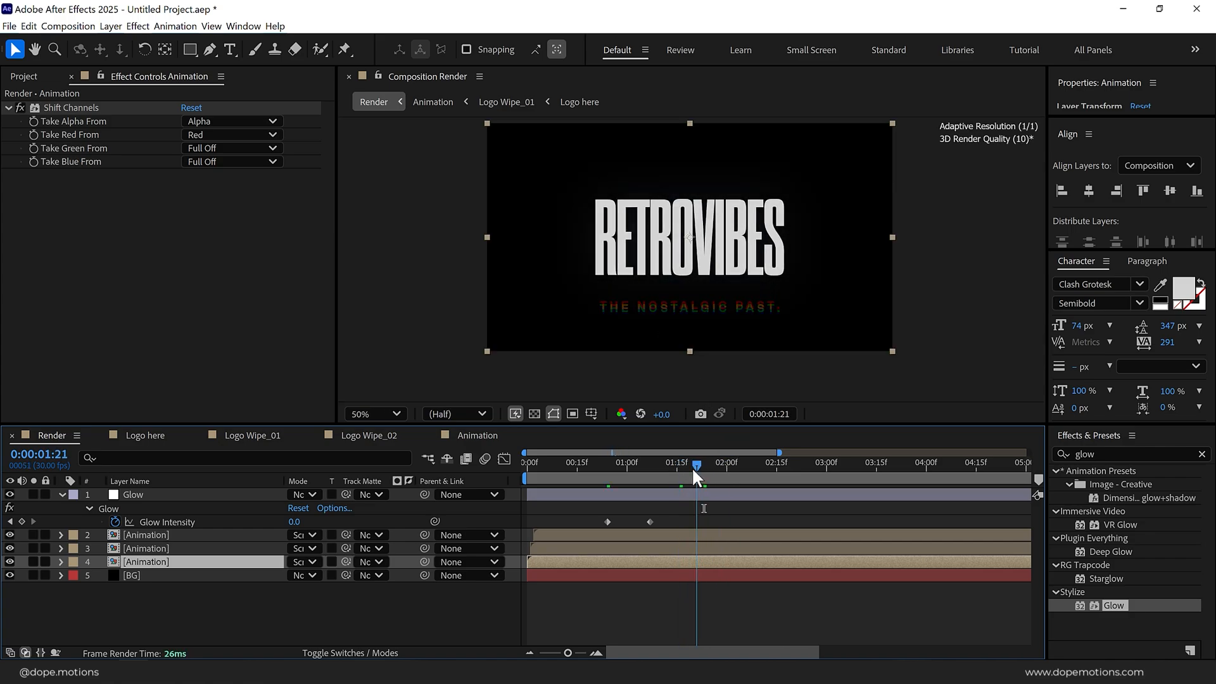
left_click_drag(695, 463, 682, 463)
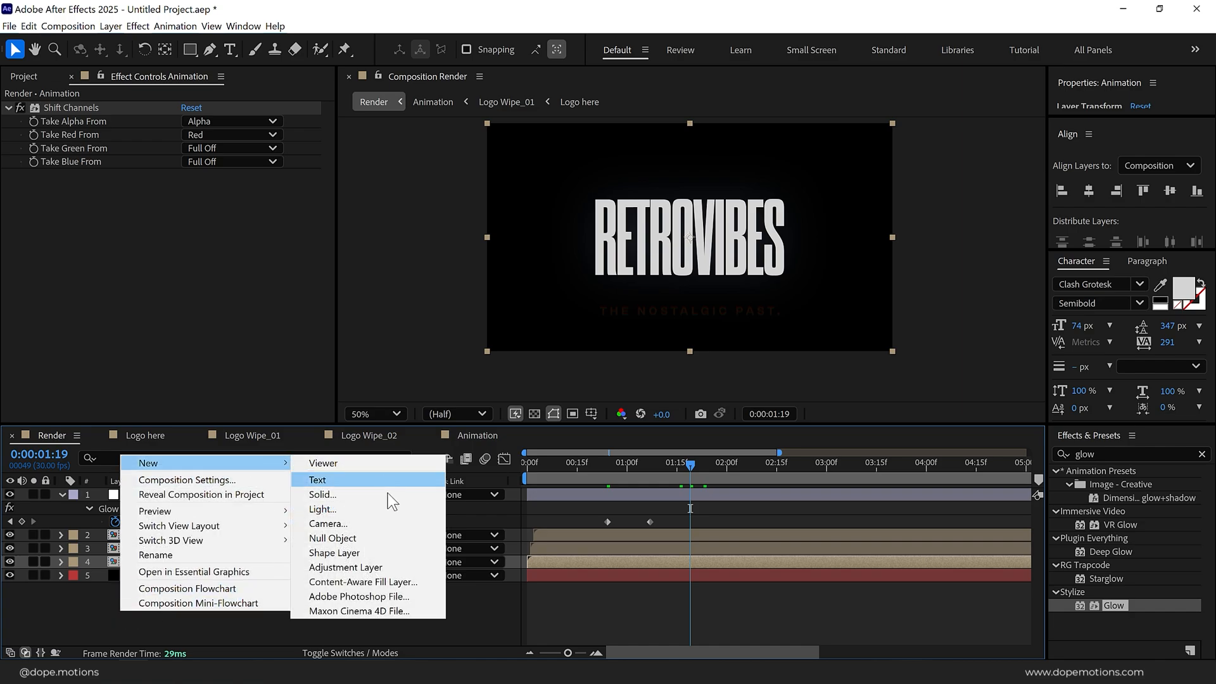
Add a Noise adjustment layer with 3% Noise and end the work area at 3:00
left_click(344, 567)
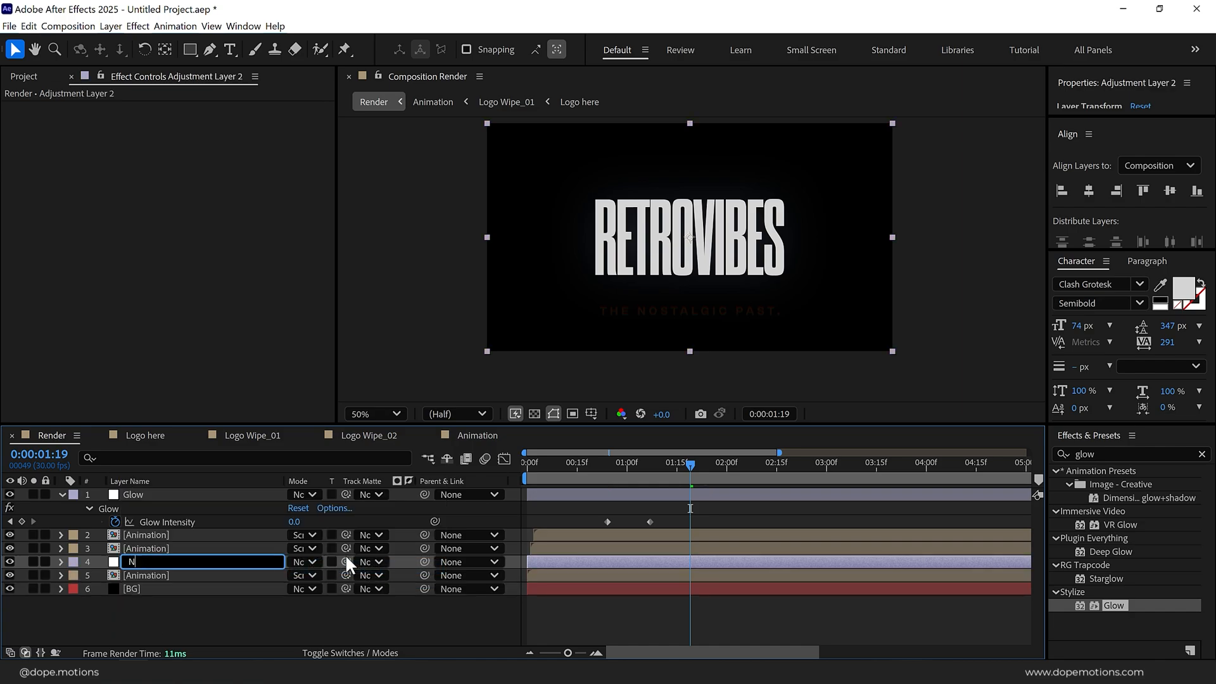
type("Noise")
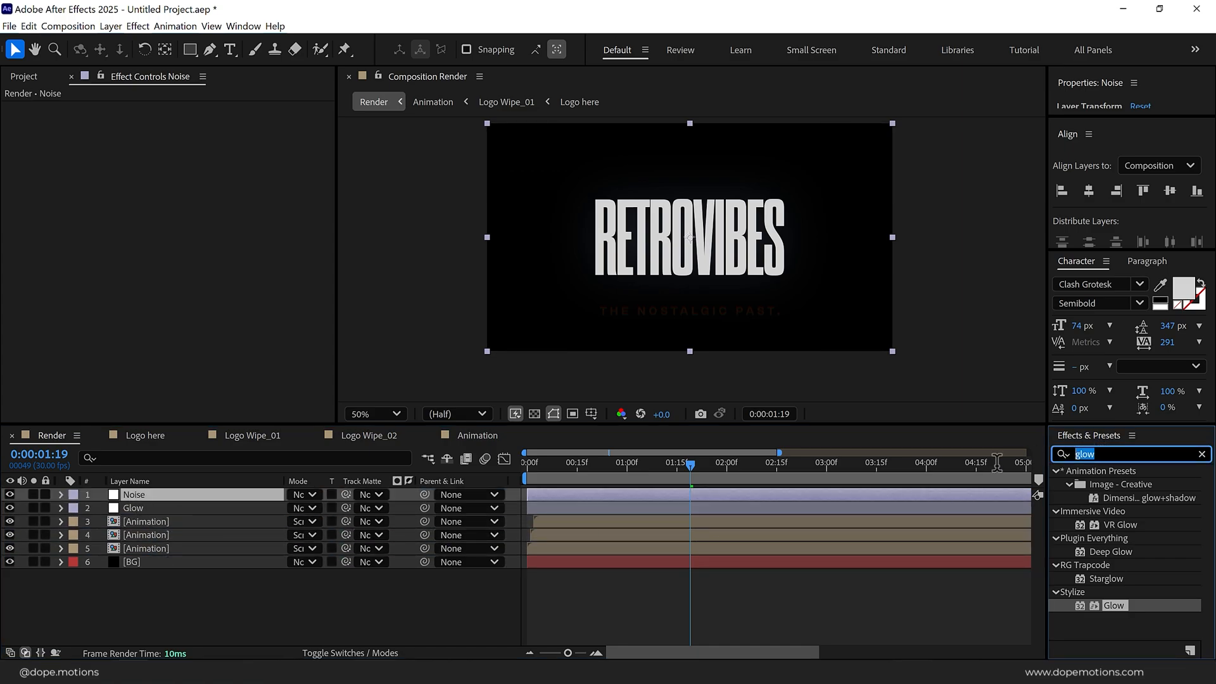
type("noise")
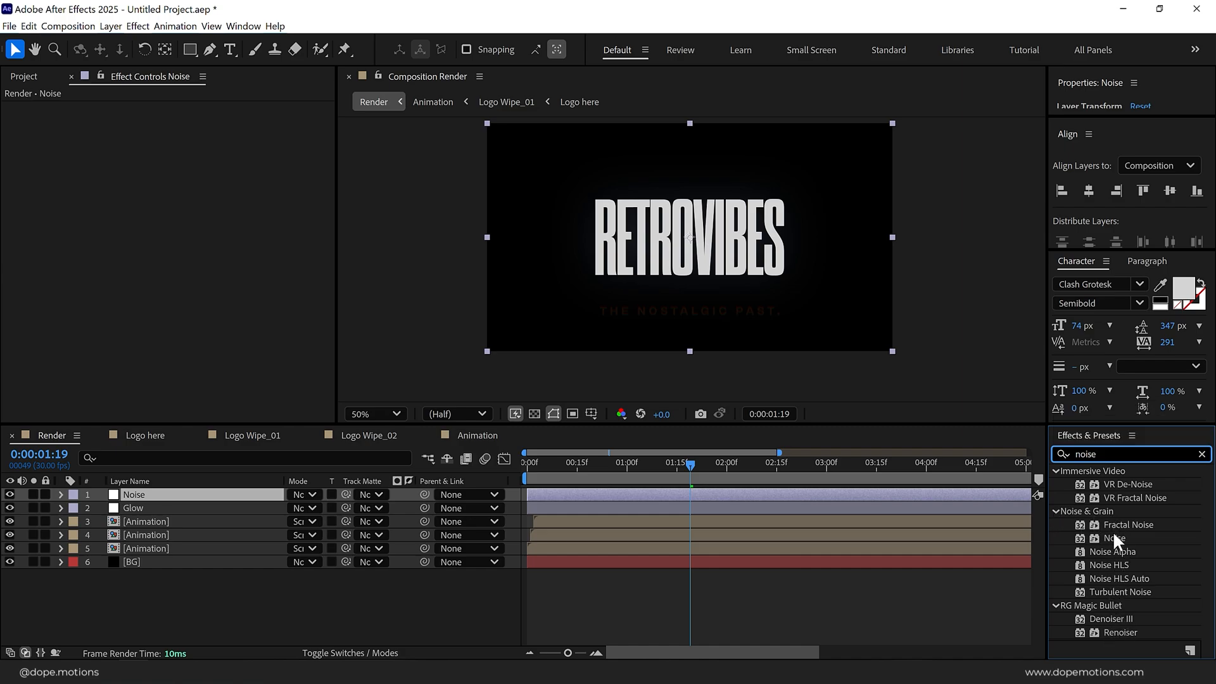
double_click(1114, 539)
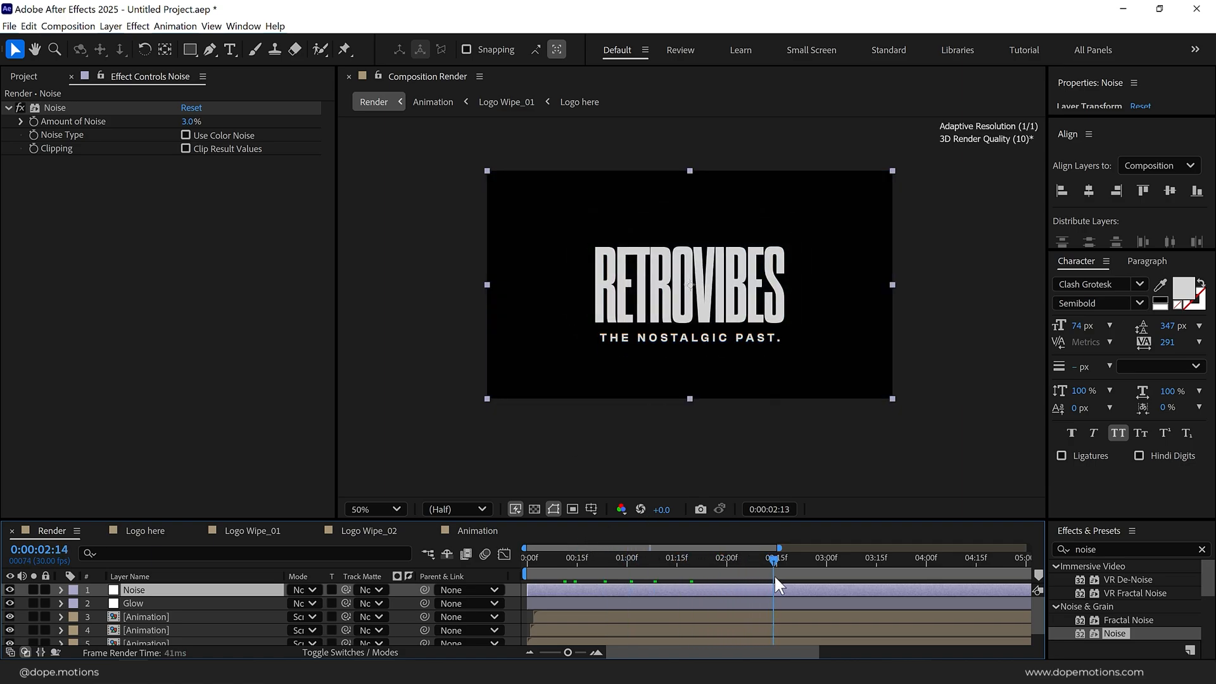
left_click_drag(775, 557, 826, 558)
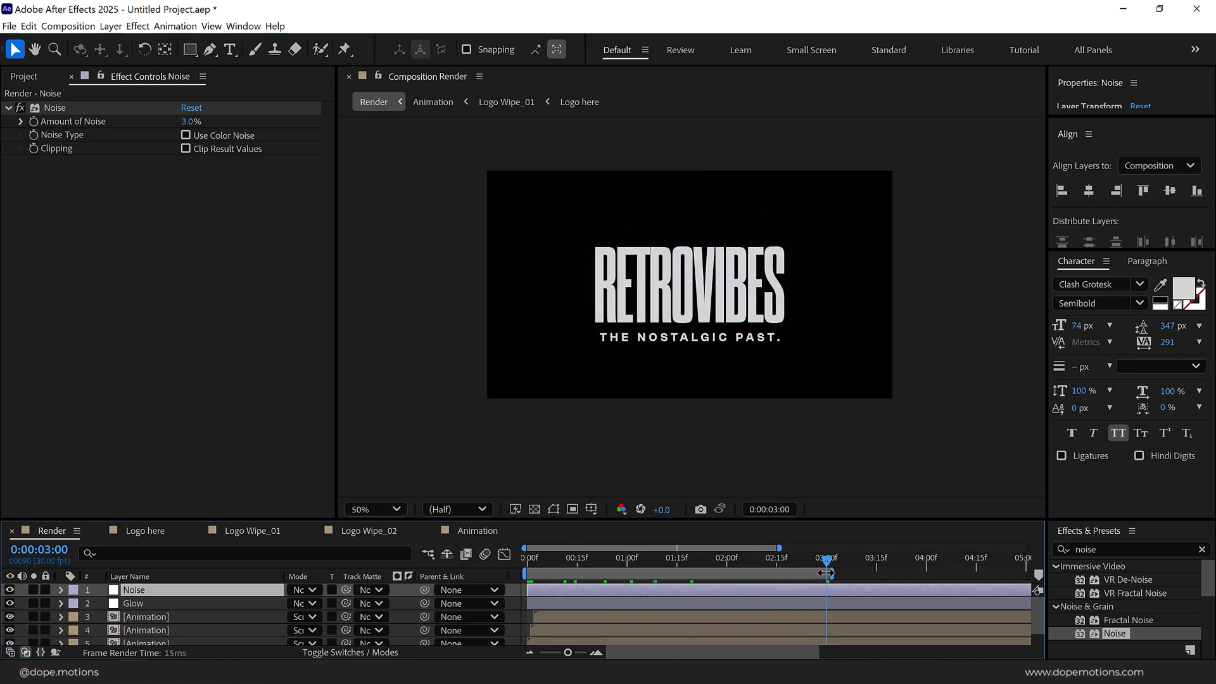